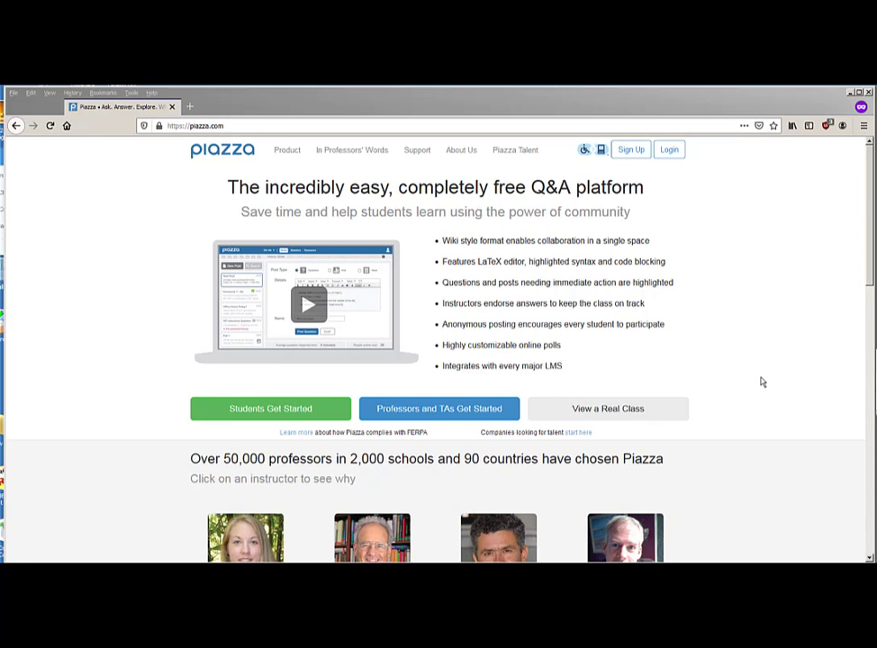
{"action": "mouse_move", "coordinate": [199, 167]}
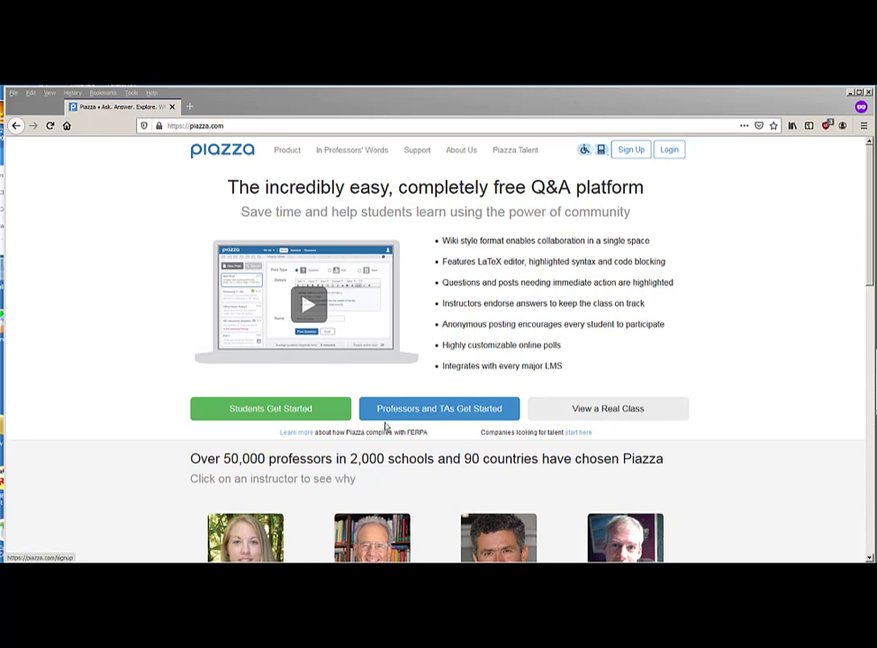
{"action": "mouse_move", "coordinate": [108, 364]}
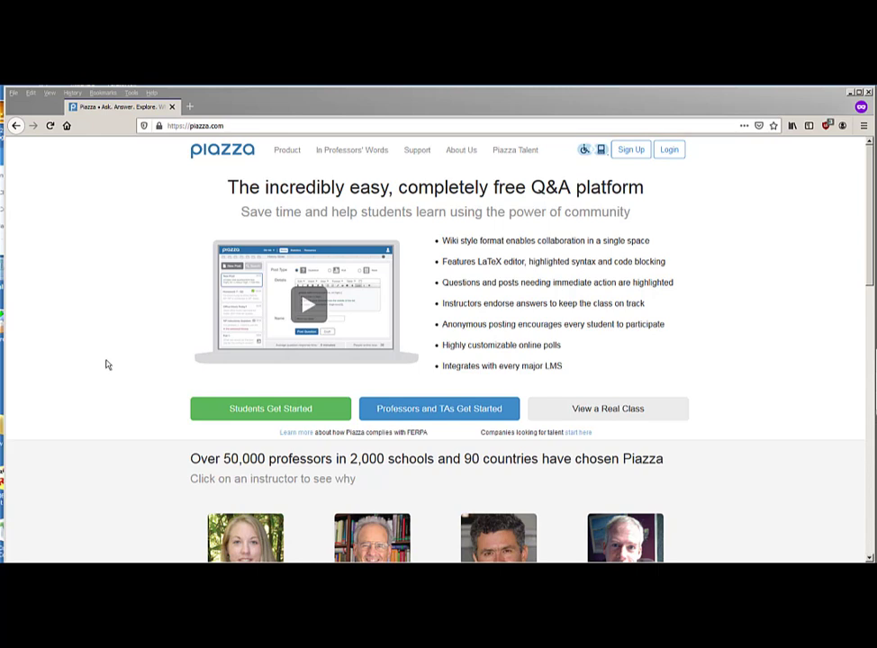
{"action": "mouse_move", "coordinate": [123, 349]}
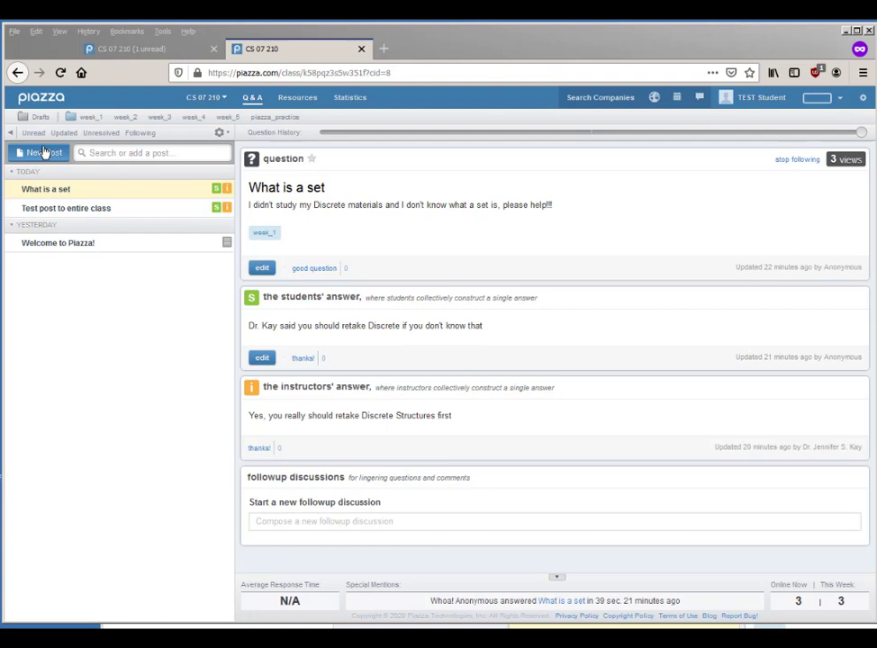
Start a new class question in a folder with summary 'What is a tuple'
{"action": "left_click", "coordinate": [39, 151]}
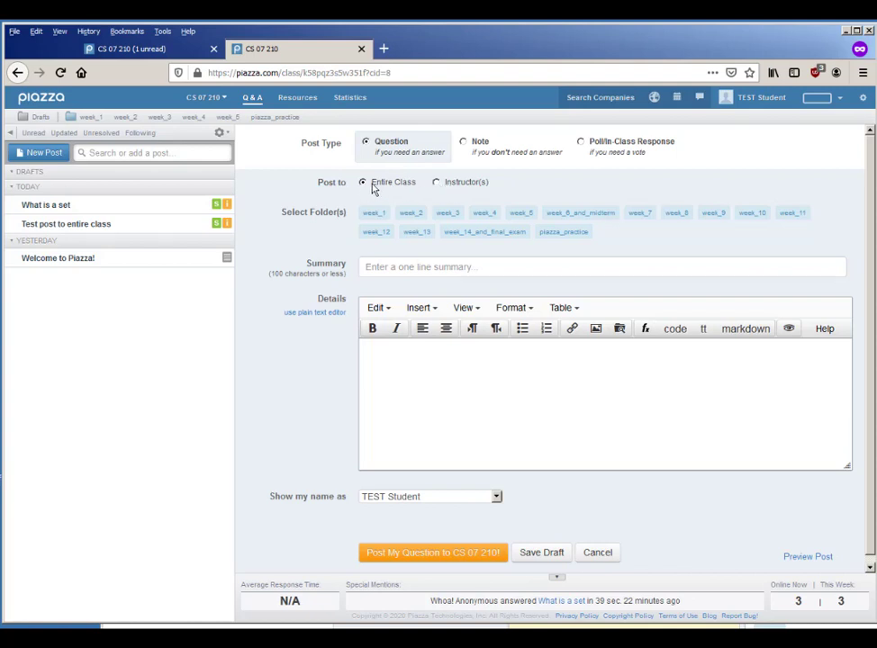
{"action": "mouse_move", "coordinate": [317, 378]}
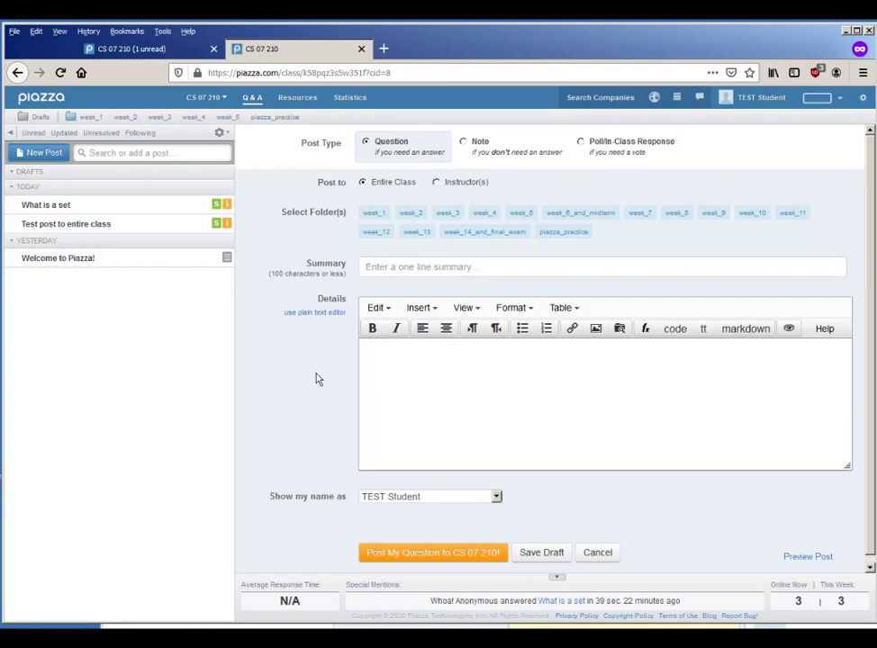
{"action": "mouse_move", "coordinate": [151, 573]}
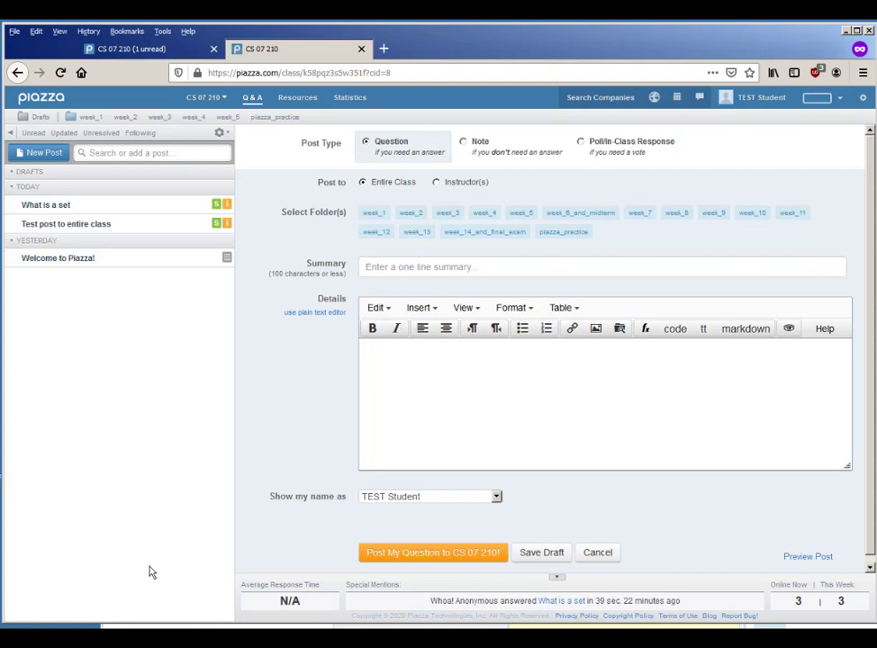
{"action": "mouse_move", "coordinate": [56, 398]}
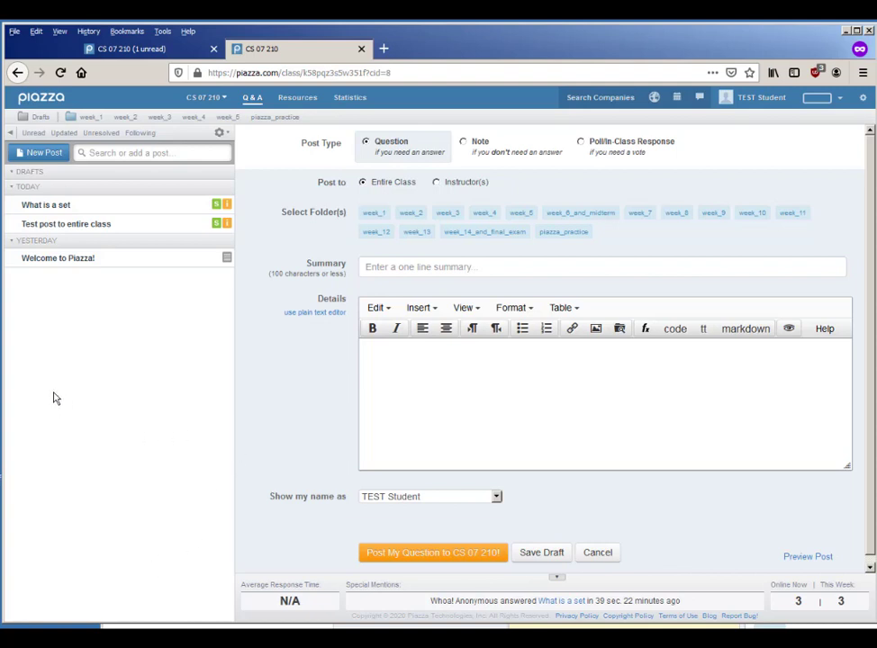
{"action": "mouse_move", "coordinate": [56, 389]}
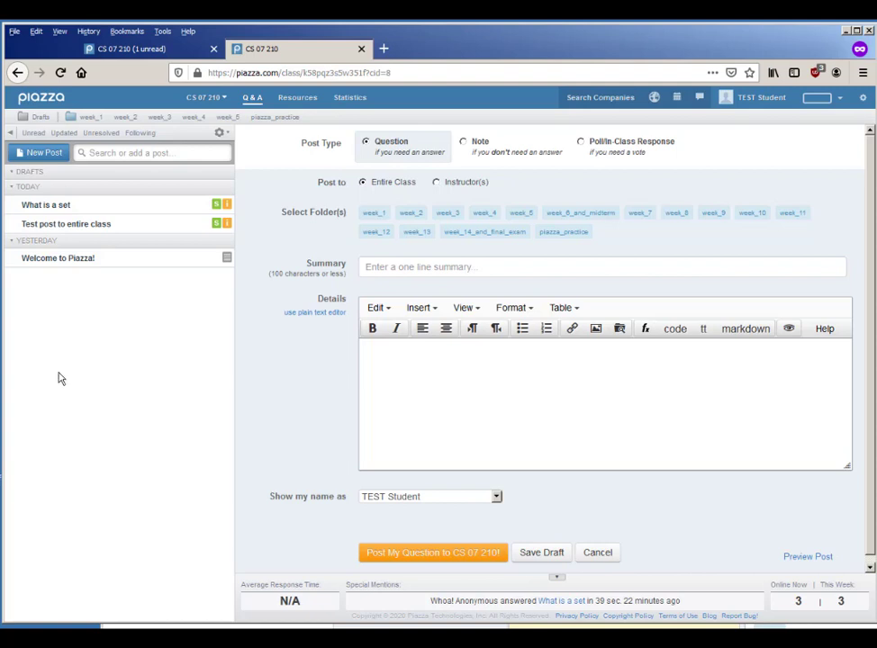
{"action": "mouse_move", "coordinate": [441, 612]}
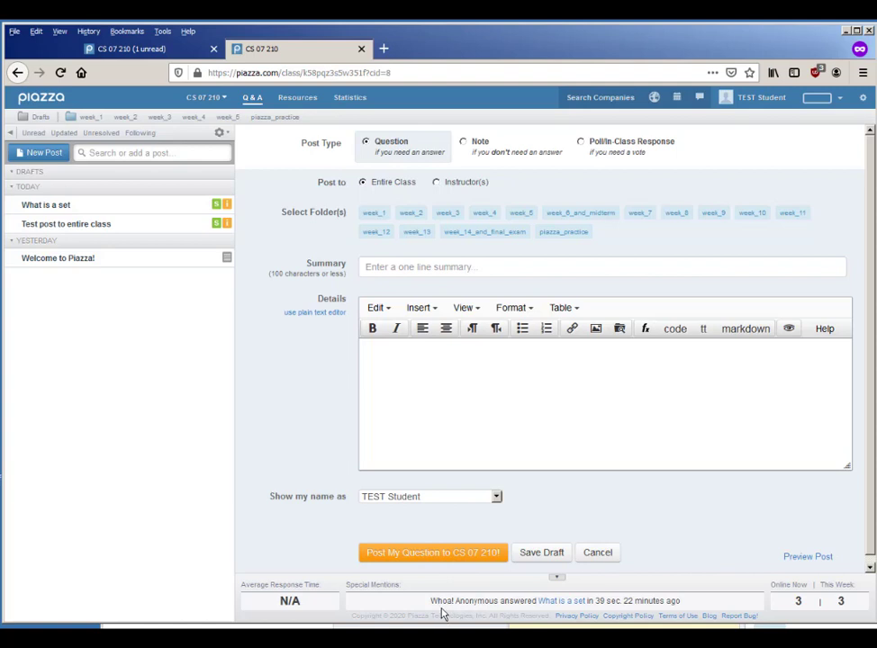
{"action": "mouse_move", "coordinate": [574, 616]}
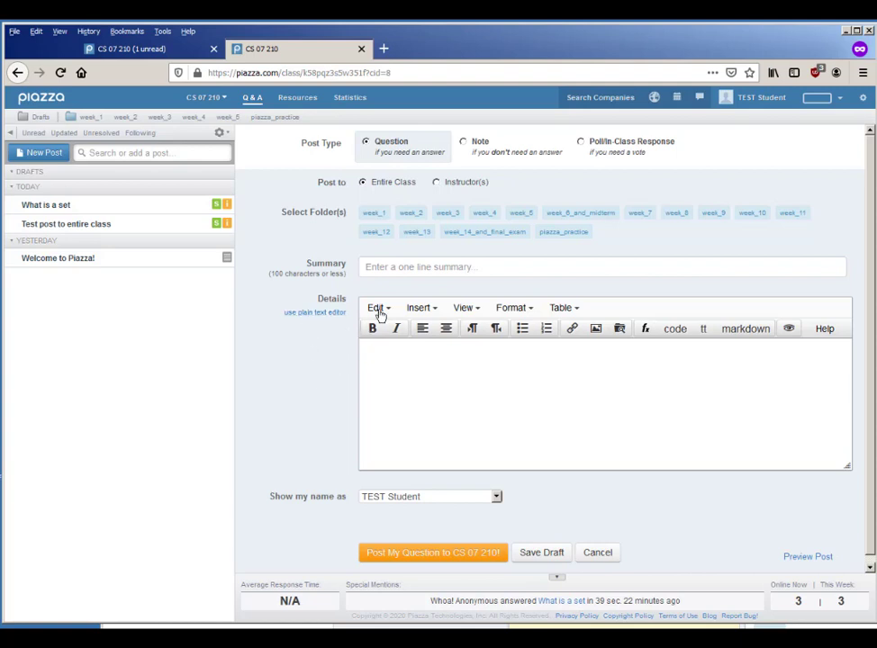
{"action": "mouse_move", "coordinate": [324, 378]}
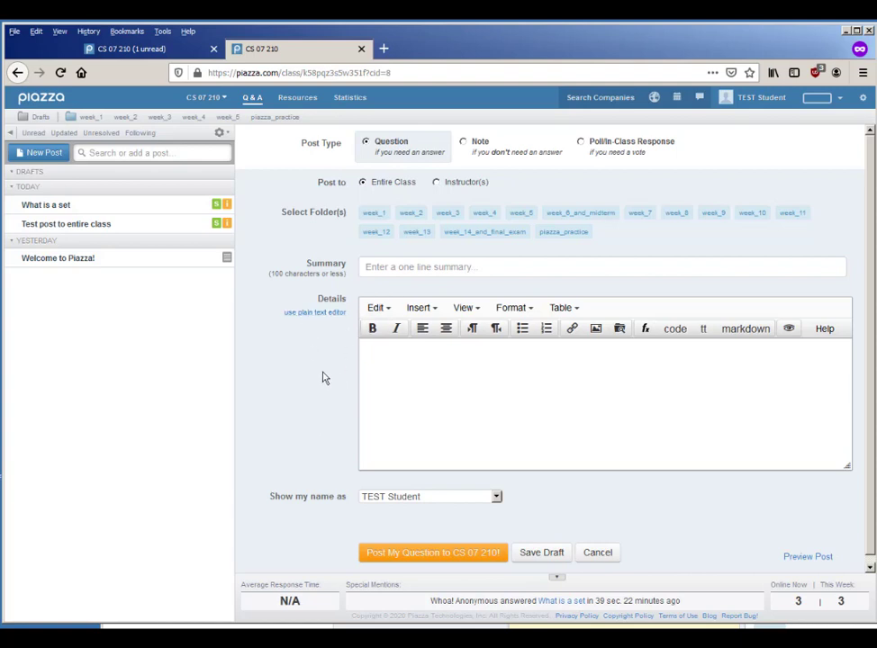
{"action": "mouse_move", "coordinate": [277, 238]}
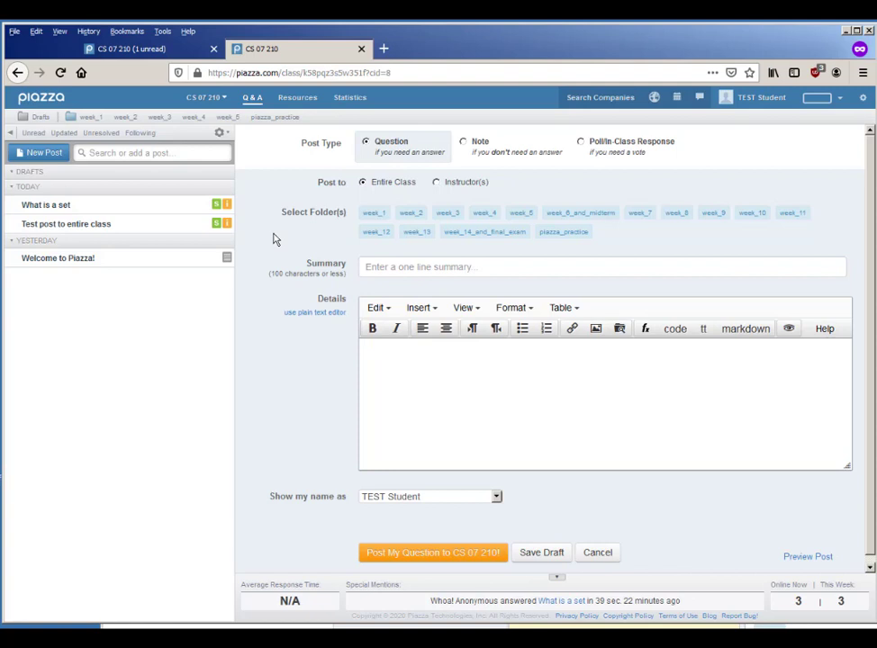
{"action": "mouse_move", "coordinate": [342, 399]}
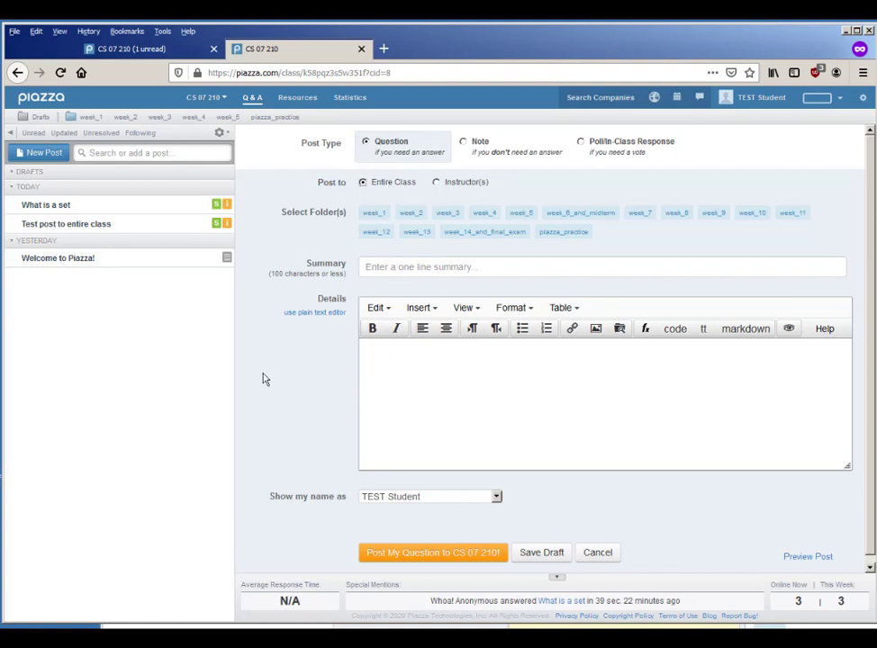
{"action": "left_click", "coordinate": [411, 213]}
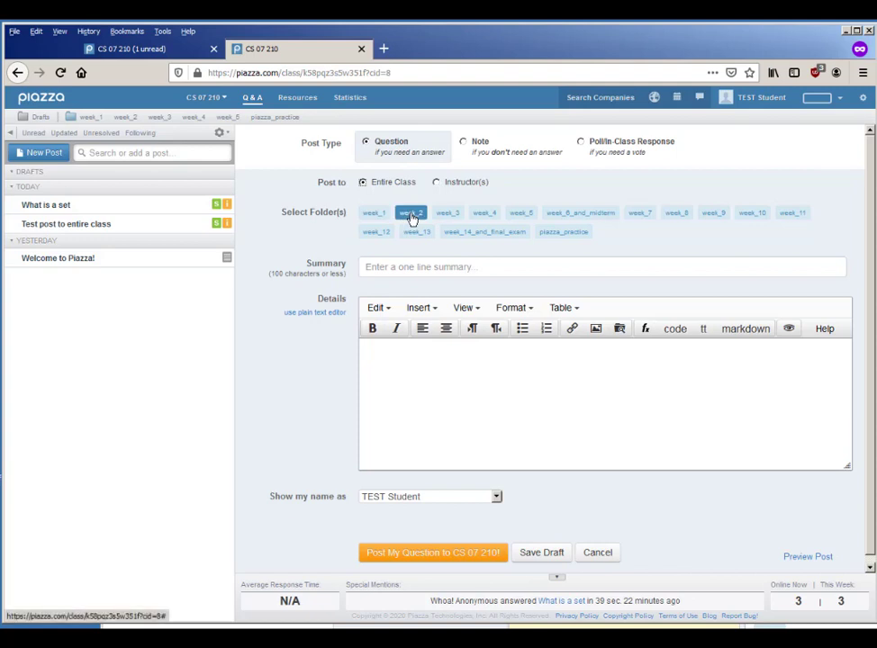
{"action": "left_click", "coordinate": [411, 213]}
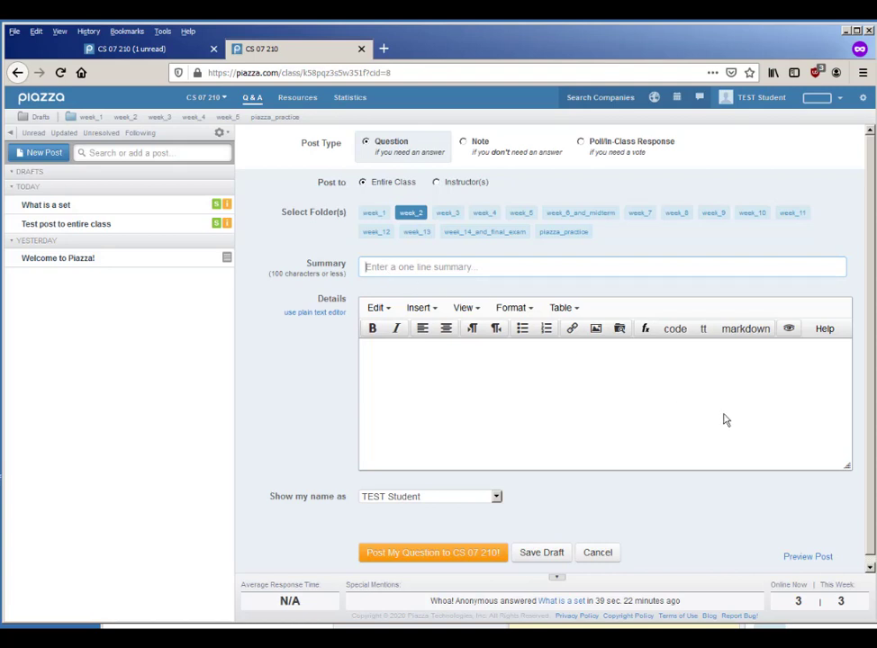
{"action": "type", "text": "W"}
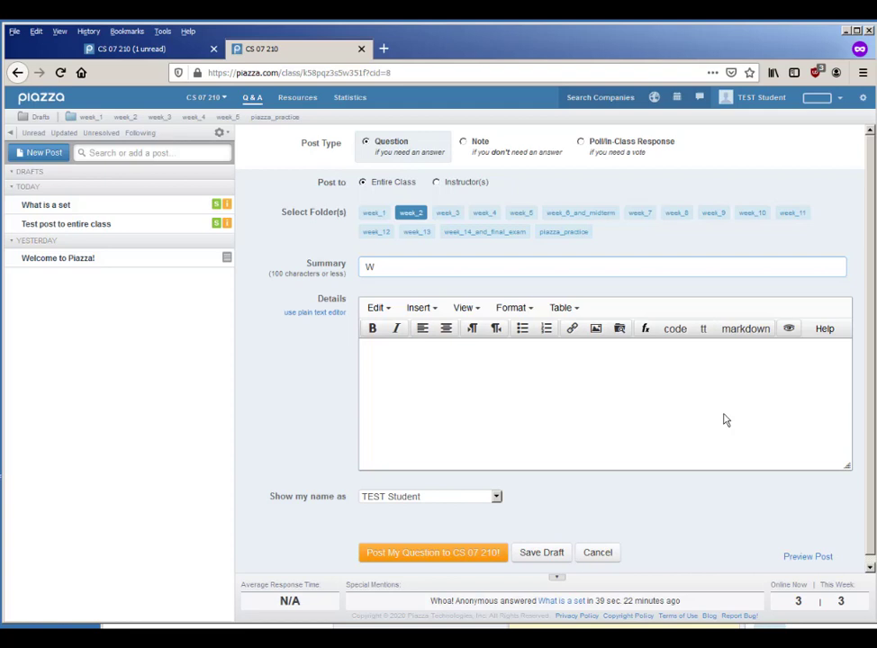
{"action": "type", "text": "hat"}
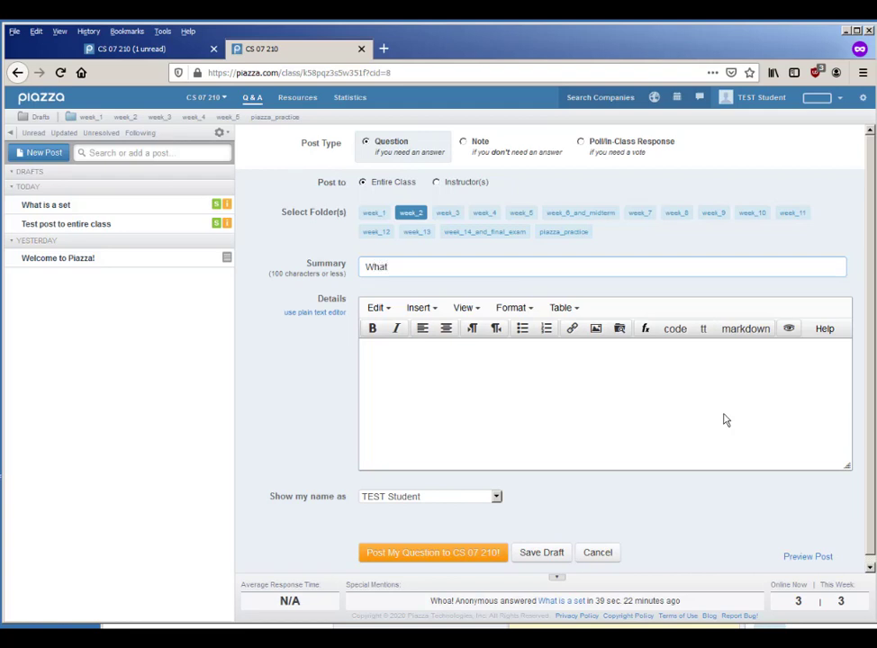
{"action": "type", "text": "is a tuple"}
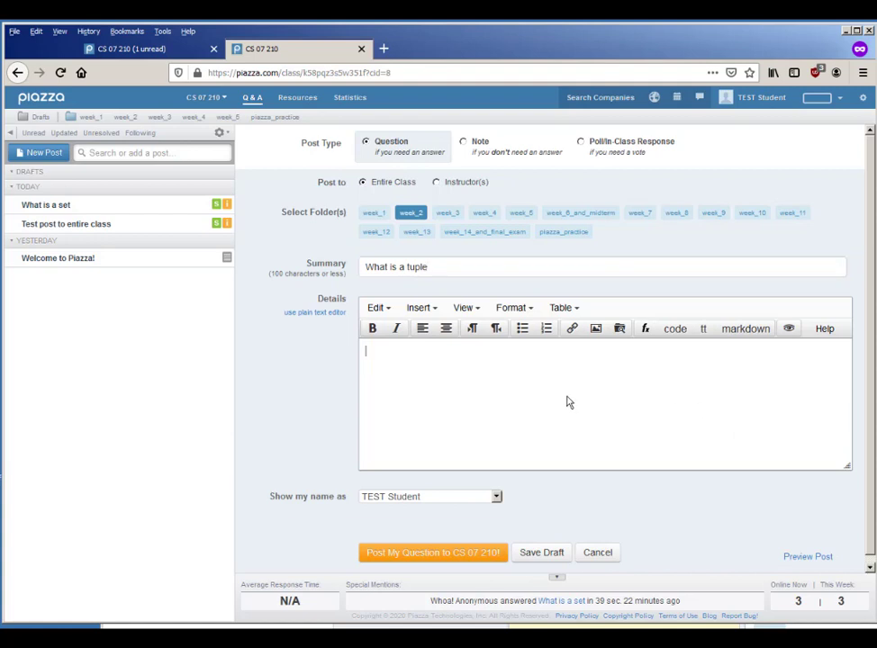
Enter details asking for help with the difference between a pair and a 2-tuple
{"action": "type", "text": "I'm confused abo"}
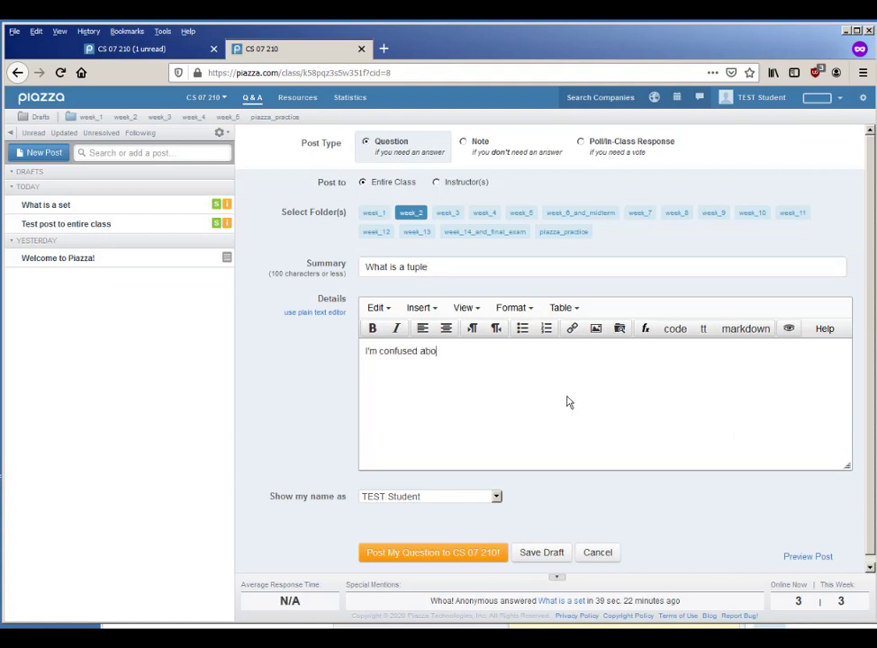
{"action": "type", "text": "ut the difference between a pair and a"}
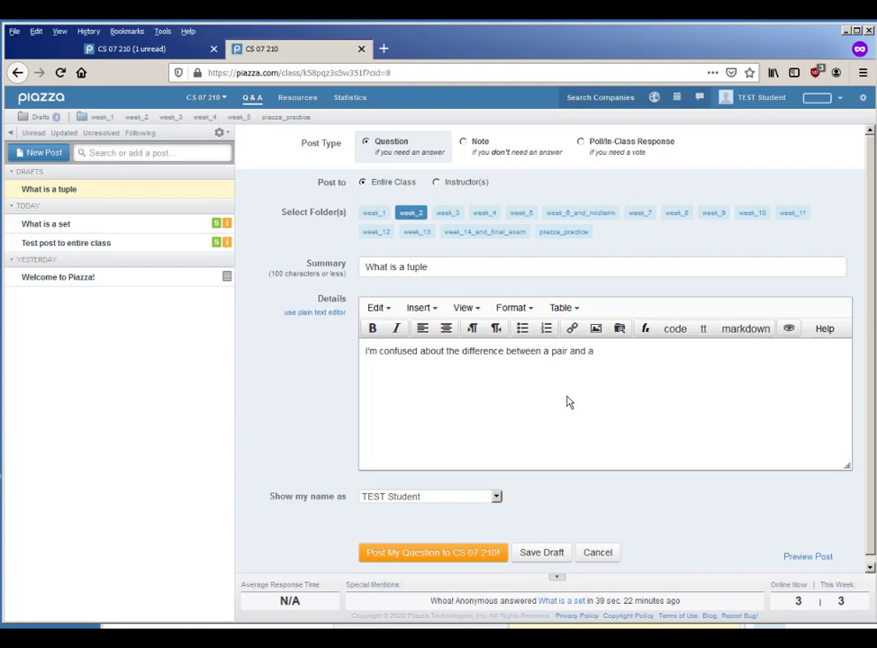
{"action": "type", "text": "2-tuple - h"}
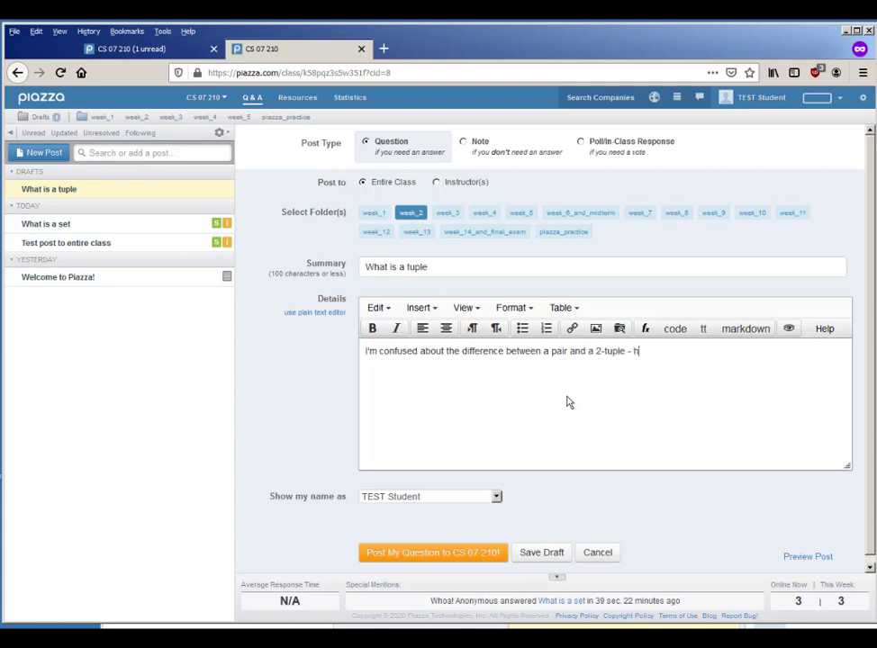
{"action": "type", "text": "elp"}
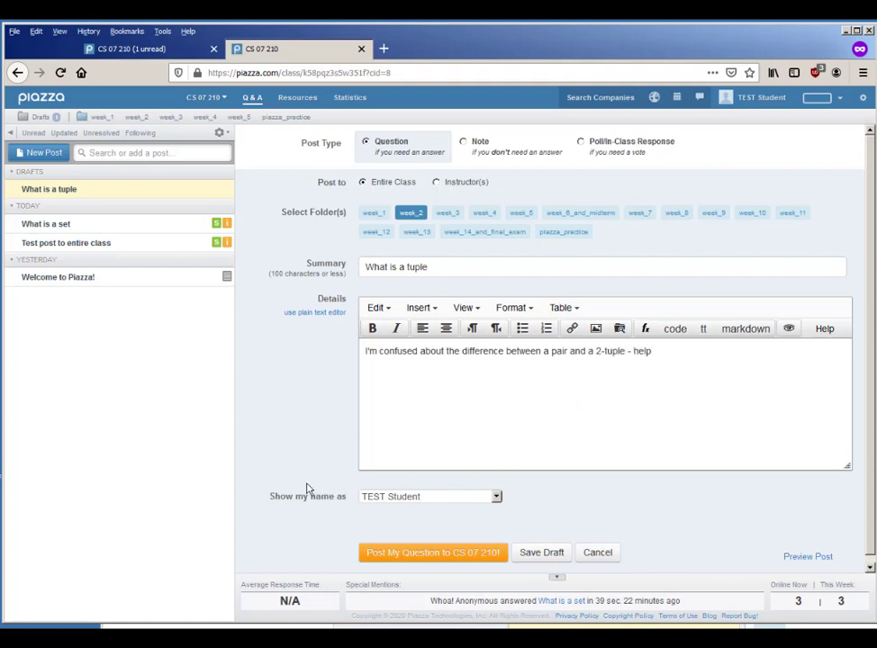
Post the tuple question with the name shown as Anonymous to Classmates
{"action": "left_click", "coordinate": [429, 497]}
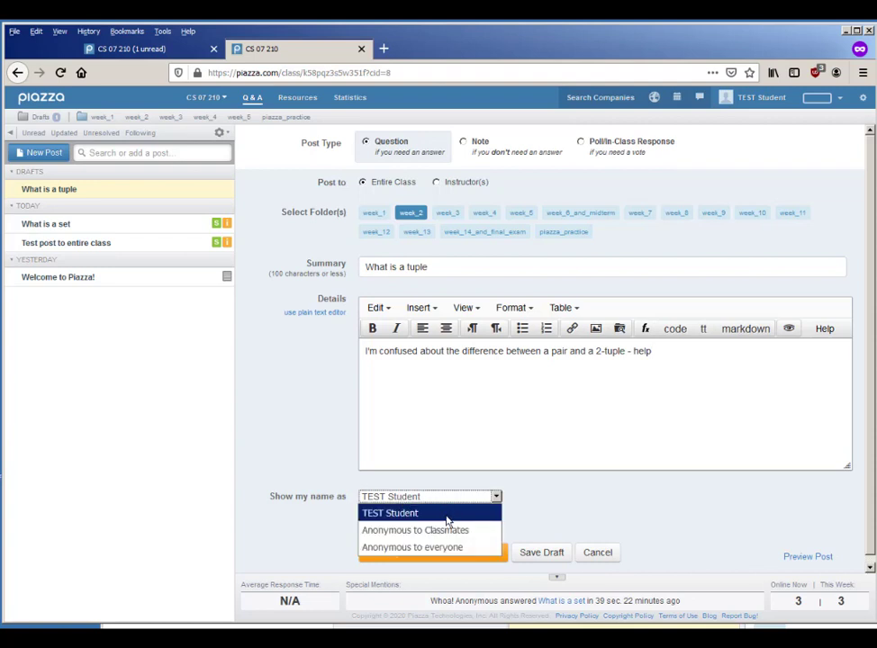
{"action": "mouse_move", "coordinate": [449, 519]}
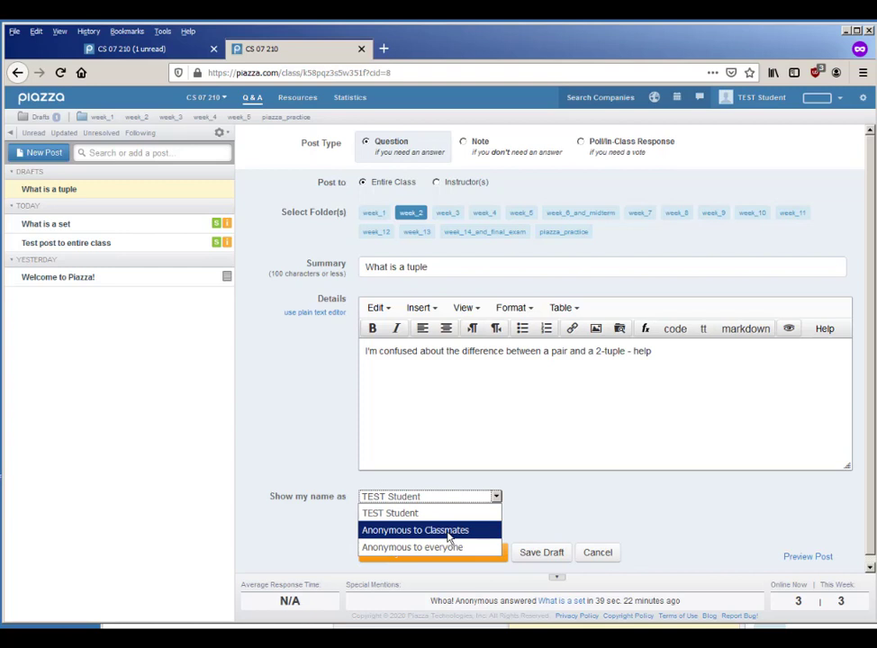
{"action": "mouse_move", "coordinate": [450, 547]}
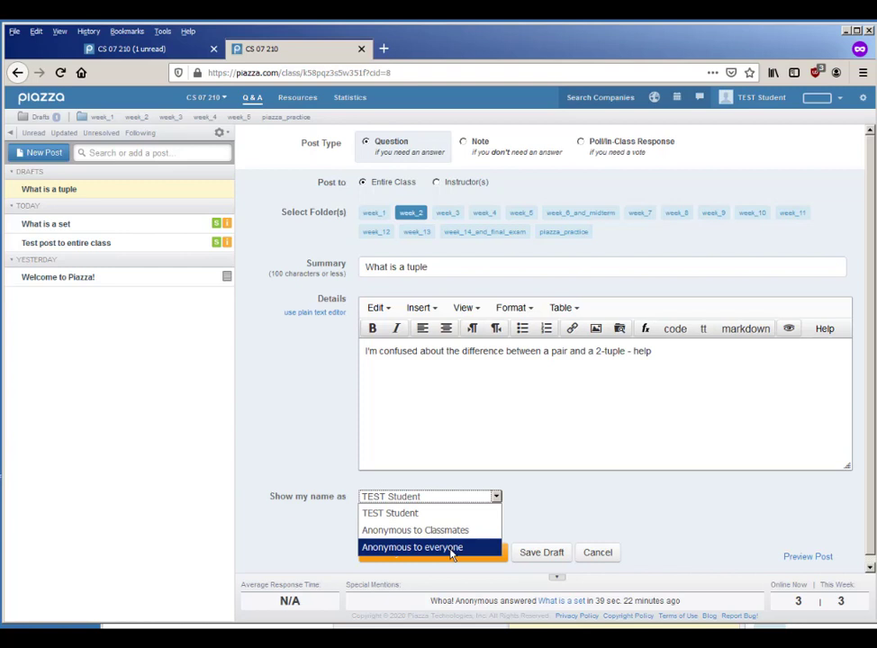
{"action": "mouse_move", "coordinate": [415, 530]}
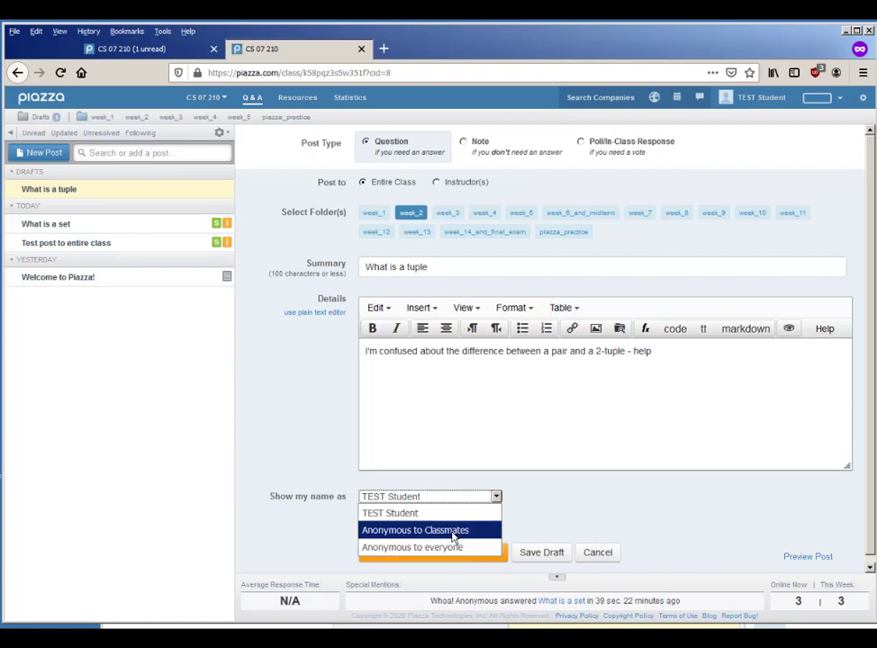
{"action": "left_click", "coordinate": [414, 530]}
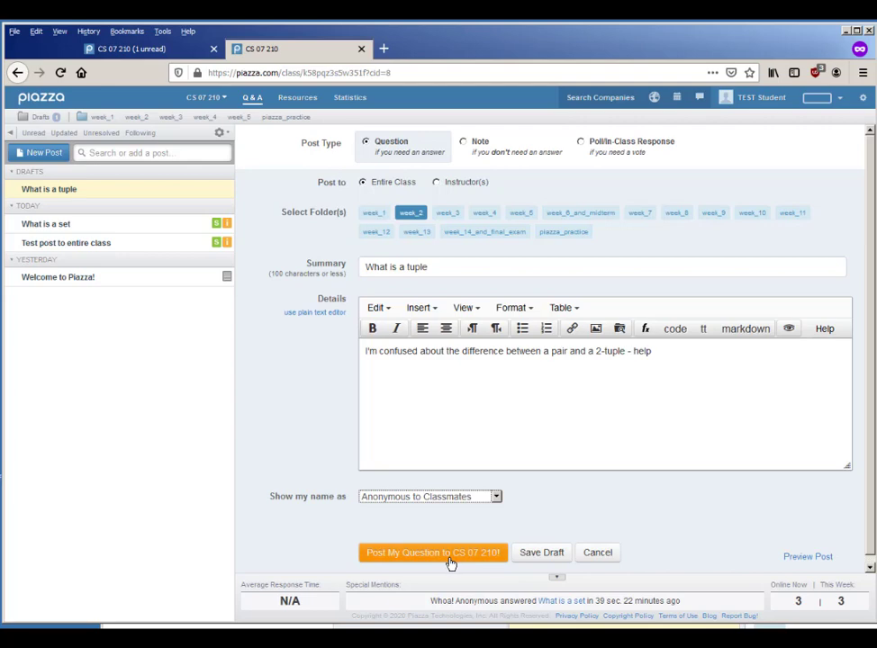
{"action": "left_click", "coordinate": [432, 551]}
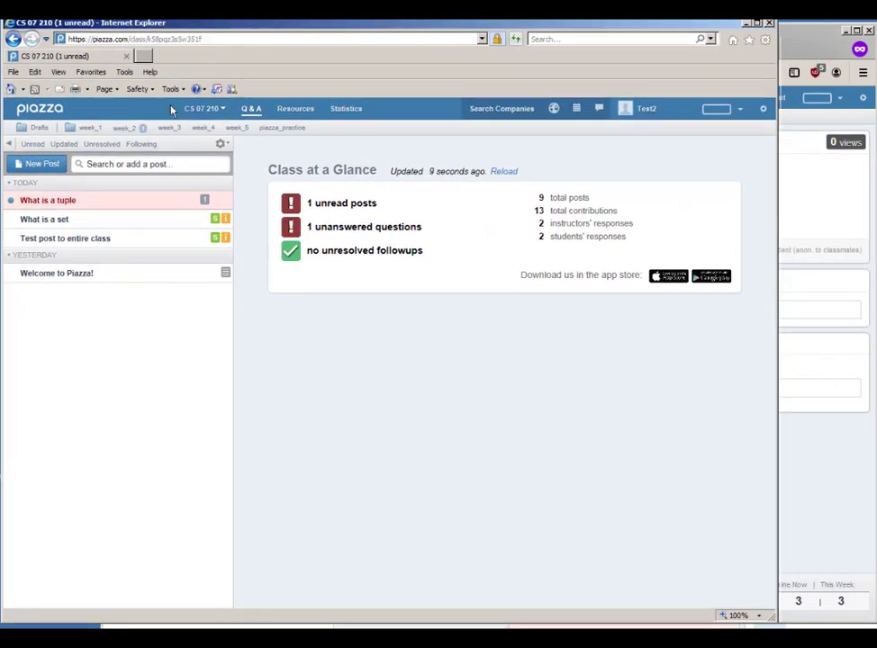
Answer the tuple question as a student with "They're the same thing!", anonymous to everyone
{"action": "left_click", "coordinate": [47, 200]}
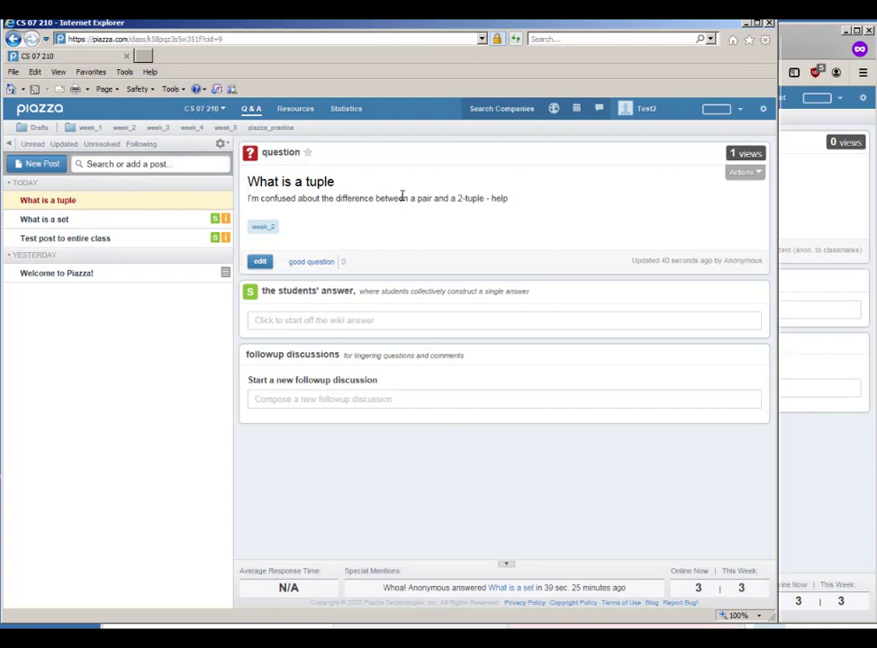
{"action": "mouse_move", "coordinate": [508, 201]}
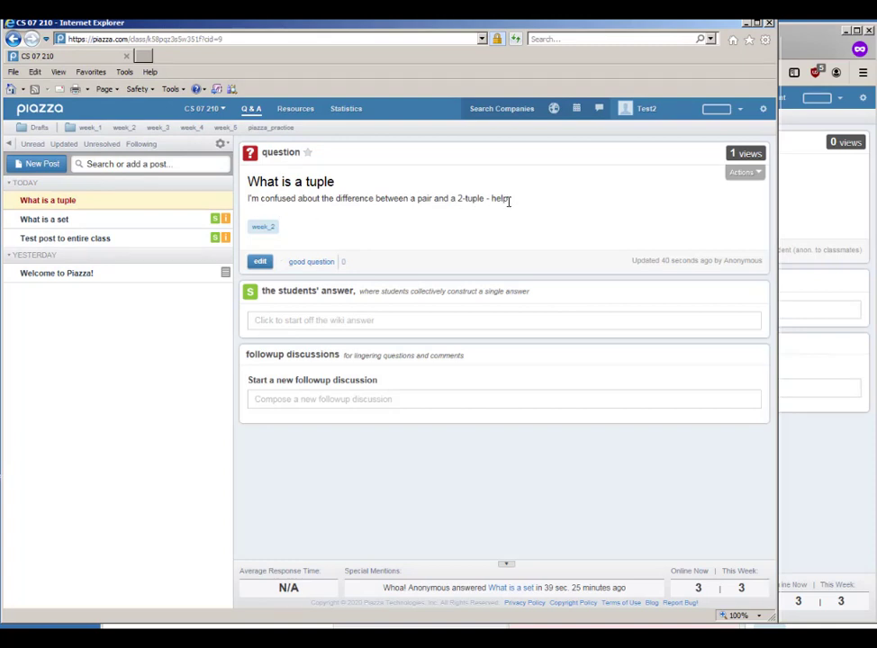
{"action": "mouse_move", "coordinate": [512, 205]}
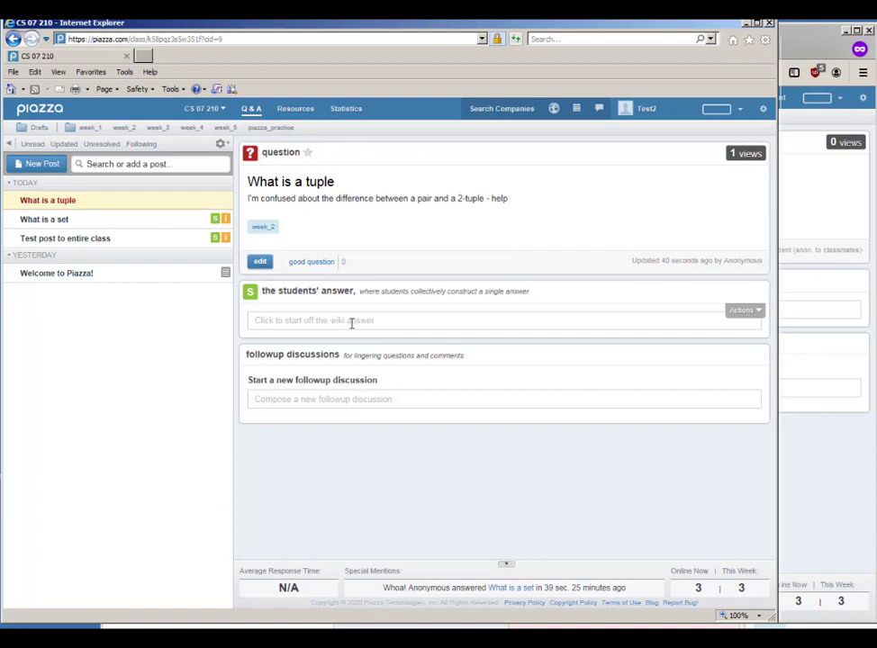
{"action": "left_click", "coordinate": [503, 320]}
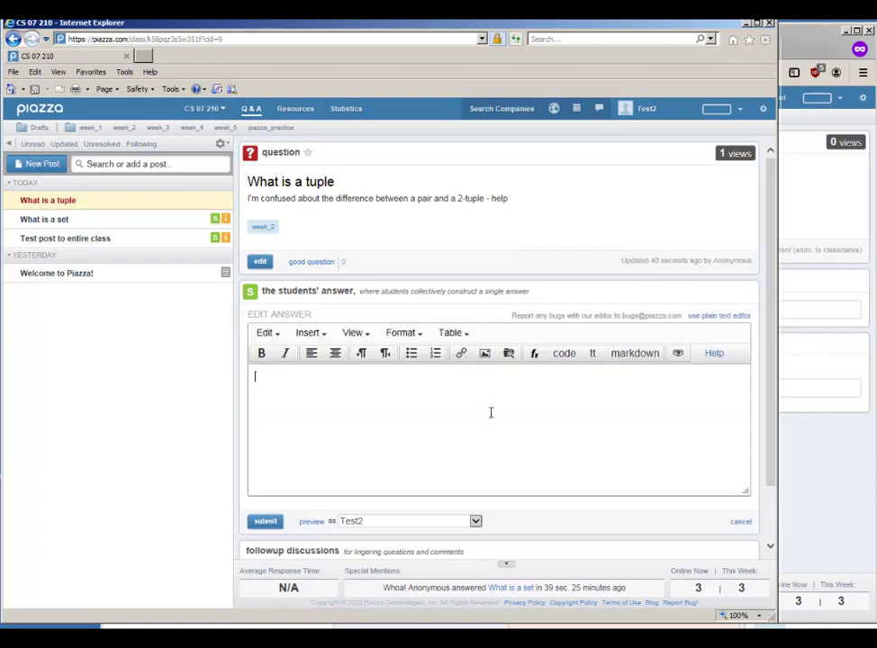
{"action": "type", "text": "They're the same thing!"}
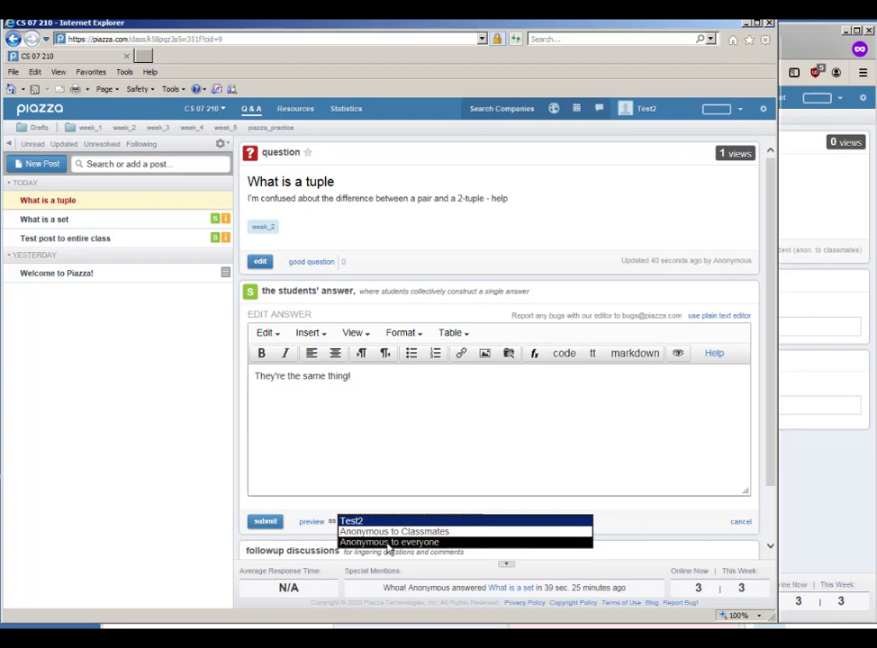
{"action": "left_click", "coordinate": [389, 540]}
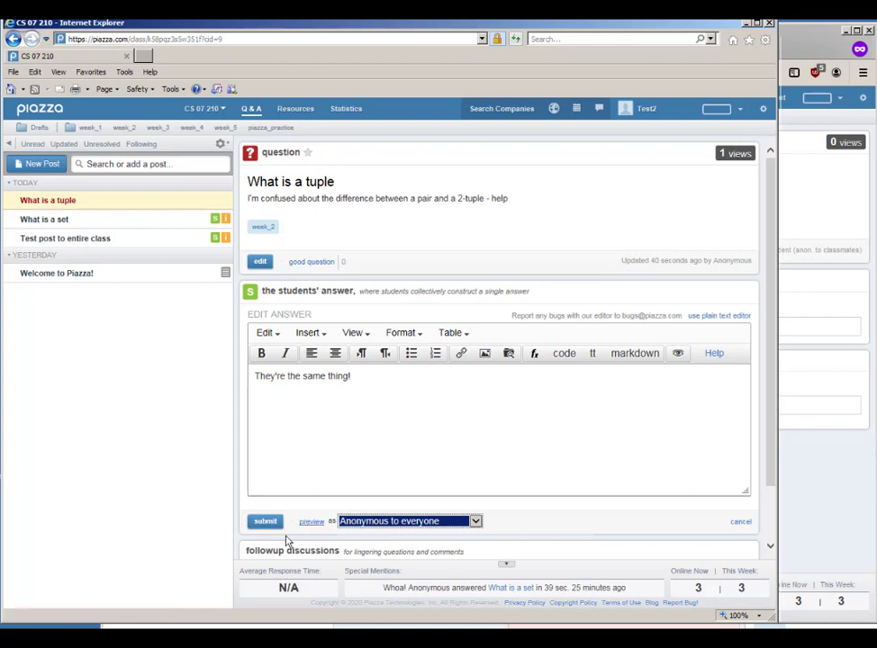
{"action": "left_click", "coordinate": [265, 523]}
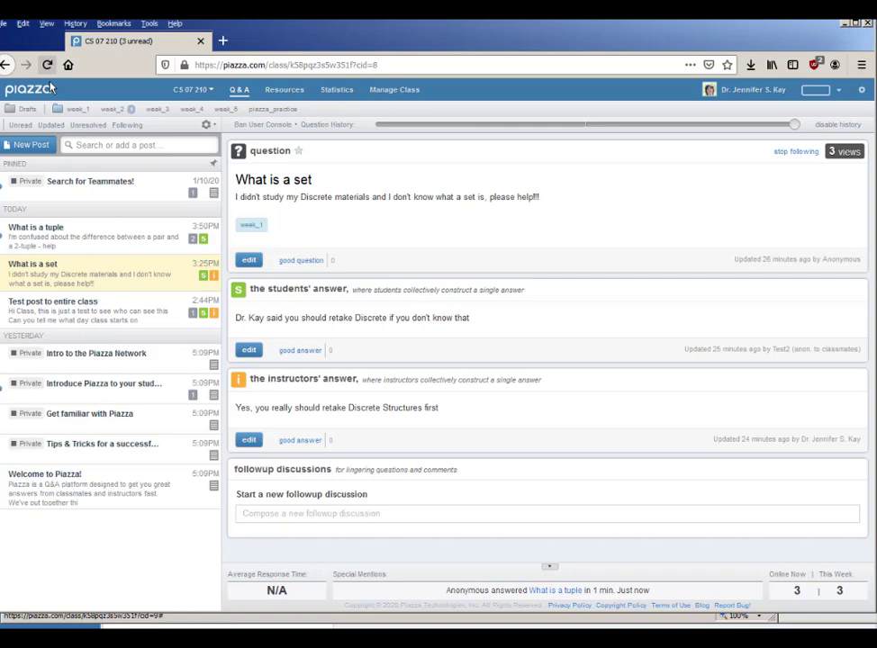
As instructor, mark the tuple question good and endorse the students' answer
{"action": "left_click", "coordinate": [99, 236]}
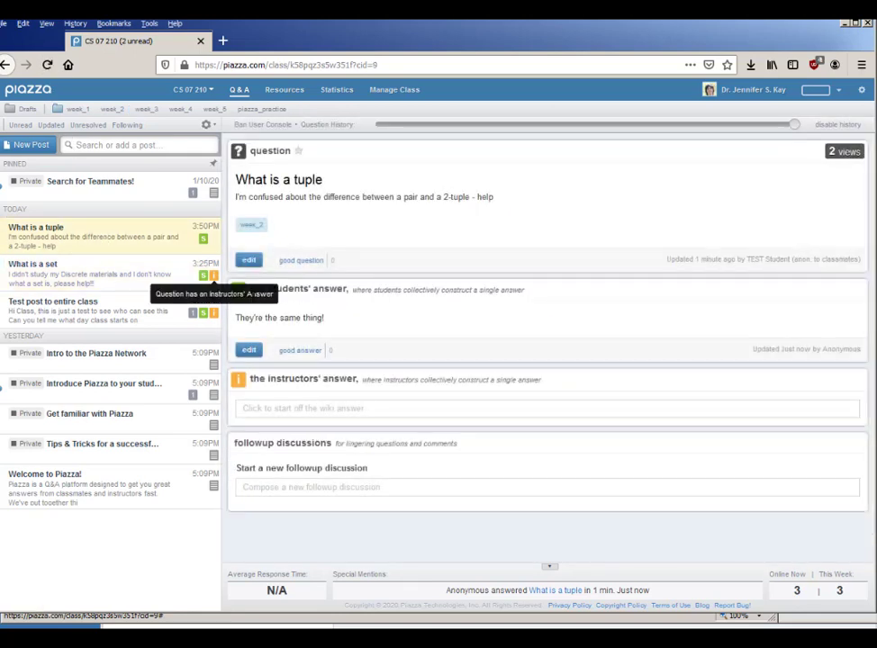
{"action": "left_click", "coordinate": [299, 259]}
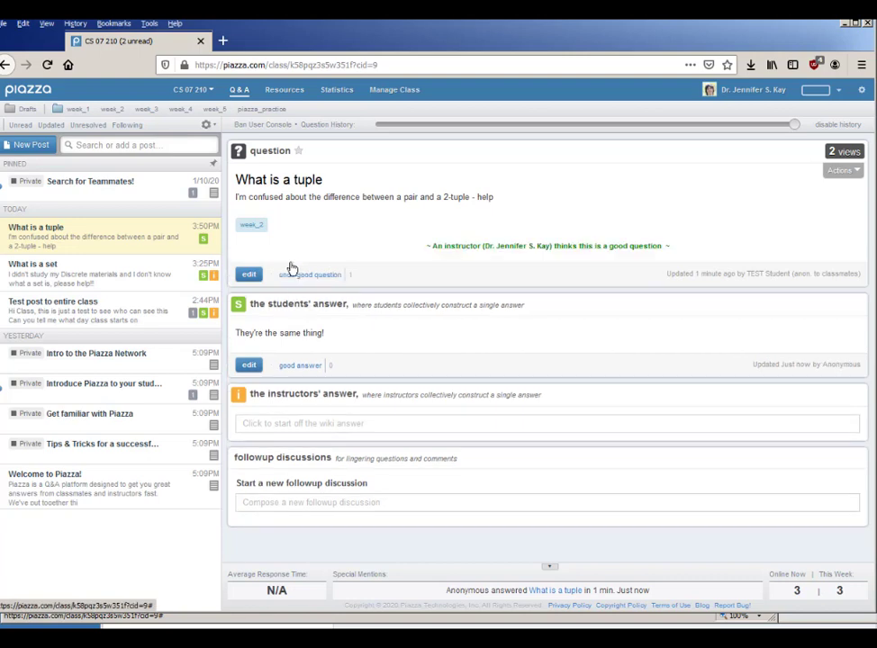
{"action": "left_click", "coordinate": [299, 364]}
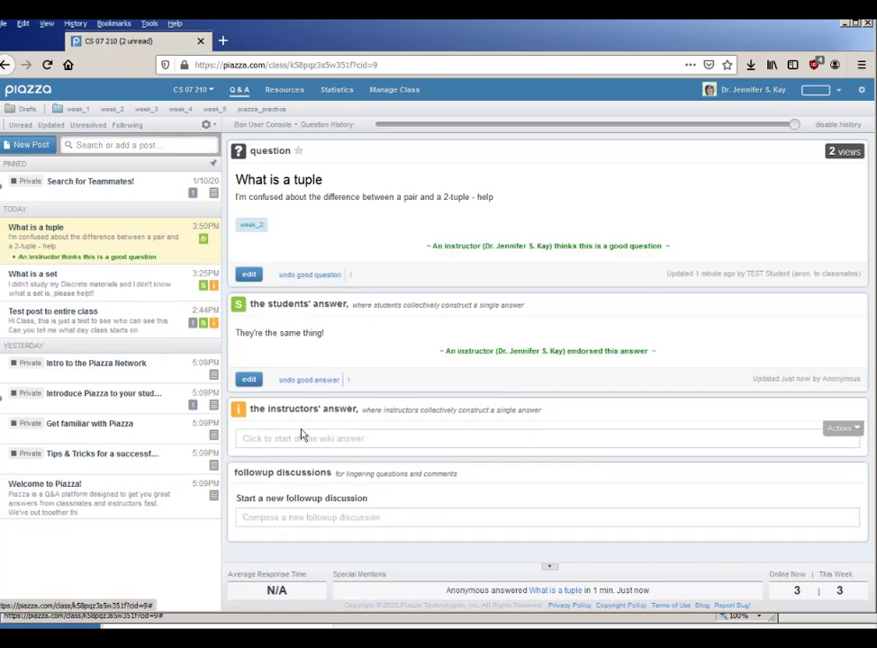
Post an instructors' answer saying to see the student answer, they are the same
{"action": "left_click", "coordinate": [302, 439]}
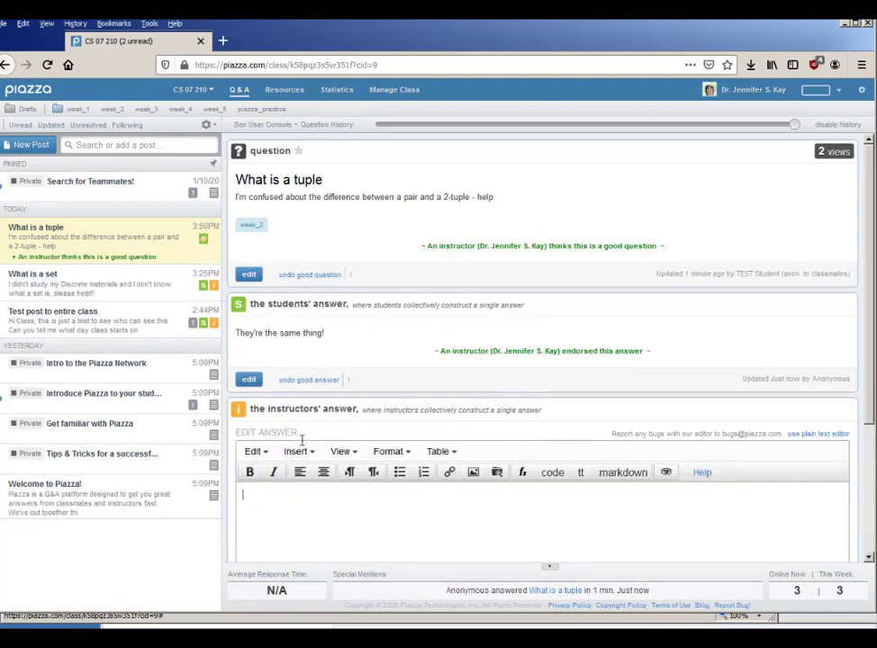
{"action": "type", "text": "See the student's answer above - th"}
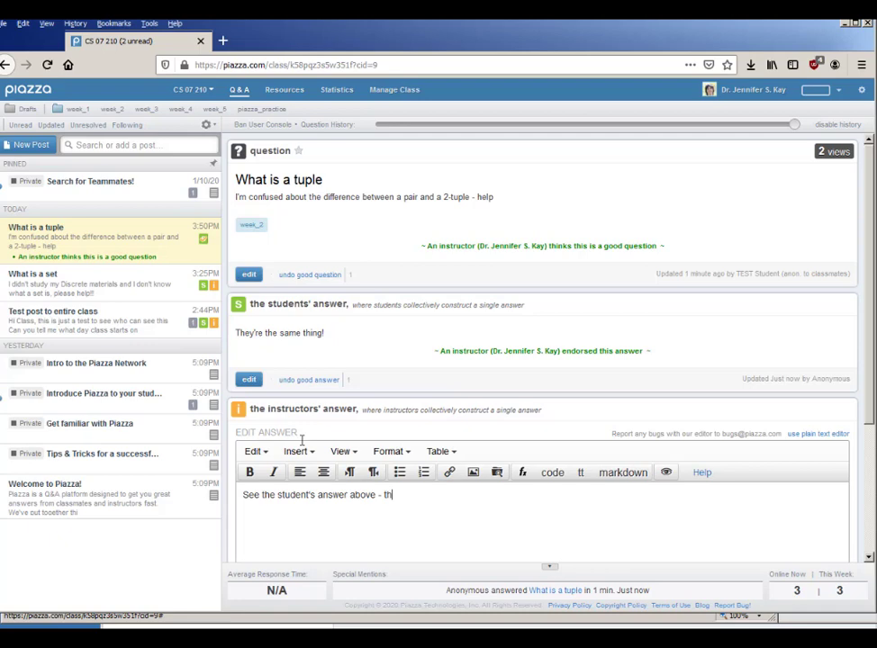
{"action": "type", "text": "ey are the same!"}
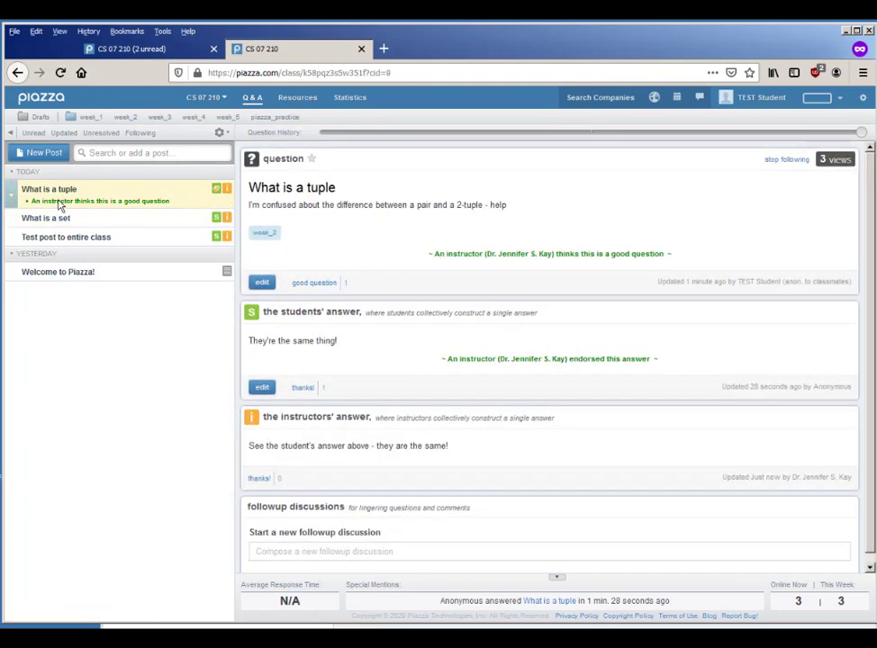
{"action": "mouse_move", "coordinate": [256, 200]}
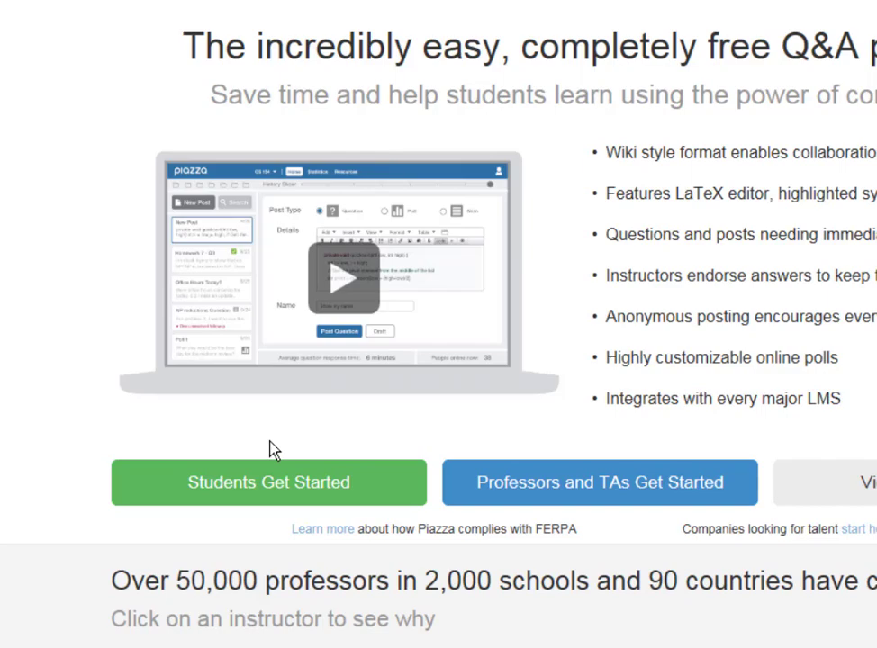
Sign up as a student at Rowan University and join CS 07 210 Foundations of CS
{"action": "left_click", "coordinate": [267, 482]}
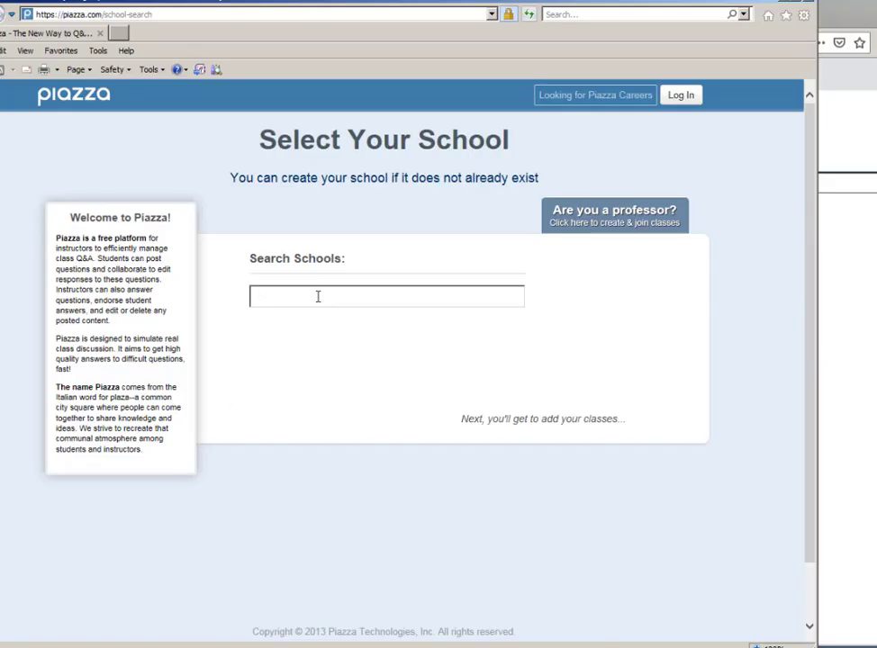
{"action": "type", "text": "Rowan"}
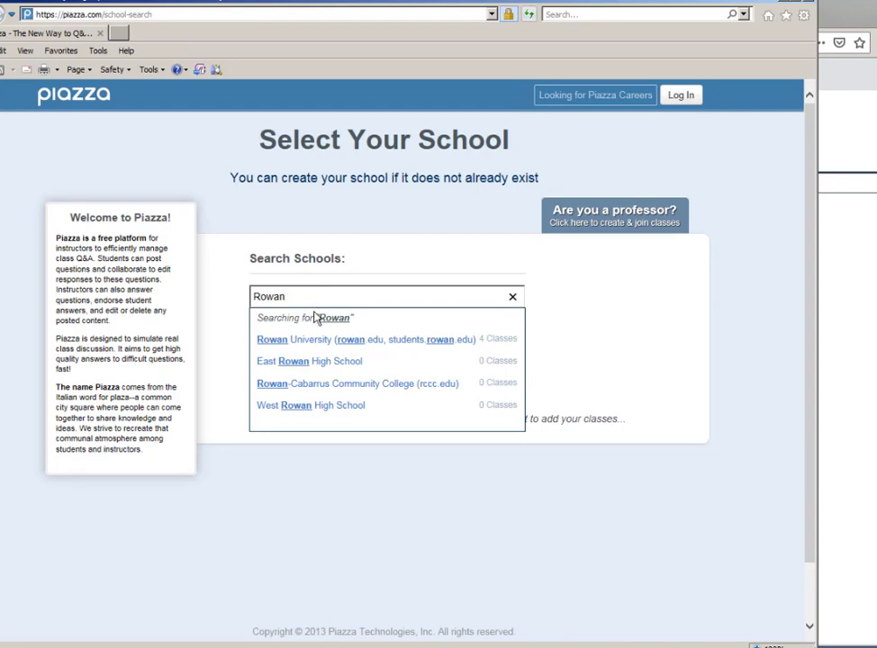
{"action": "left_click", "coordinate": [294, 339]}
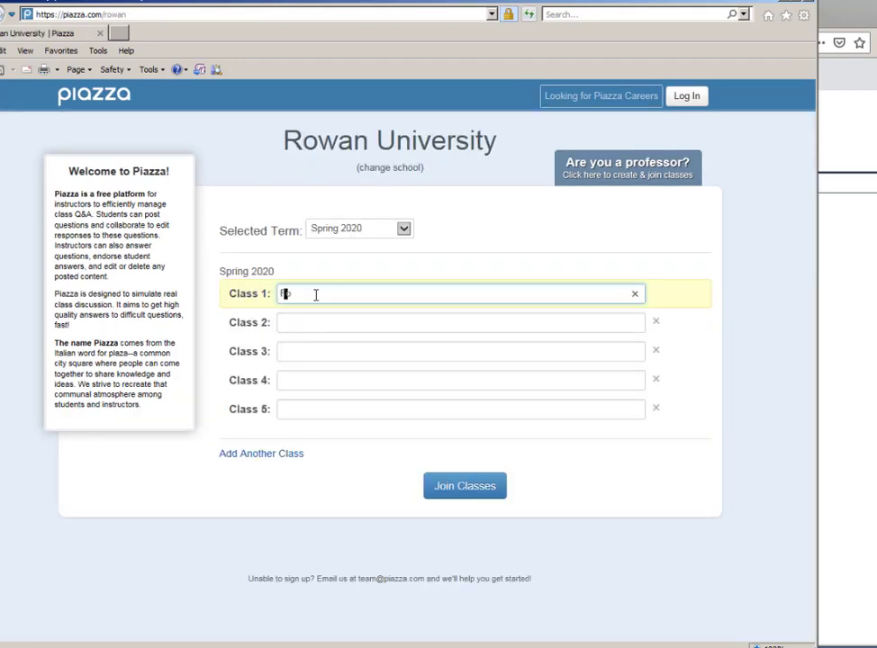
{"action": "type", "text": "Found"}
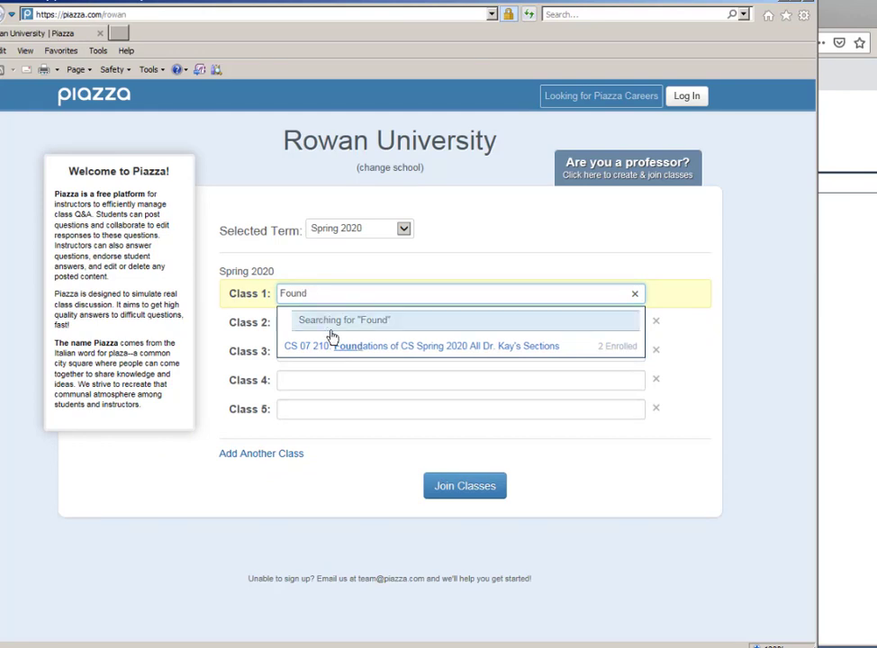
{"action": "left_click", "coordinate": [441, 345]}
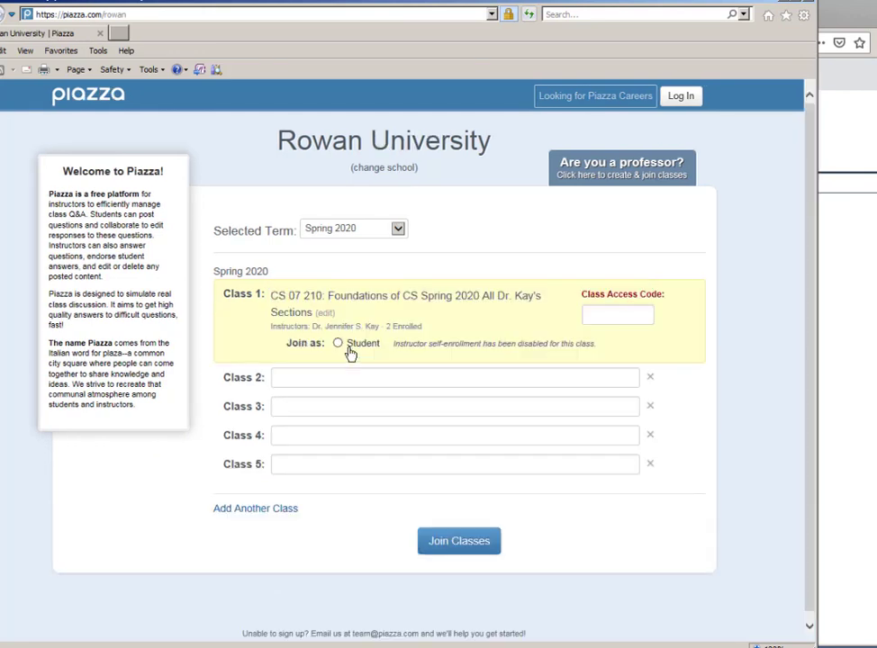
{"action": "left_click", "coordinate": [339, 342]}
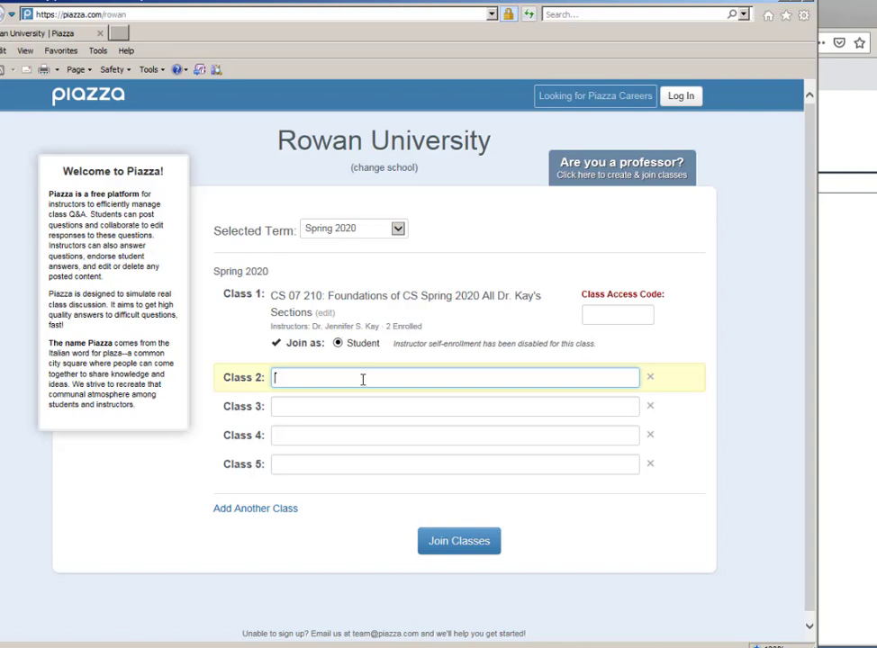
{"action": "left_click", "coordinate": [618, 316]}
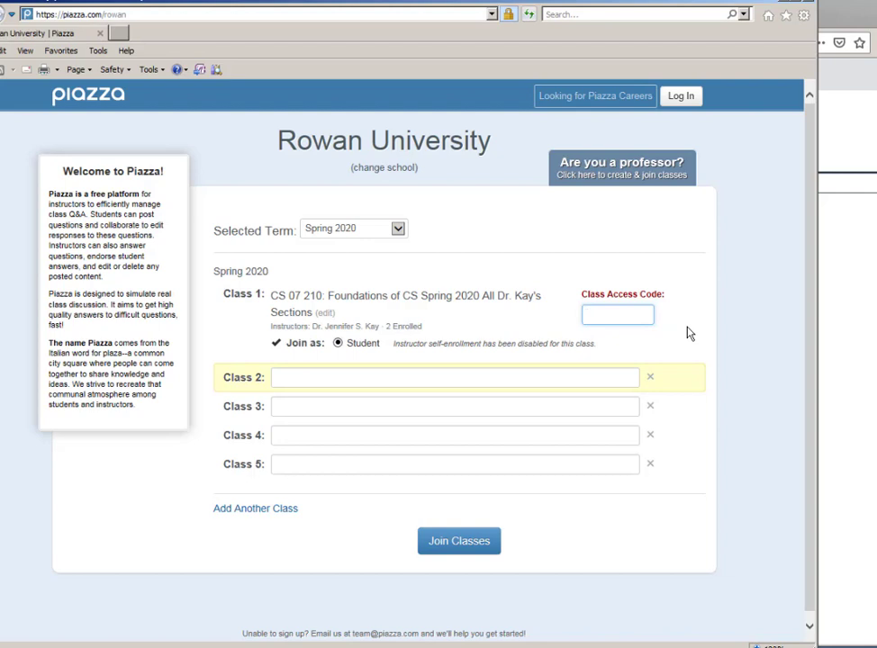
{"action": "left_click", "coordinate": [618, 314]}
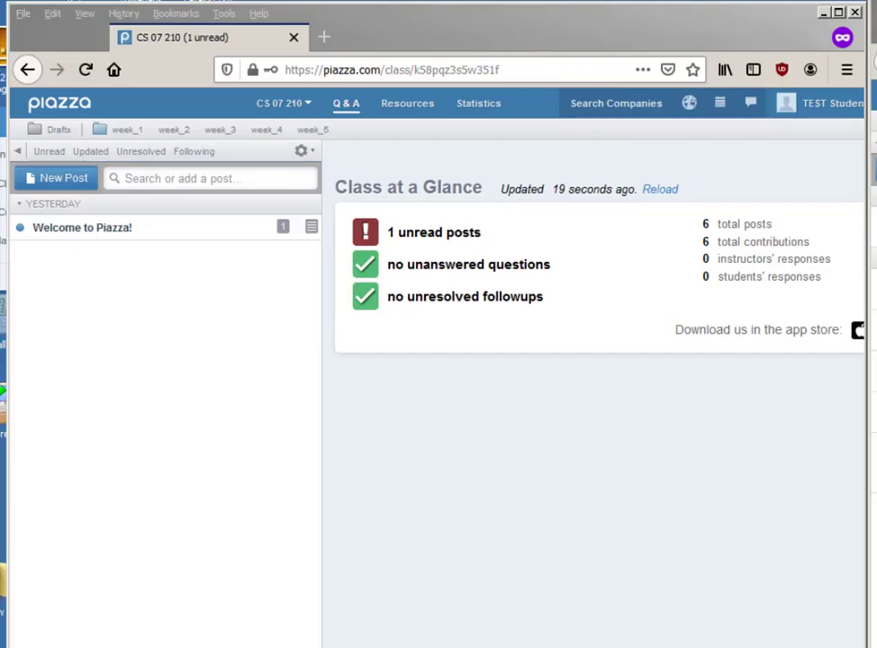
{"action": "mouse_move", "coordinate": [310, 372]}
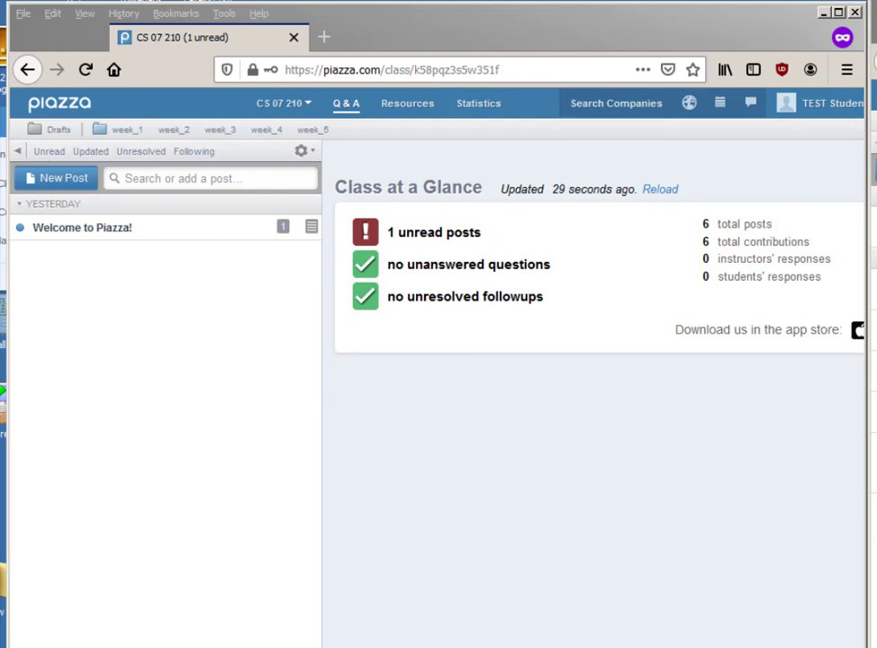
{"action": "mouse_move", "coordinate": [434, 230]}
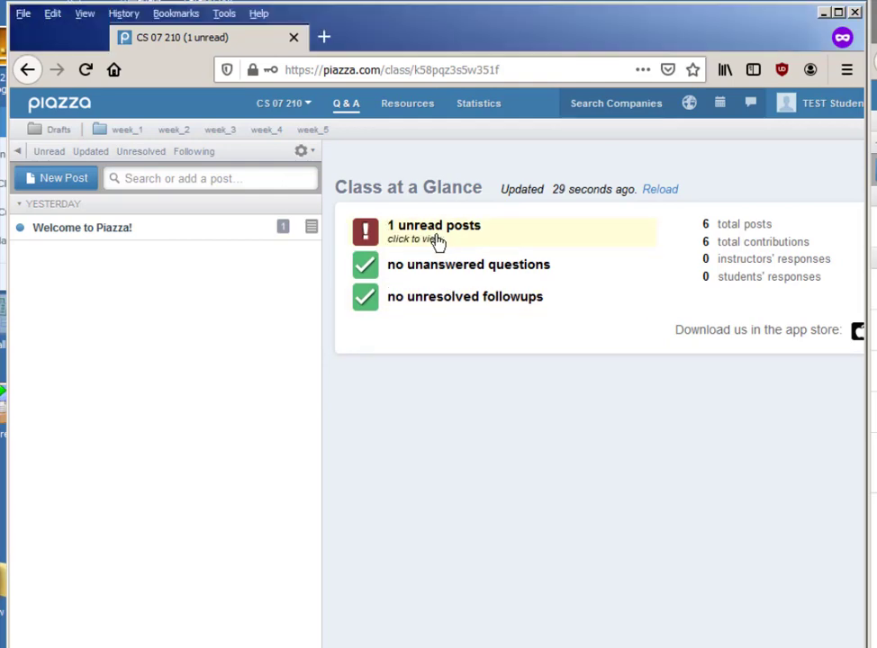
{"action": "left_click", "coordinate": [433, 225]}
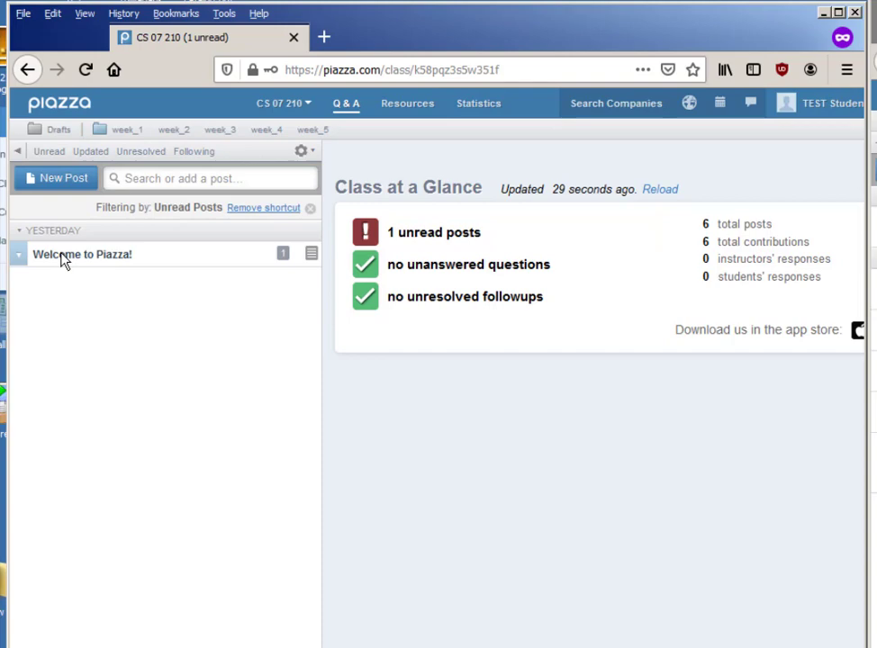
{"action": "left_click", "coordinate": [82, 254]}
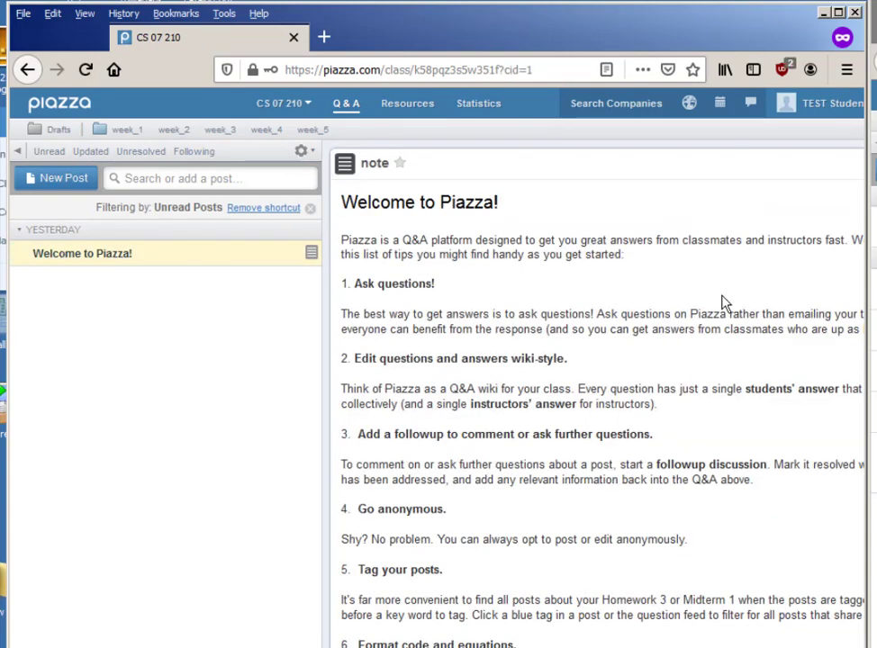
{"action": "mouse_move", "coordinate": [133, 295]}
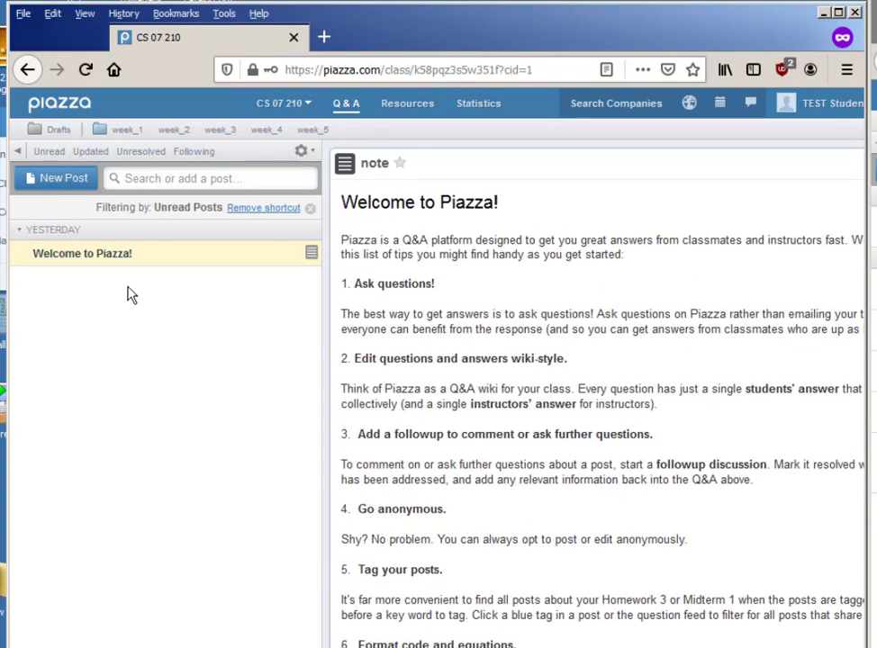
{"action": "mouse_move", "coordinate": [87, 145]}
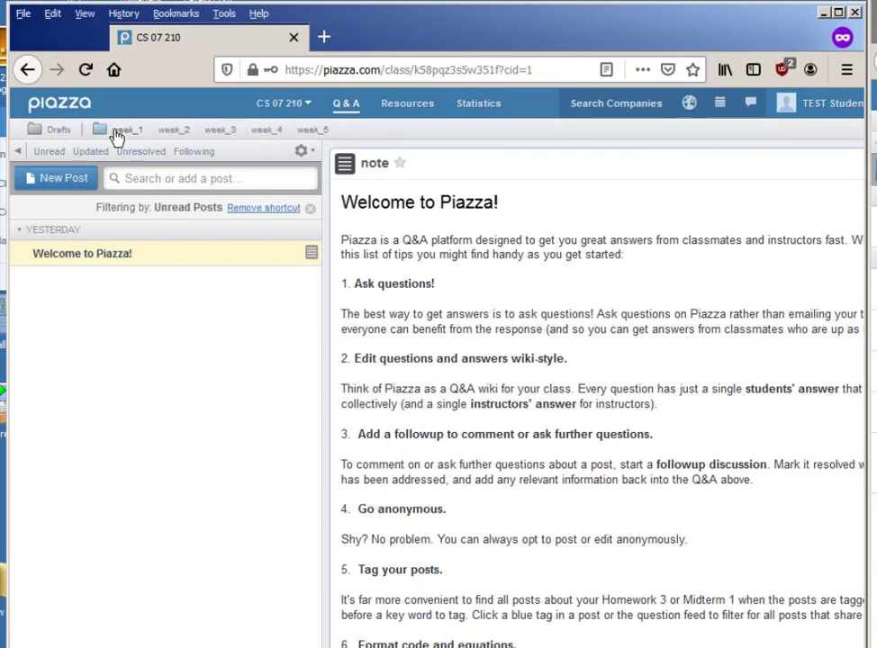
{"action": "left_click", "coordinate": [126, 130]}
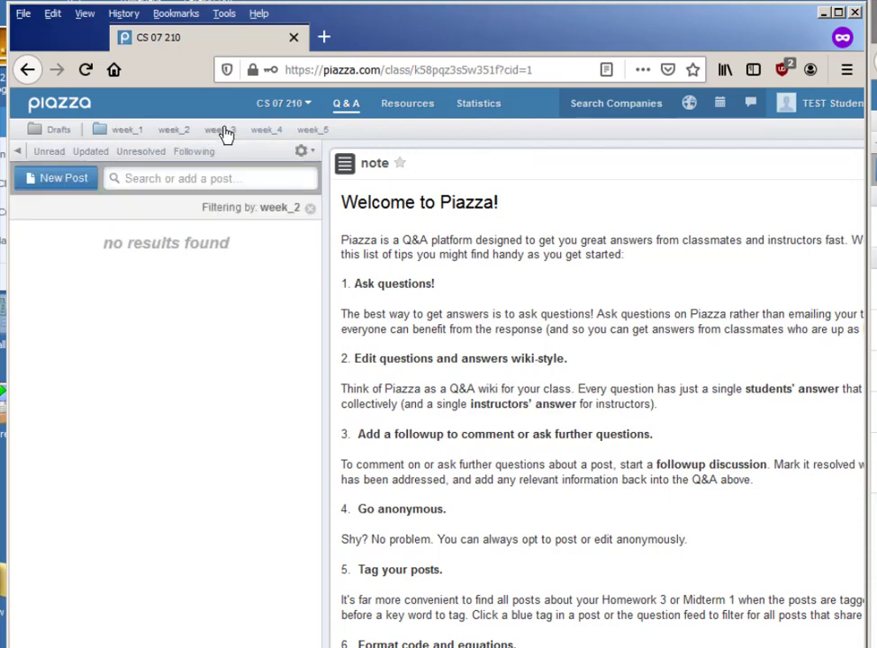
{"action": "left_click", "coordinate": [220, 130]}
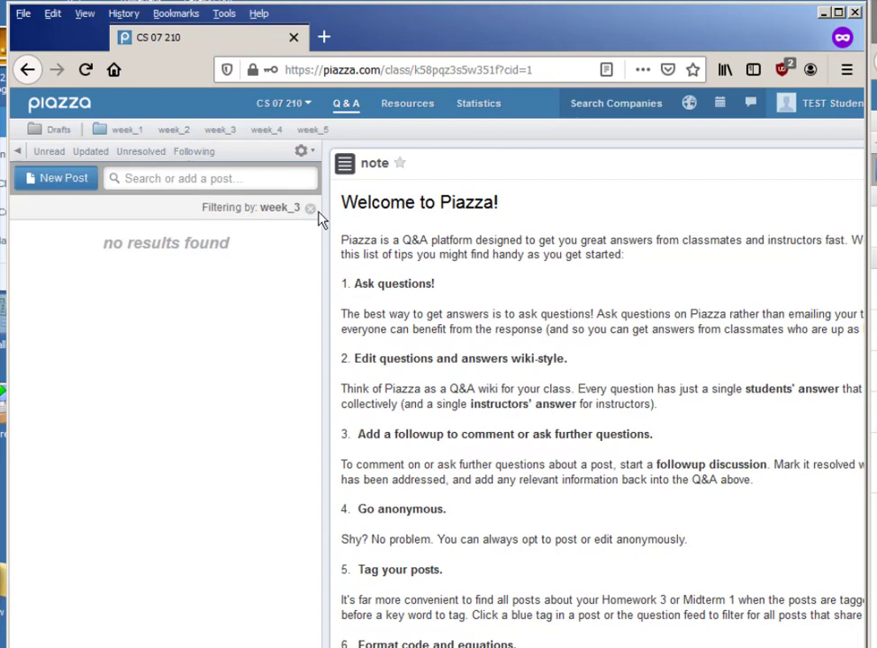
{"action": "left_click", "coordinate": [310, 207]}
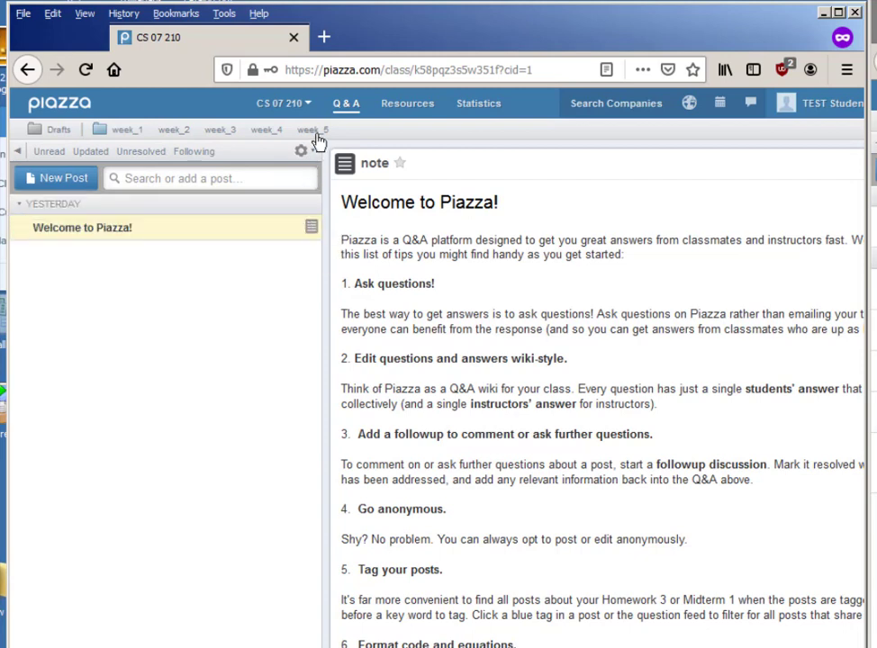
{"action": "left_click", "coordinate": [300, 151]}
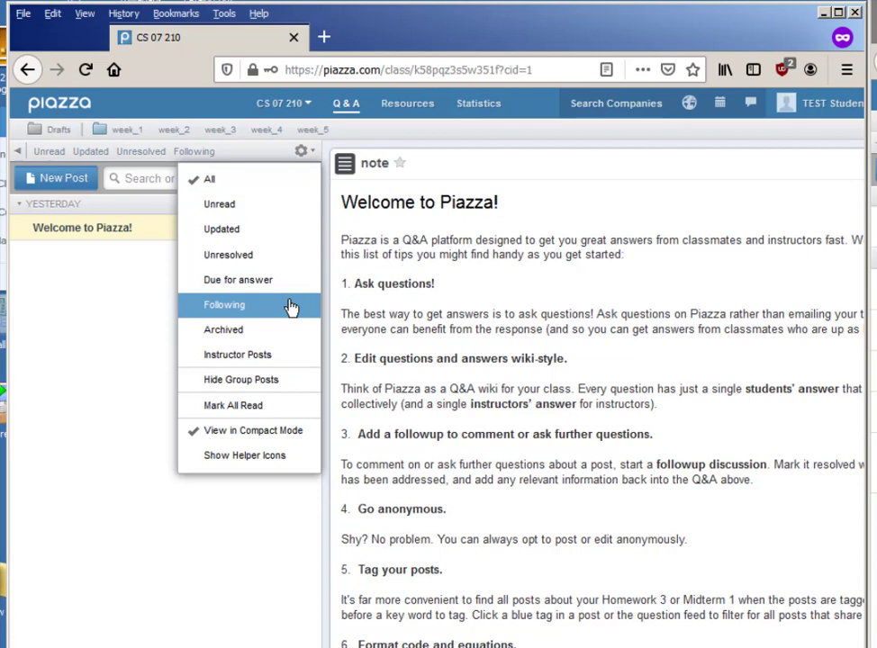
{"action": "mouse_move", "coordinate": [287, 310]}
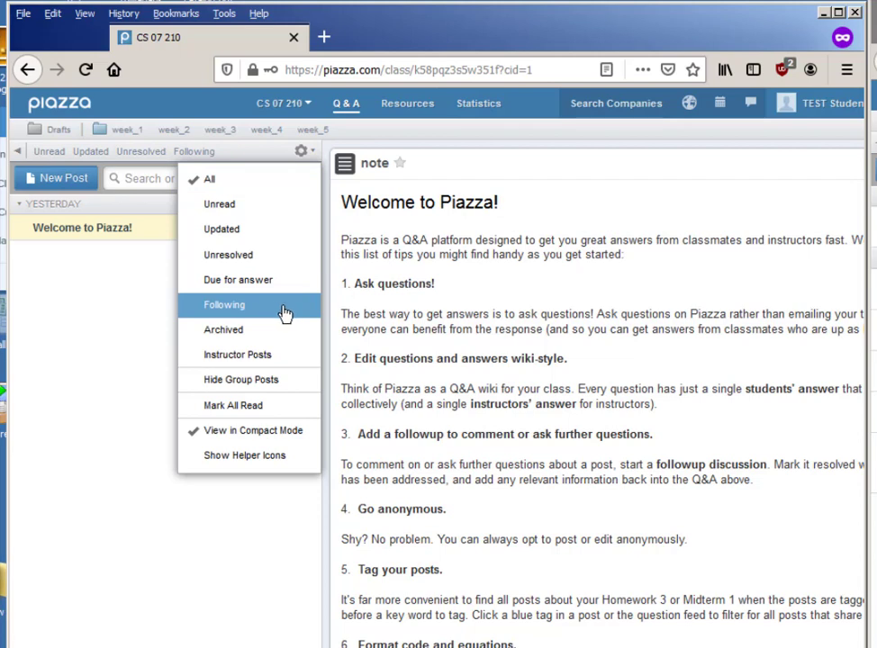
{"action": "mouse_move", "coordinate": [227, 256]}
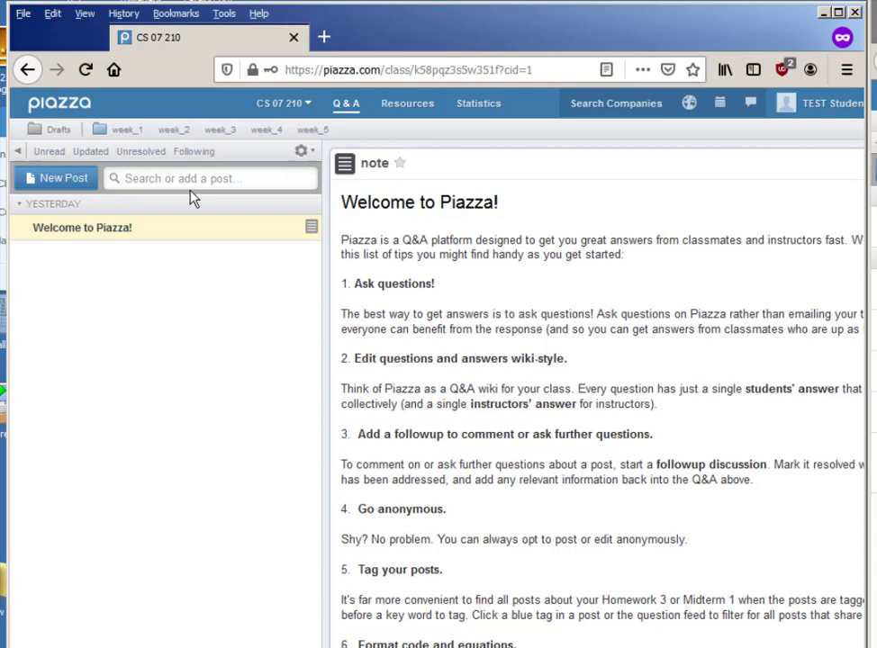
{"action": "type", "text": "week_"}
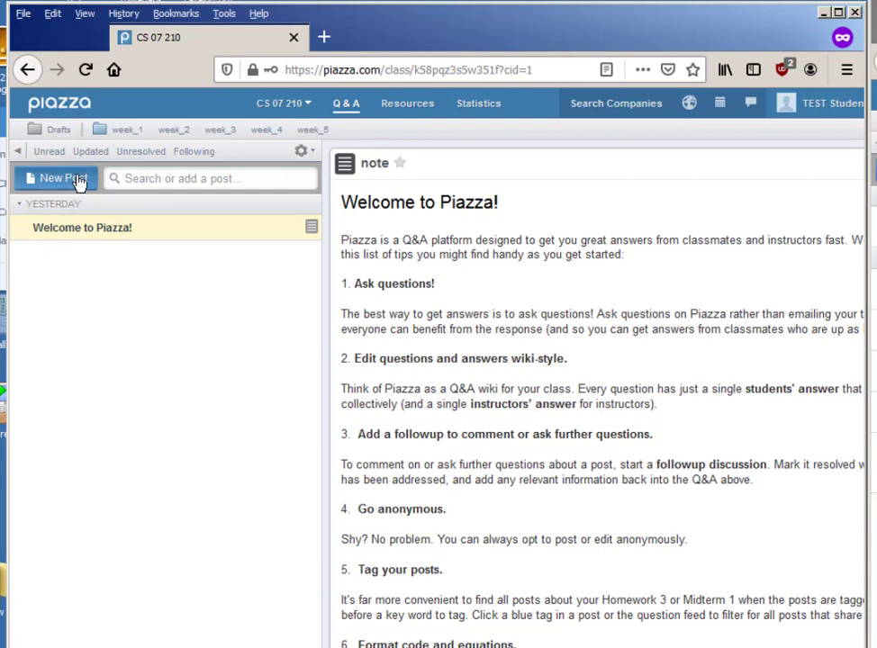
Start a new question to the entire class filed under piazza_practice rather than week_1
{"action": "left_click", "coordinate": [56, 179]}
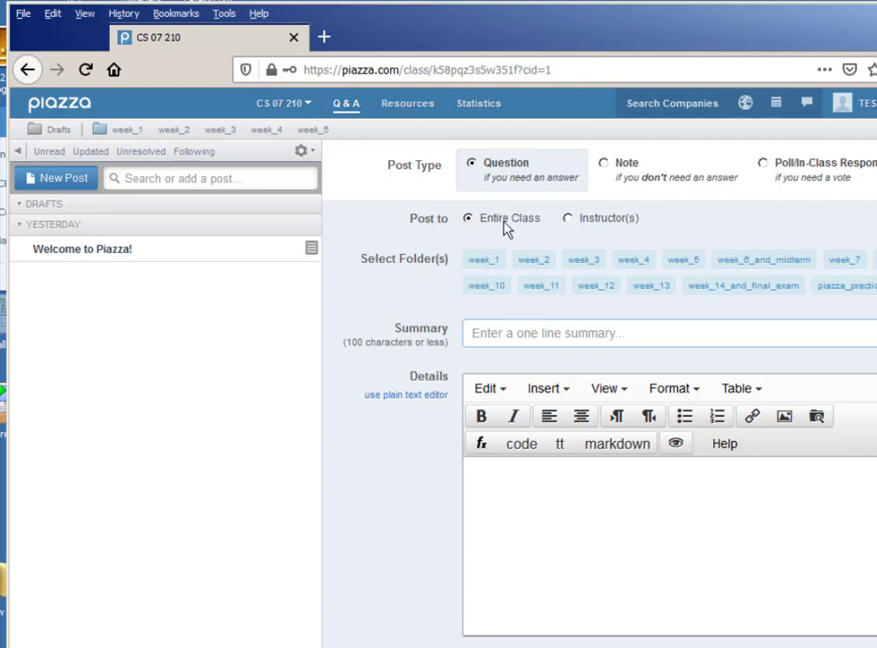
{"action": "mouse_move", "coordinate": [468, 224]}
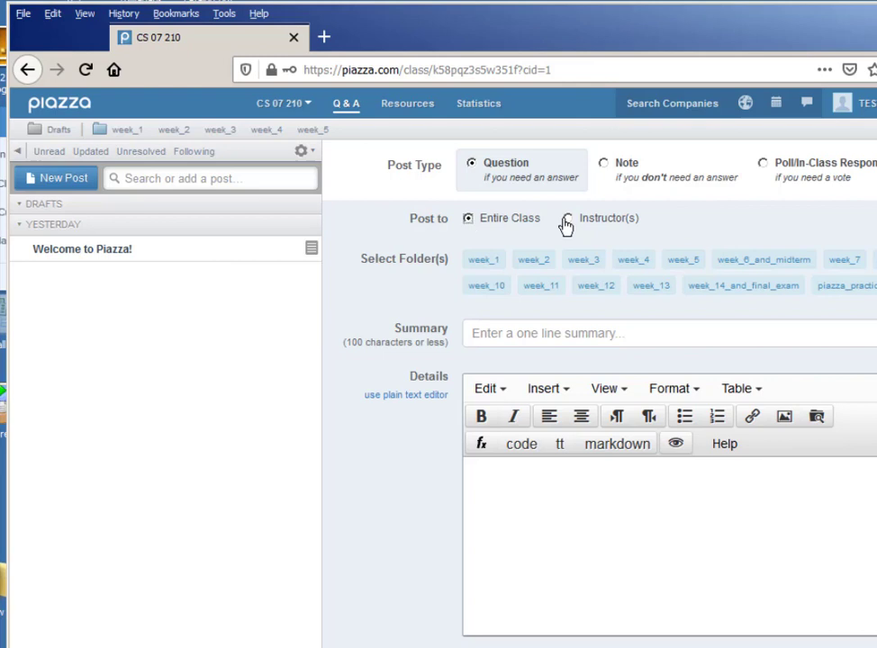
{"action": "left_click", "coordinate": [567, 218]}
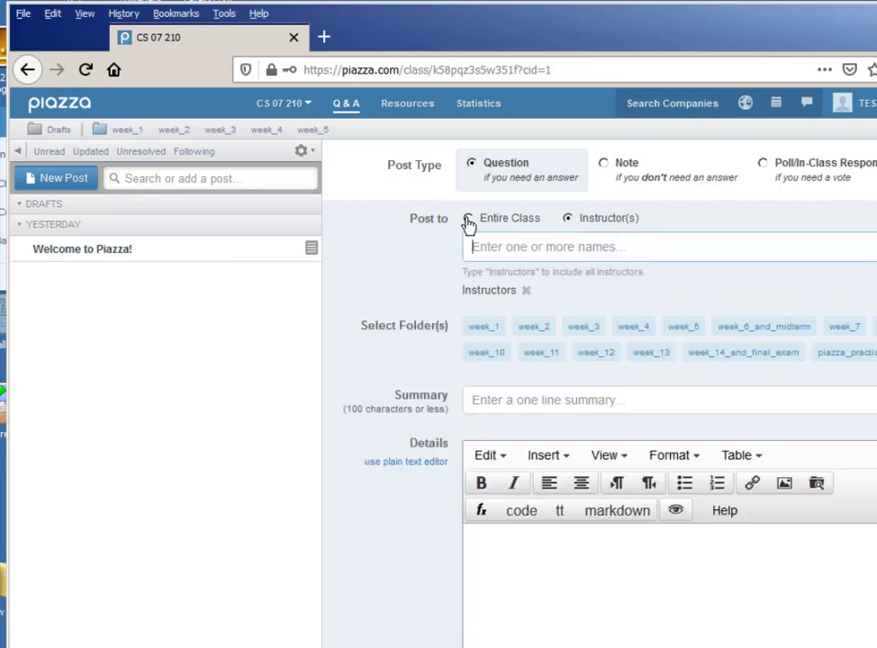
{"action": "left_click", "coordinate": [468, 221]}
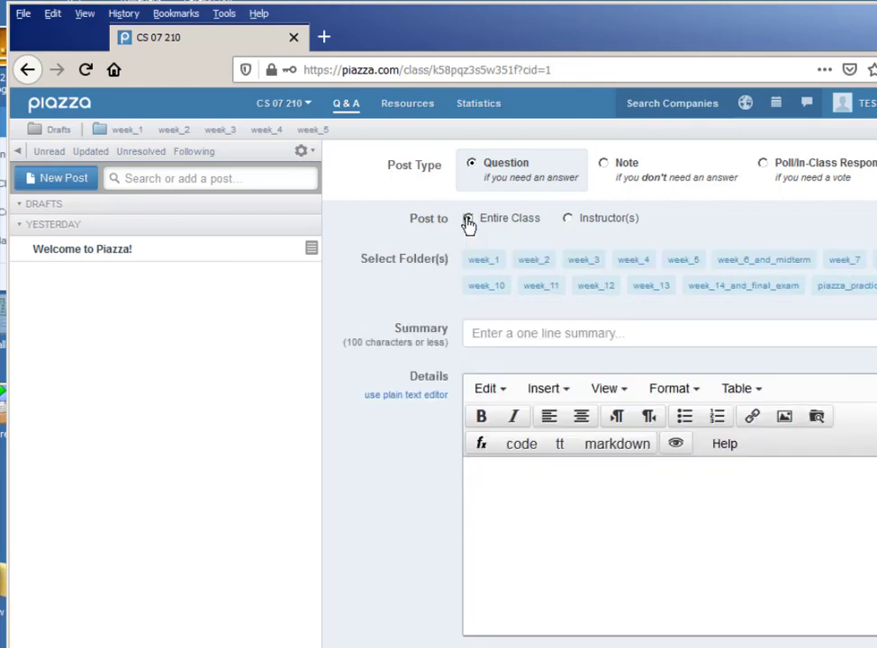
{"action": "left_click", "coordinate": [483, 259]}
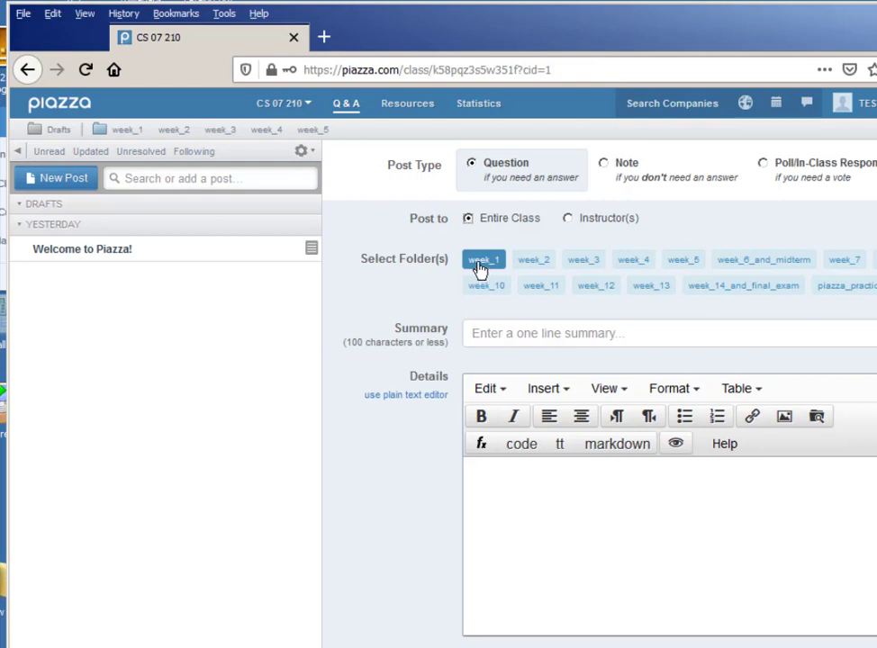
{"action": "left_click", "coordinate": [851, 284]}
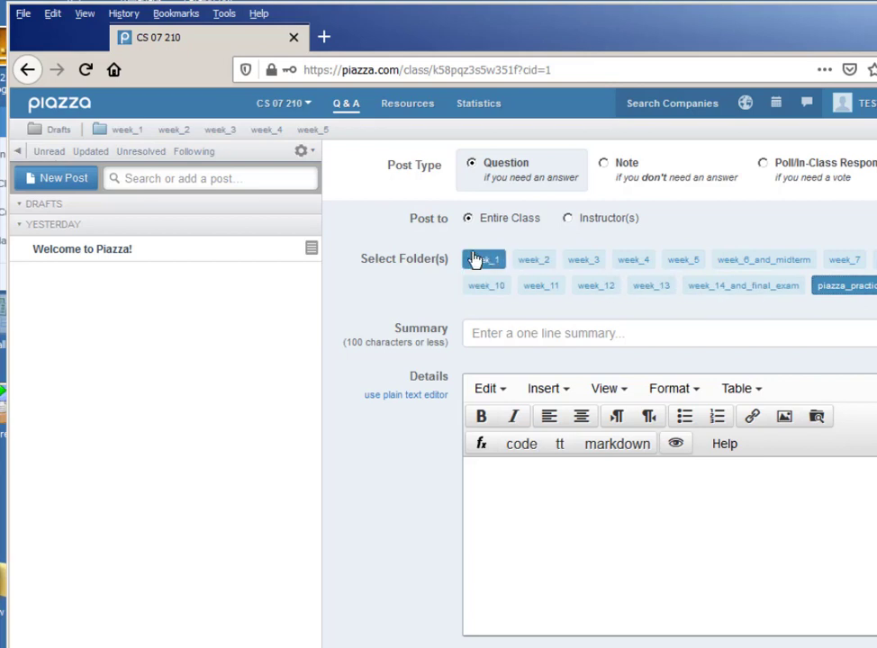
{"action": "left_click", "coordinate": [483, 259]}
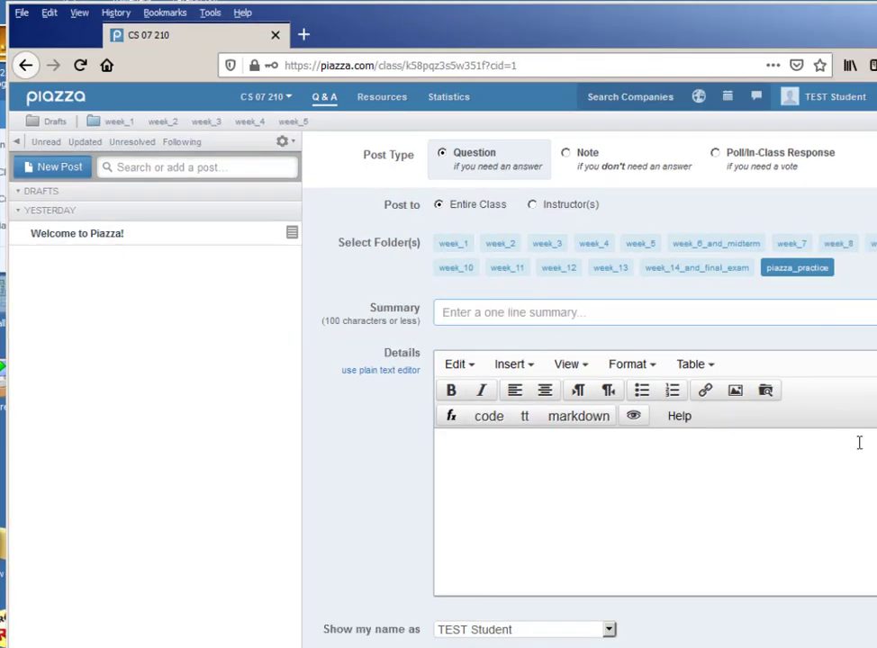
Title it 'Test post to entire class', ask what day class starts on, and post it
{"action": "type", "text": "Test post to entire class"}
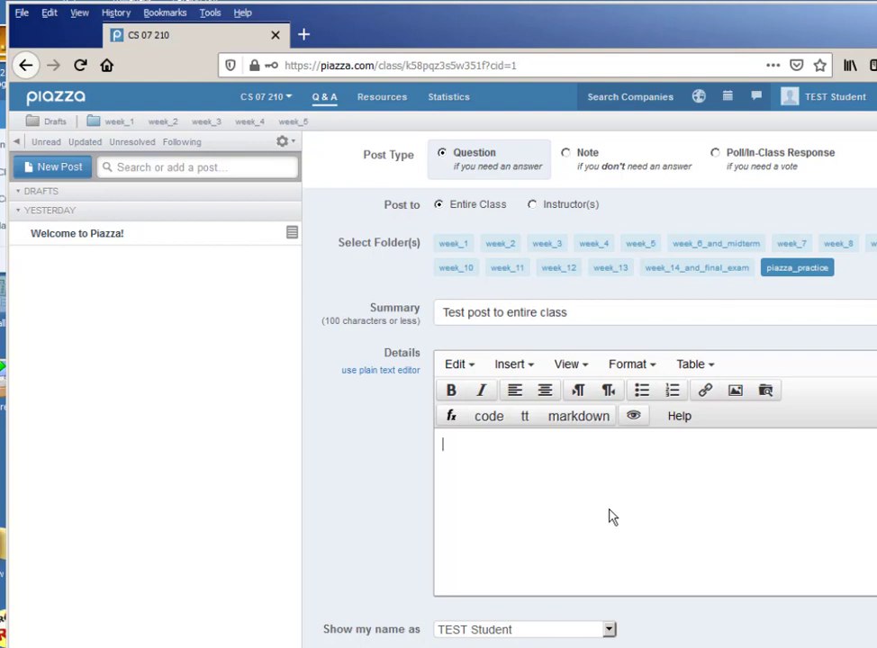
{"action": "type", "text": "Hi Class, t"}
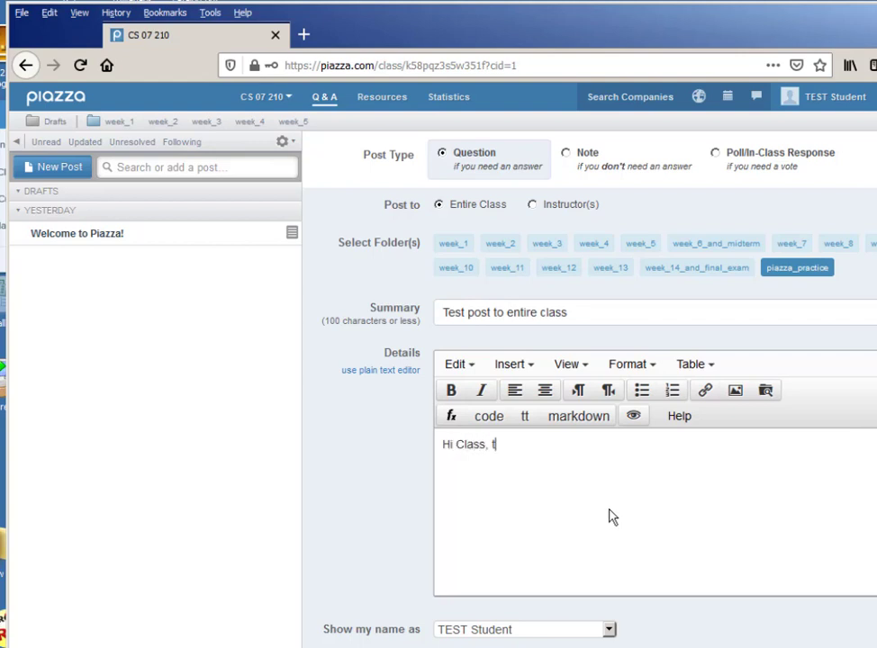
{"action": "type", "text": "his is just a test to see who can"}
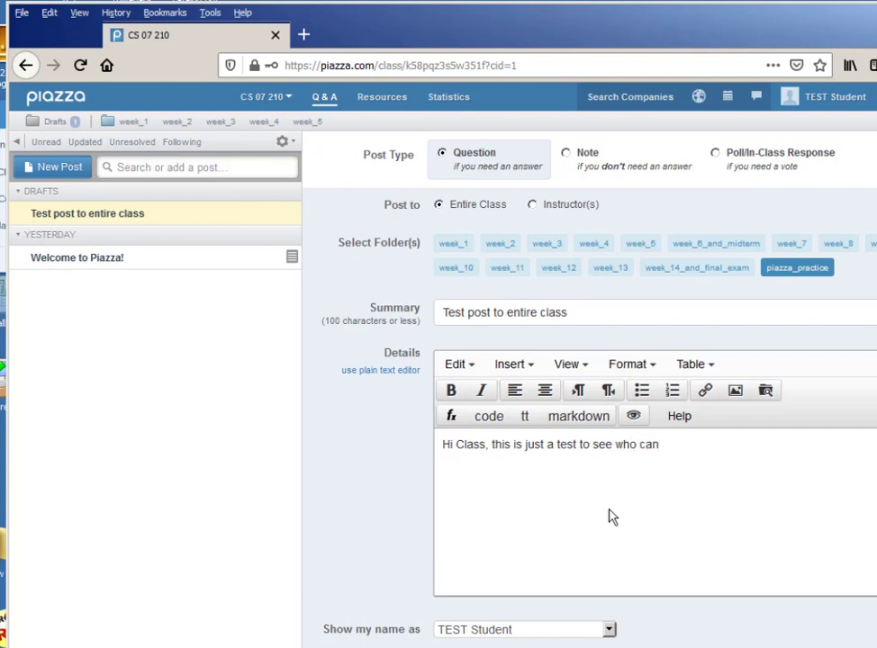
{"action": "type", "text": "see this"}
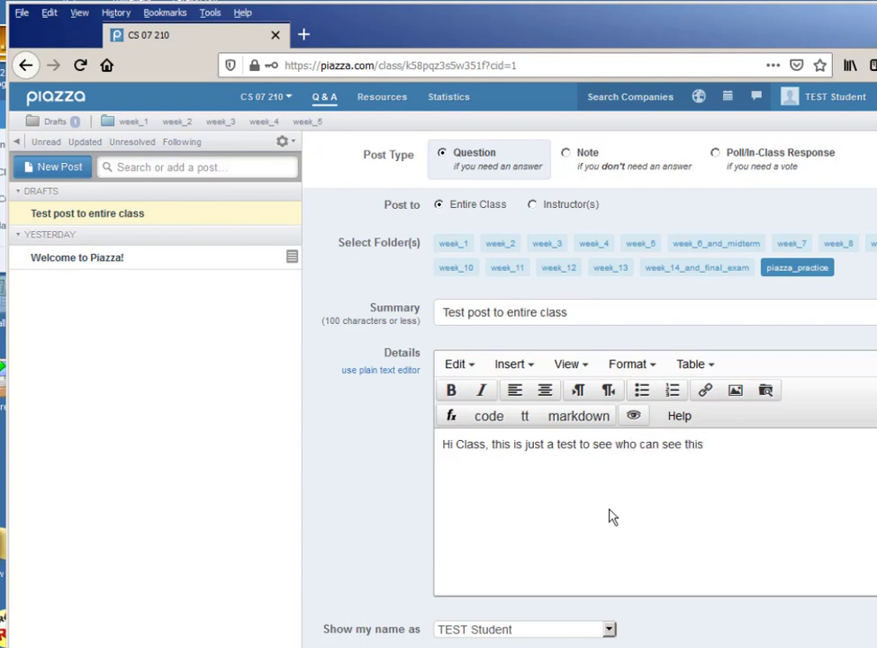
{"action": "type", "text": "Can you tell me what"}
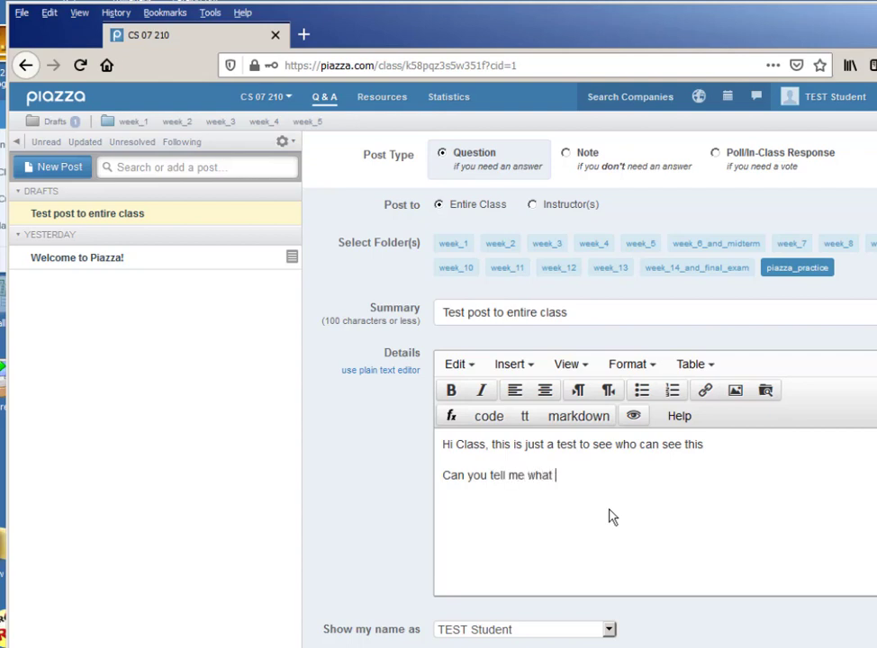
{"action": "type", "text": "day class starts on"}
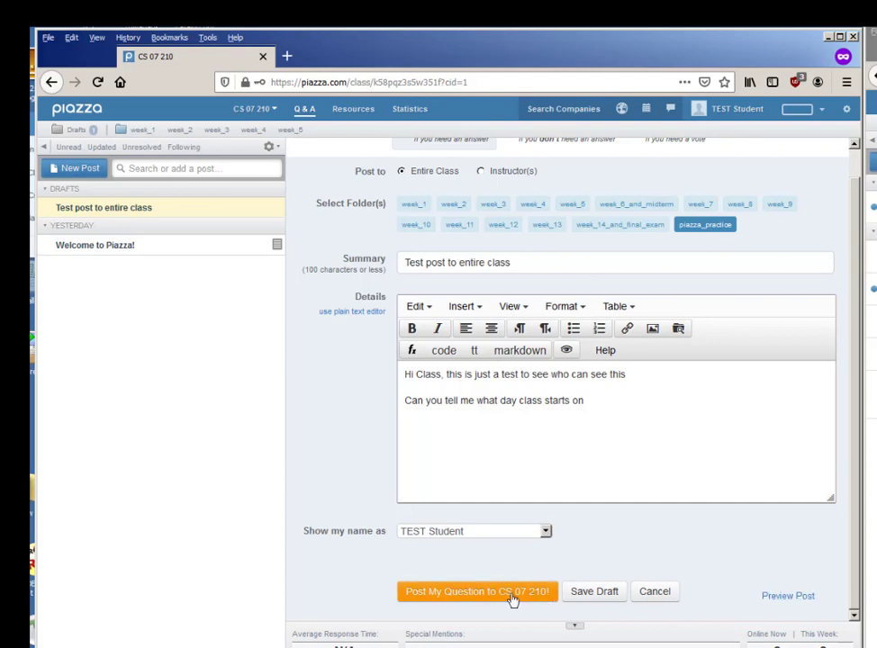
{"action": "left_click", "coordinate": [477, 591]}
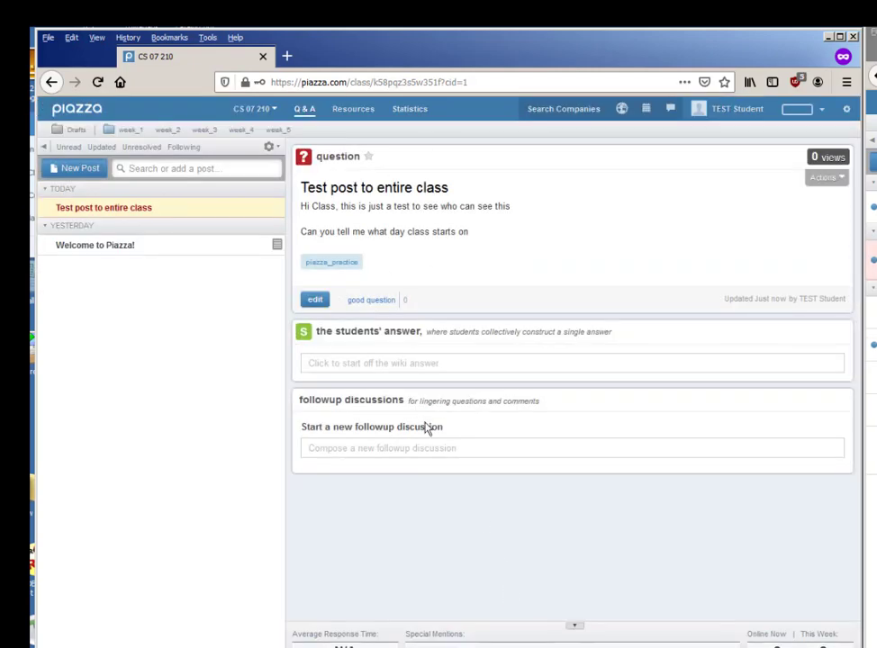
{"action": "mouse_move", "coordinate": [403, 491]}
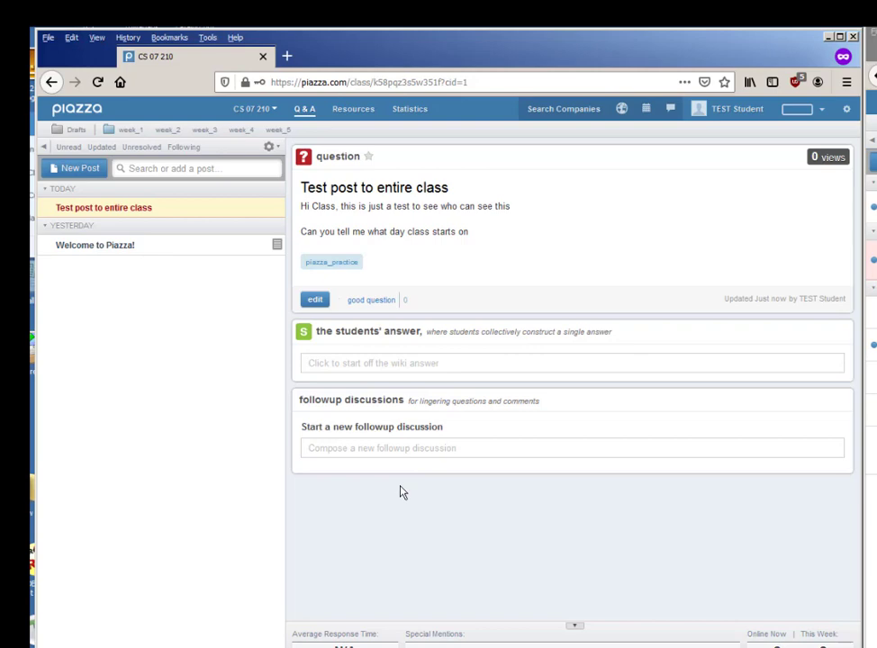
{"action": "mouse_move", "coordinate": [756, 518]}
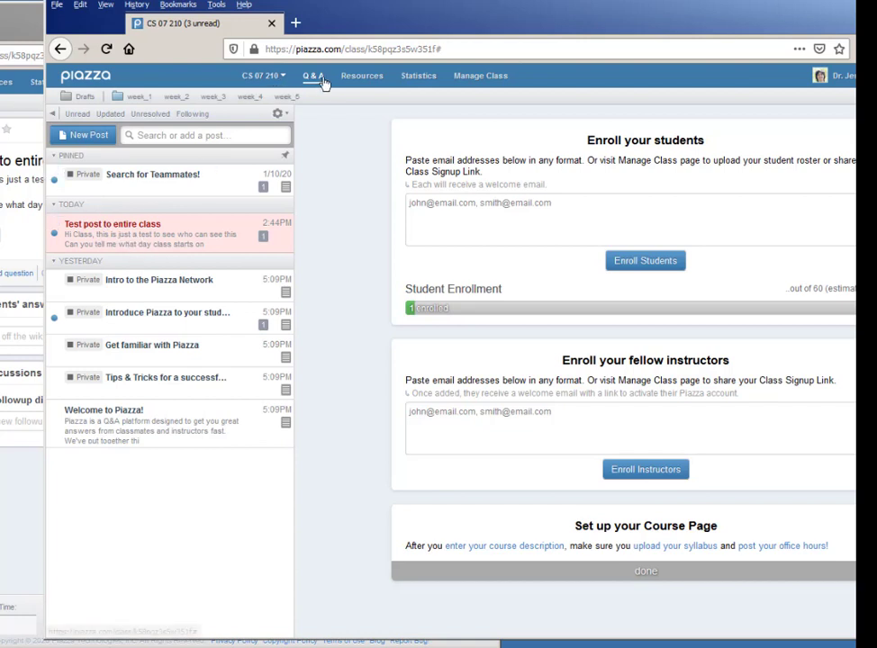
As instructor, open the unread test post and begin the instructors' answer 'Please look at the re...'
{"action": "left_click", "coordinate": [76, 113]}
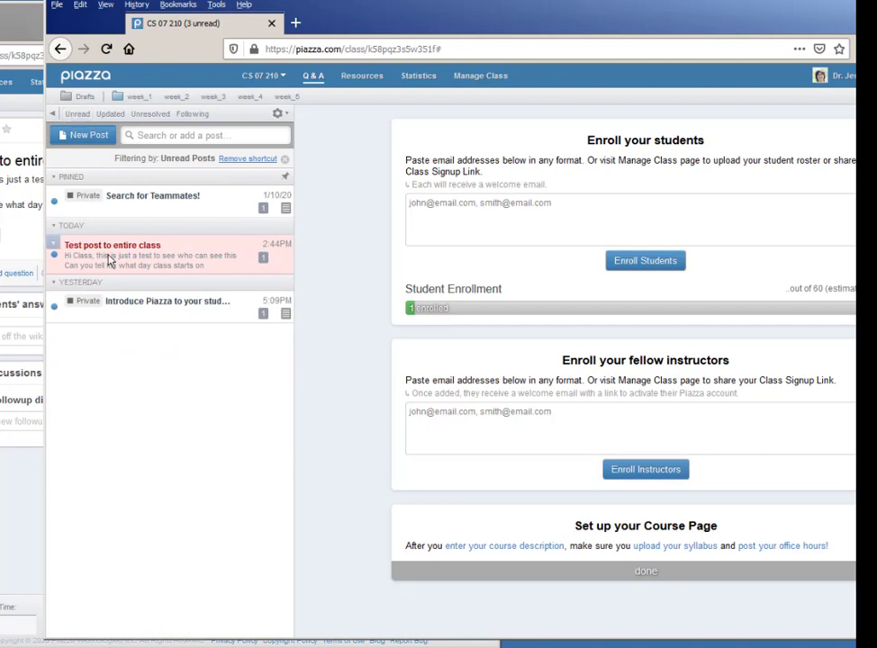
{"action": "left_click", "coordinate": [111, 256]}
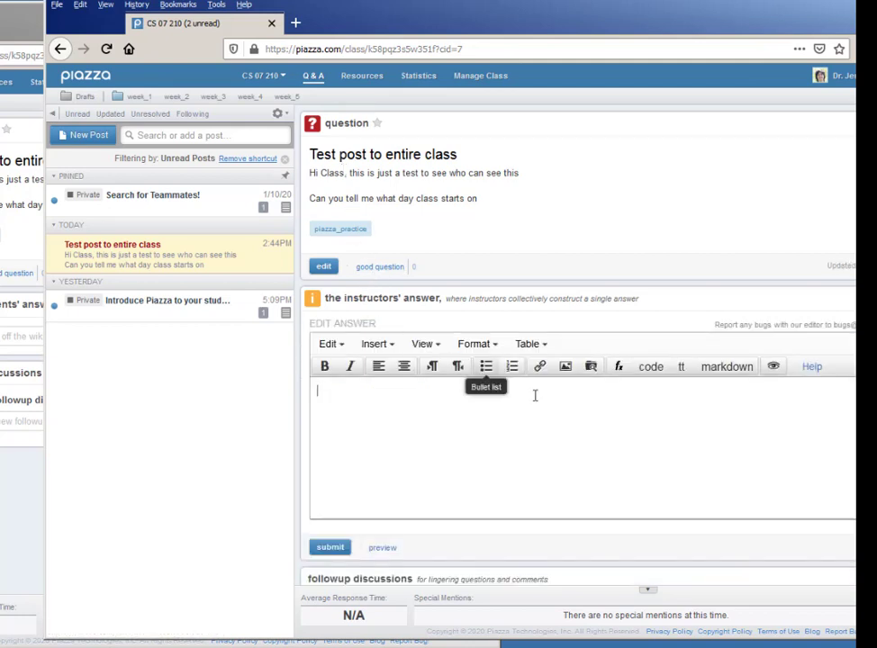
{"action": "mouse_move", "coordinate": [555, 458]}
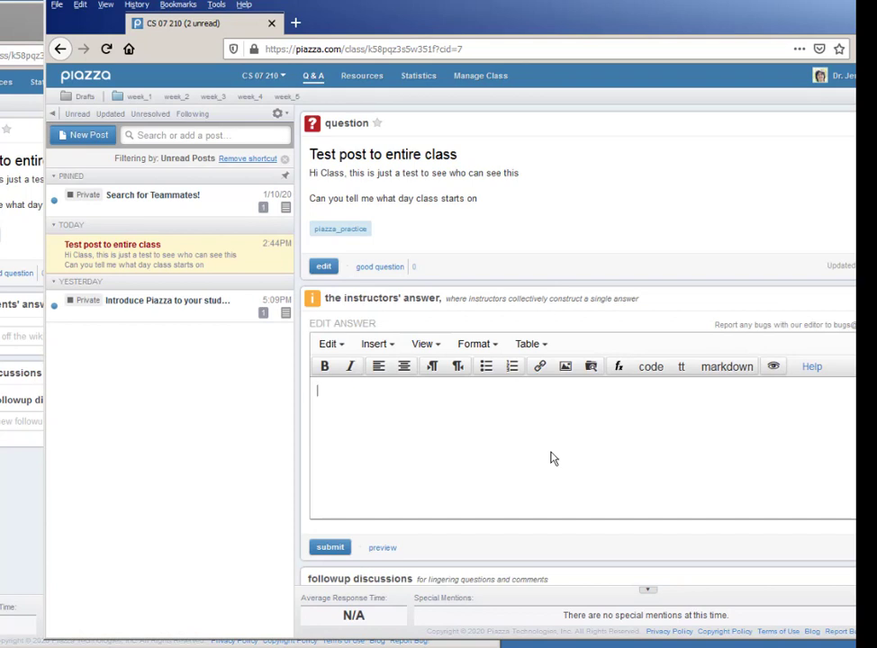
{"action": "type", "text": "P"}
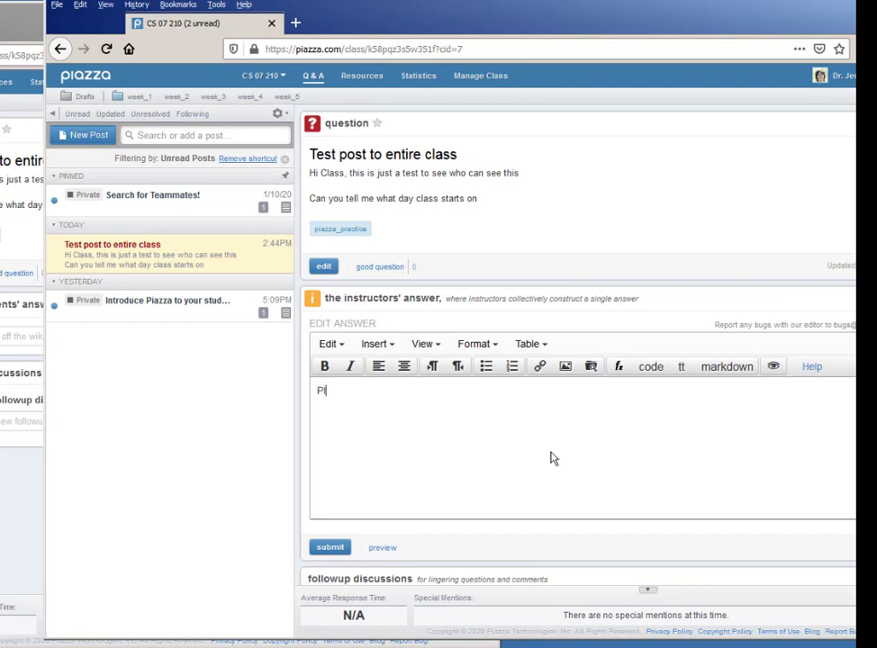
{"action": "type", "text": "lease look at the re"}
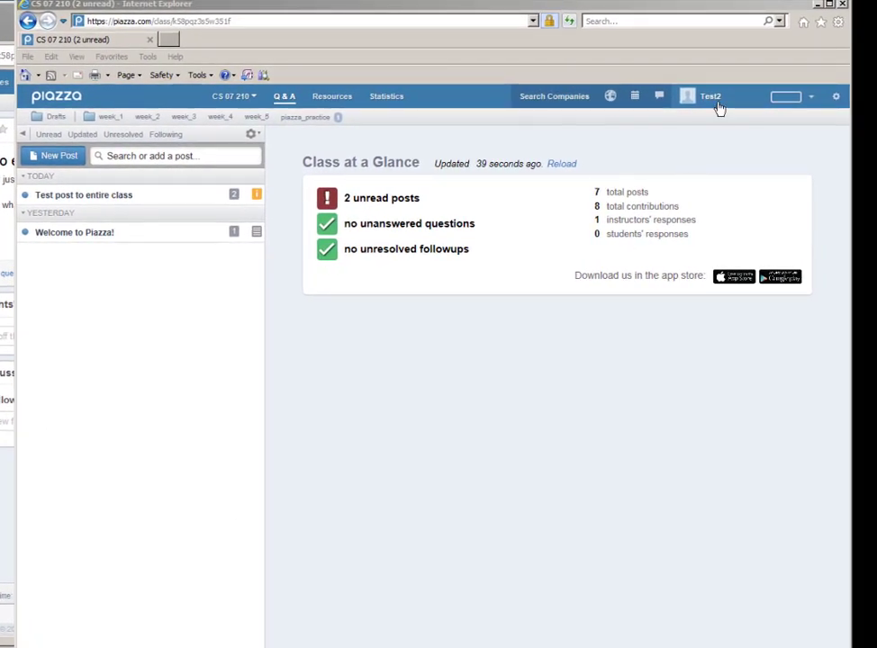
{"action": "mouse_move", "coordinate": [365, 339]}
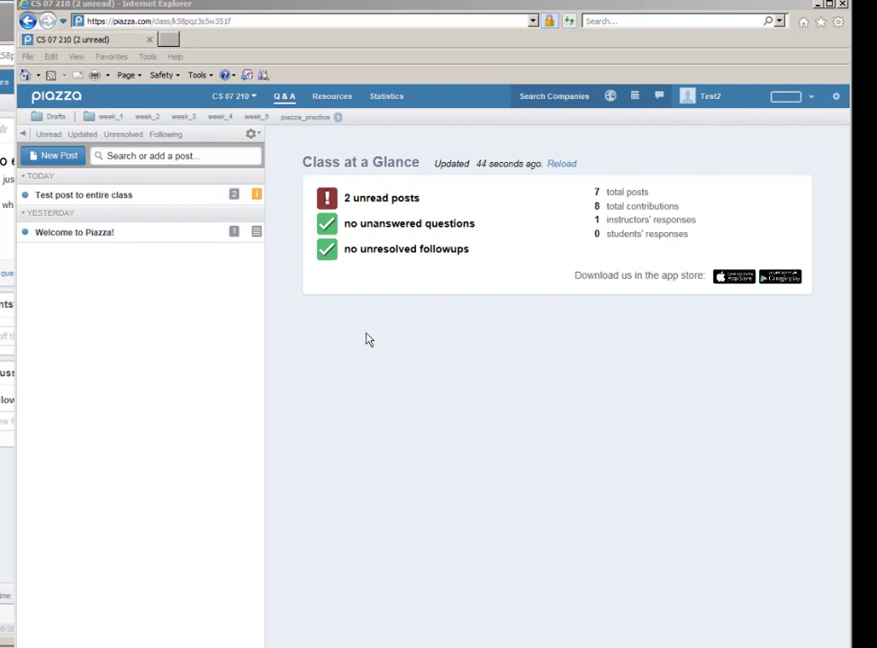
{"action": "mouse_move", "coordinate": [342, 266]}
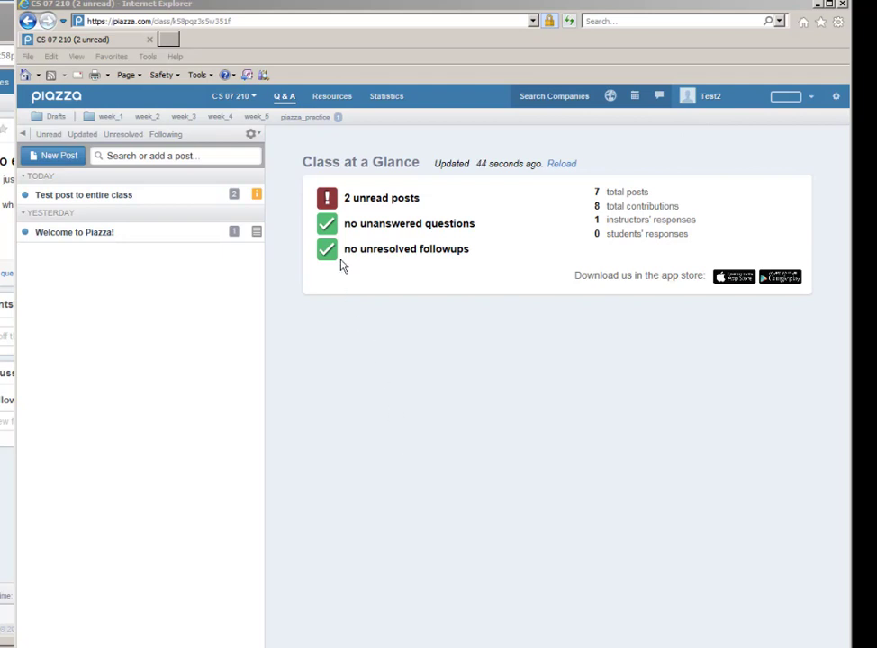
Submit a students' answer 'Class actually starts on Tuesday' on the test post
{"action": "left_click", "coordinate": [382, 197]}
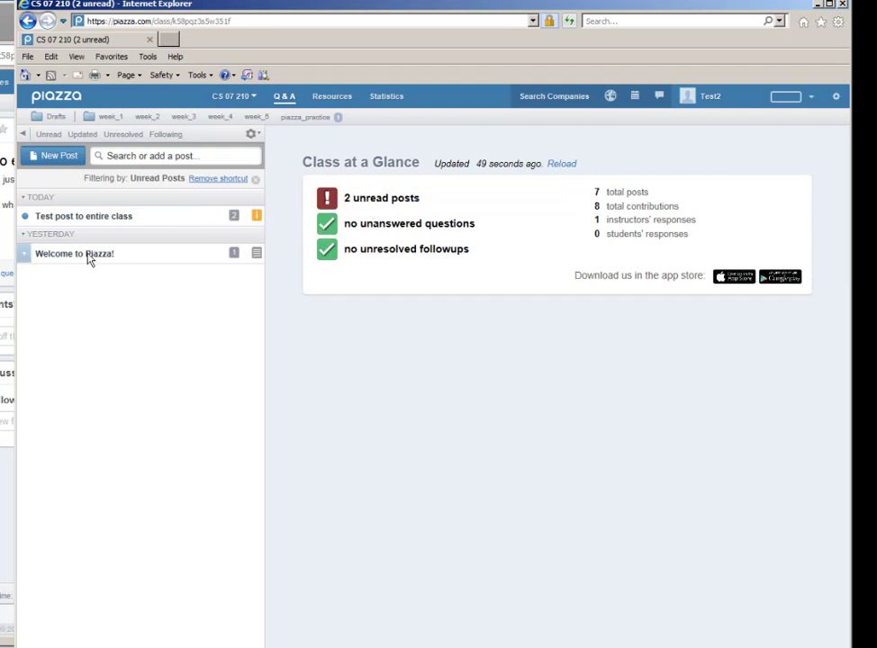
{"action": "left_click", "coordinate": [74, 252]}
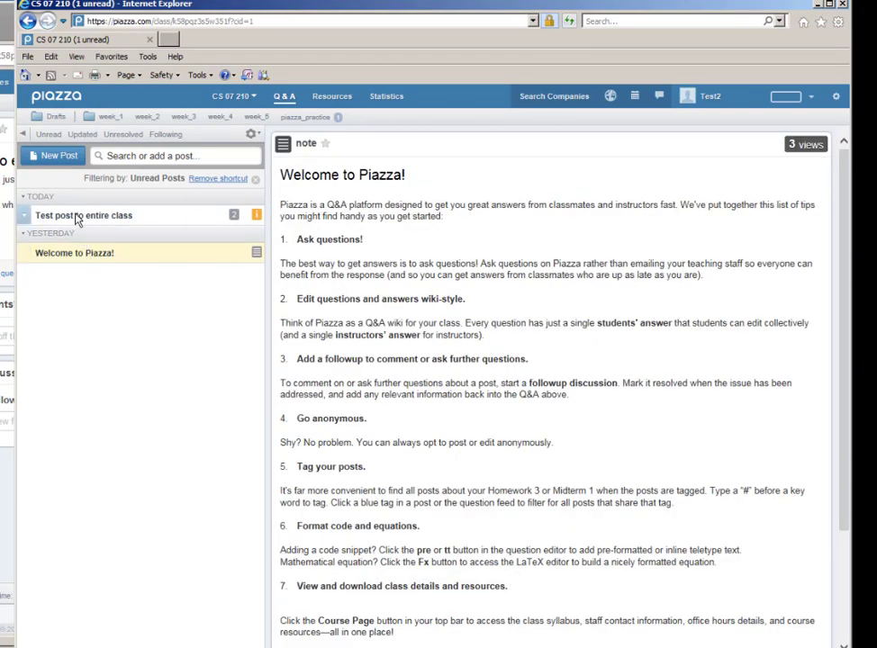
{"action": "left_click", "coordinate": [83, 217]}
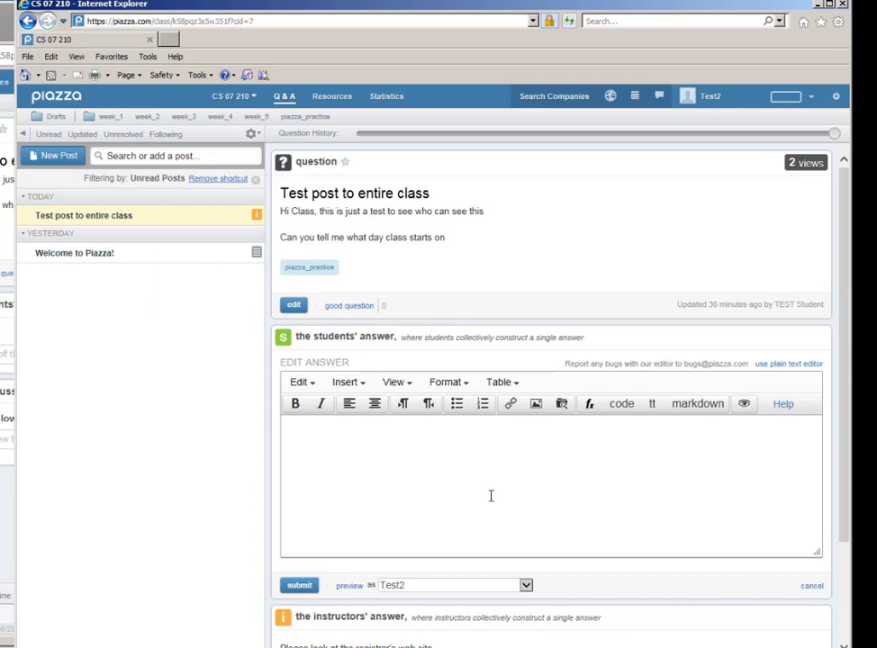
{"action": "type", "text": "Class actually starts on"}
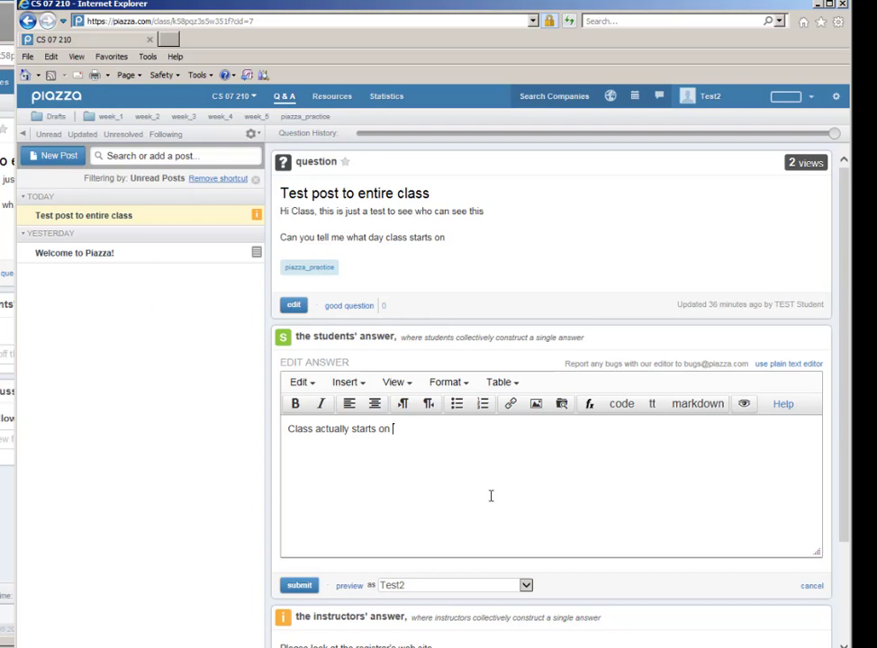
{"action": "type", "text": "Tue"}
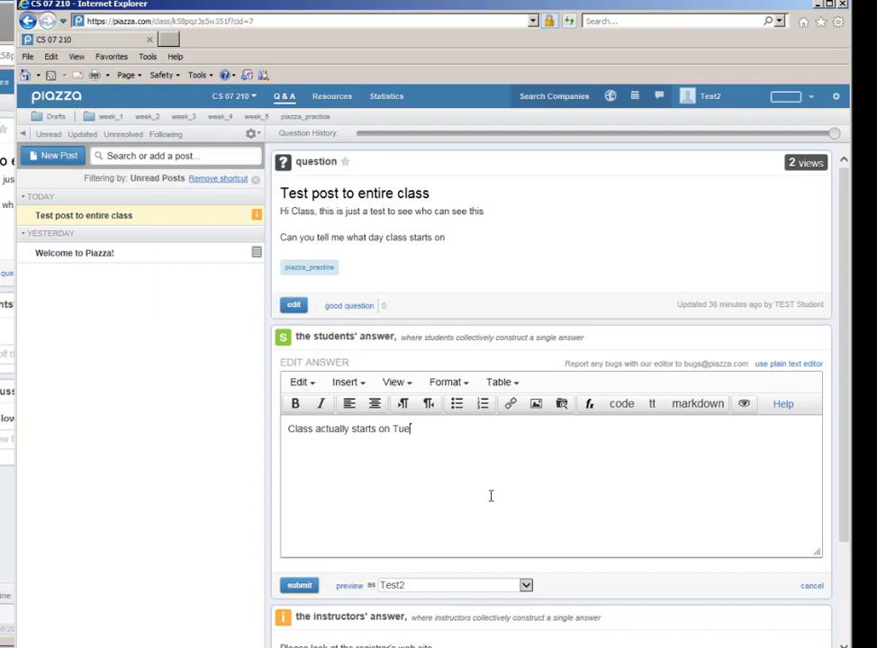
{"action": "type", "text": "sday"}
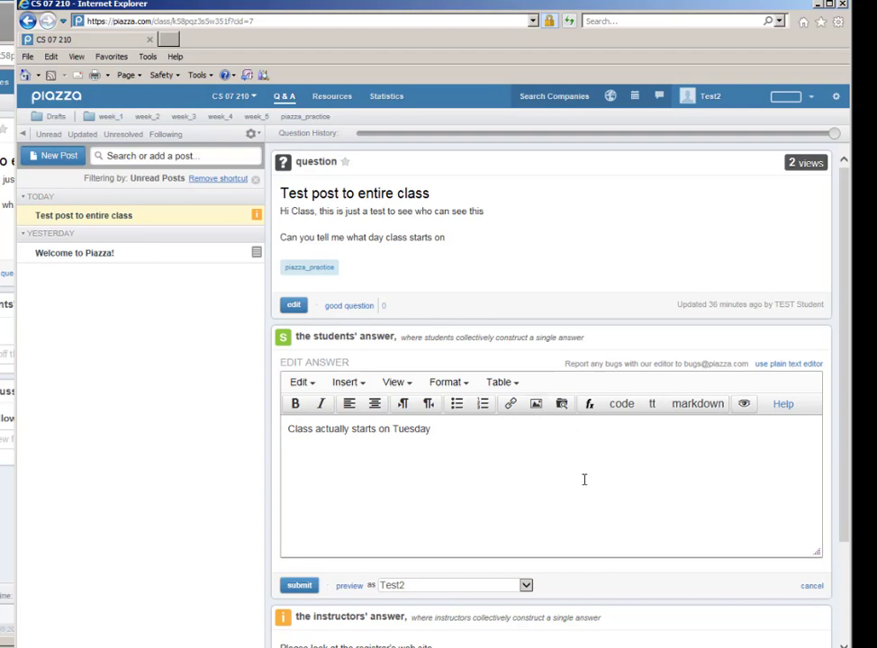
{"action": "left_click", "coordinate": [299, 585]}
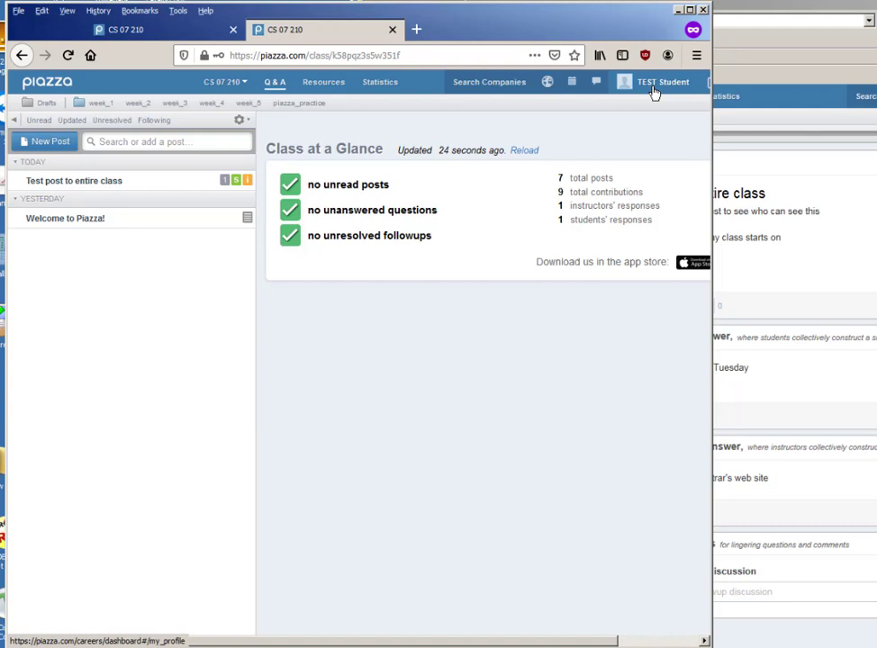
{"action": "mouse_move", "coordinate": [371, 209]}
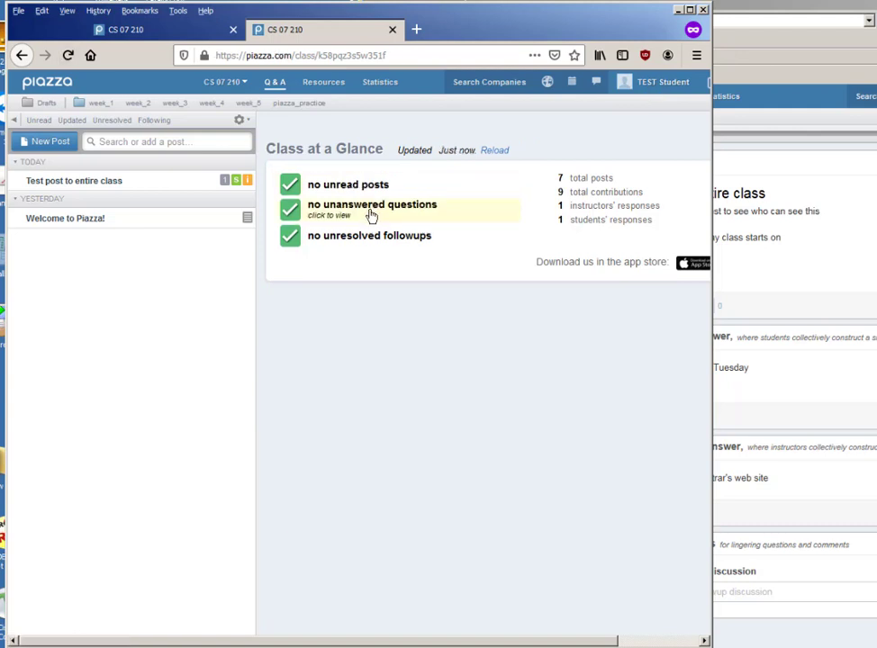
From the other student account, read the test post's answers and search the feed for 'piazza_practice'
{"action": "left_click", "coordinate": [371, 206]}
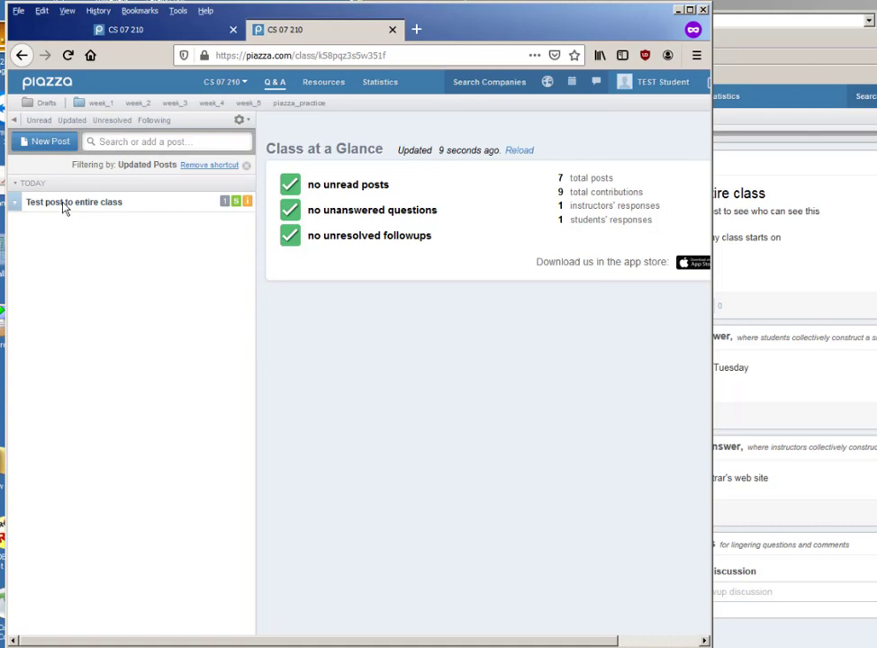
{"action": "left_click", "coordinate": [72, 201]}
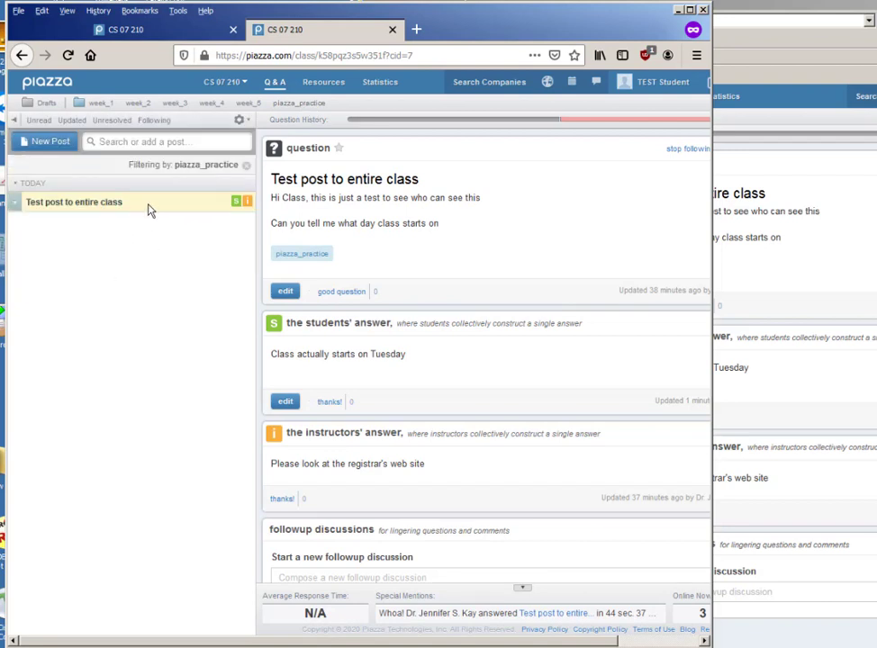
{"action": "left_click", "coordinate": [137, 102]}
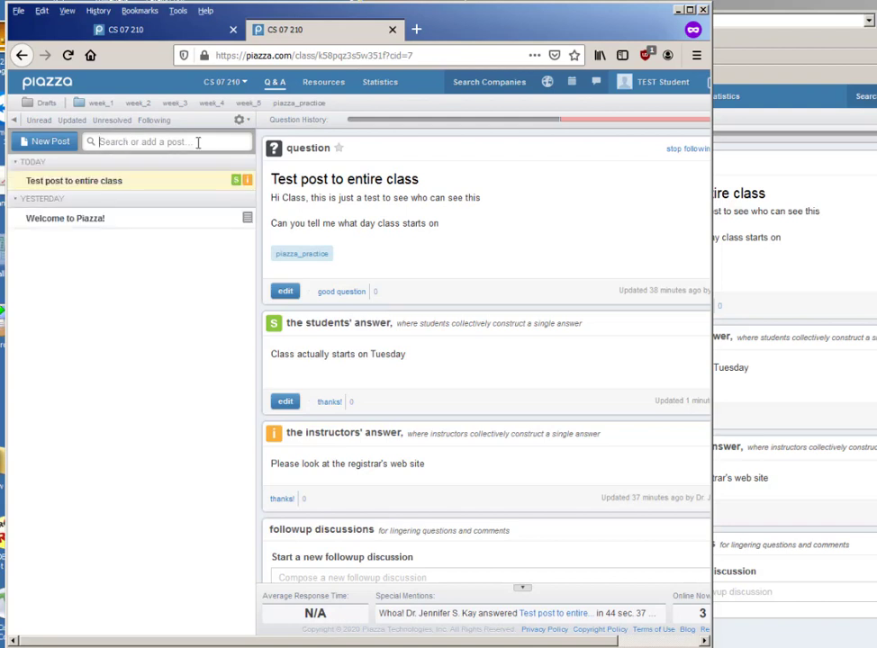
{"action": "type", "text": "piazza_practice"}
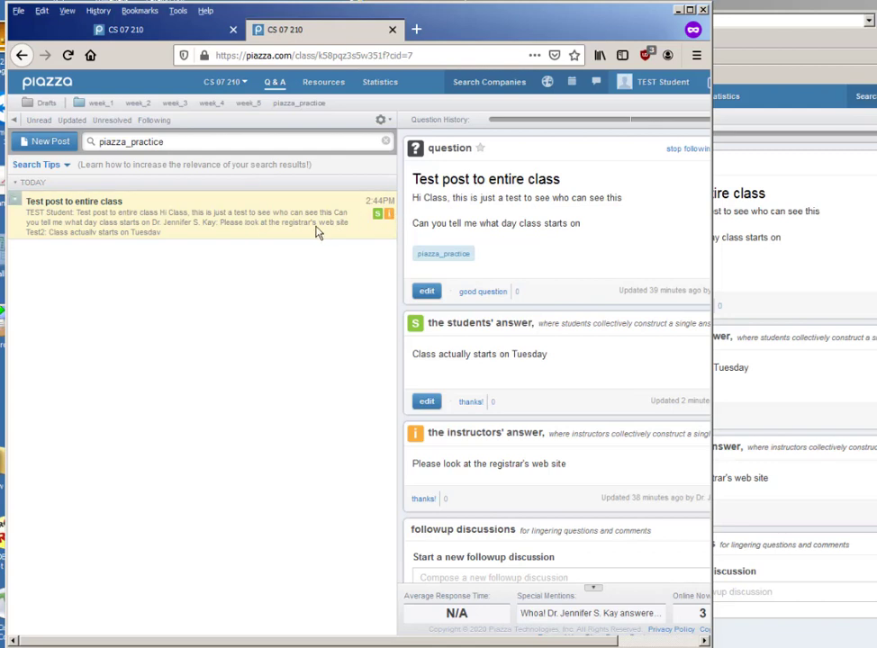
{"action": "mouse_move", "coordinate": [106, 215]}
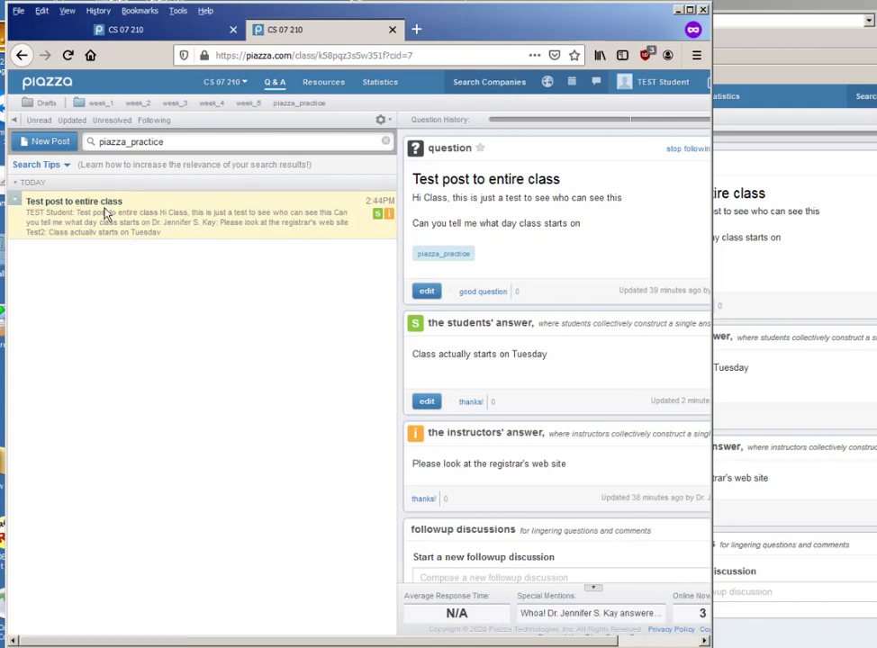
Start a new question with the name shown as anonymous to everyone
{"action": "left_click", "coordinate": [51, 140]}
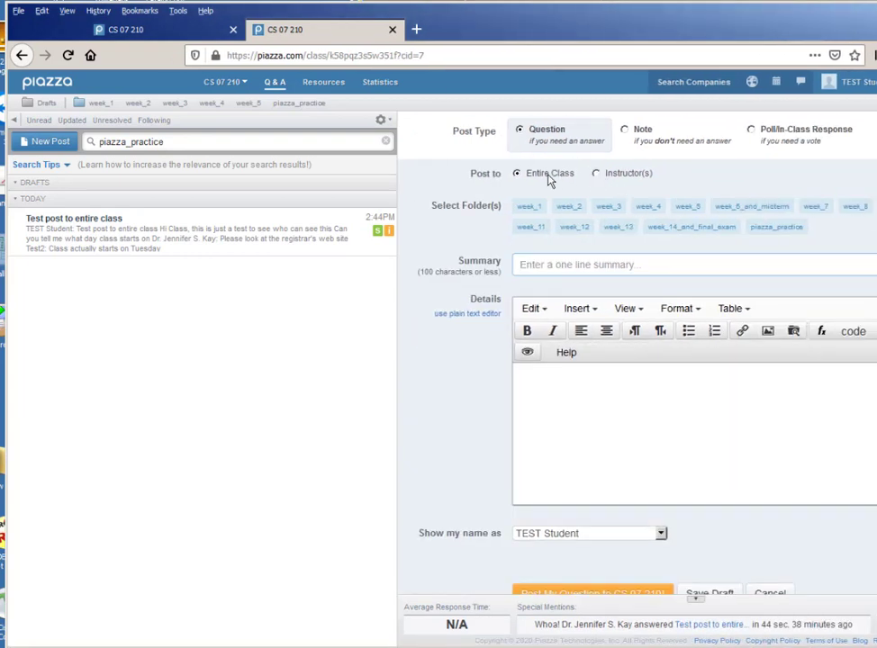
{"action": "mouse_move", "coordinate": [450, 460]}
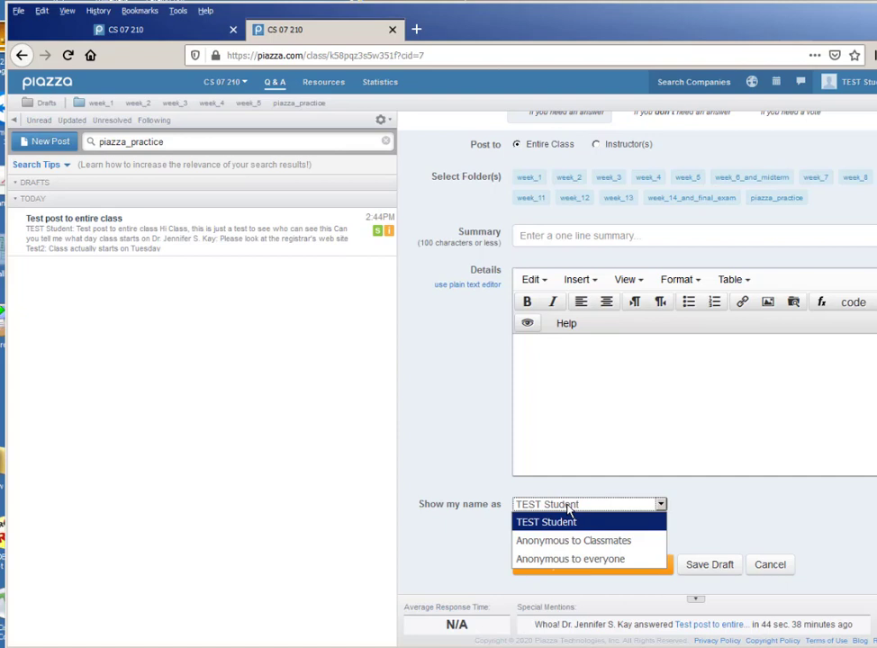
{"action": "mouse_move", "coordinate": [572, 540]}
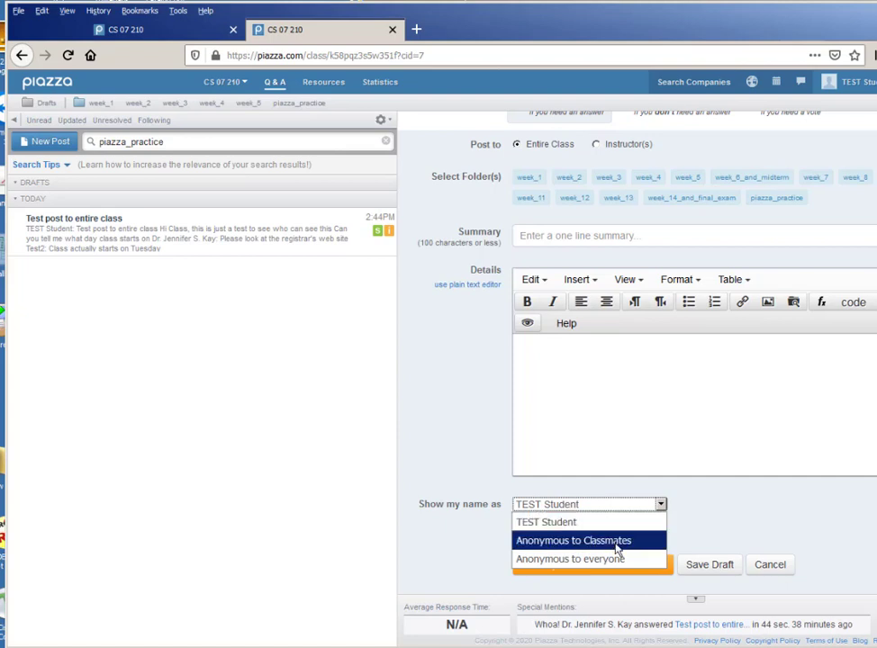
{"action": "left_click", "coordinate": [573, 540]}
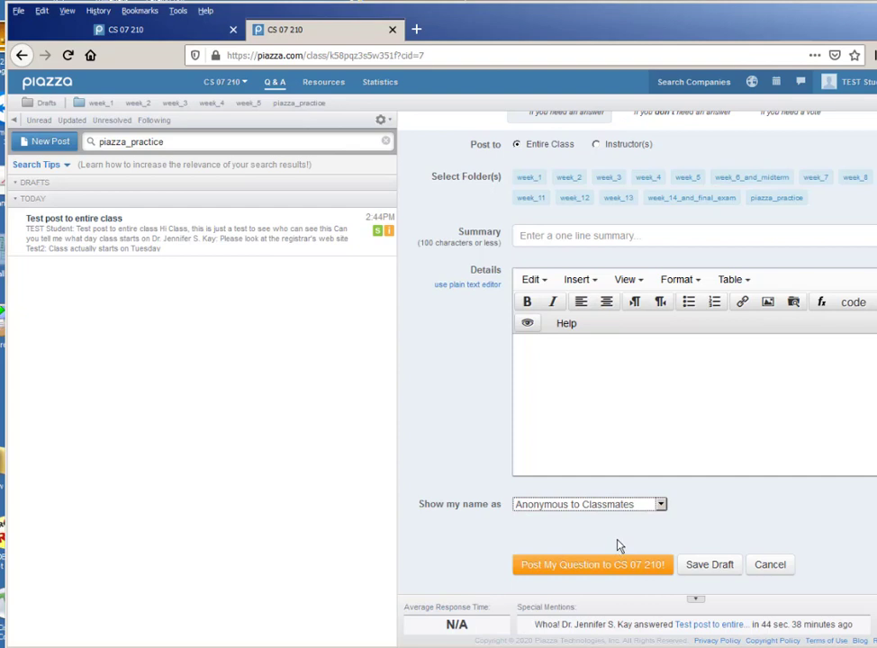
{"action": "mouse_move", "coordinate": [719, 512]}
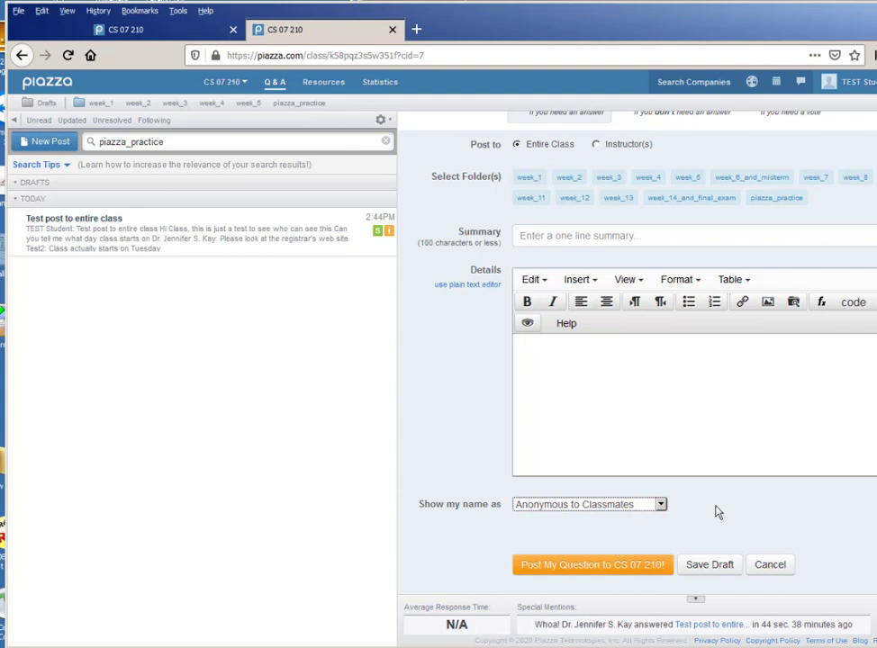
{"action": "mouse_move", "coordinate": [802, 454]}
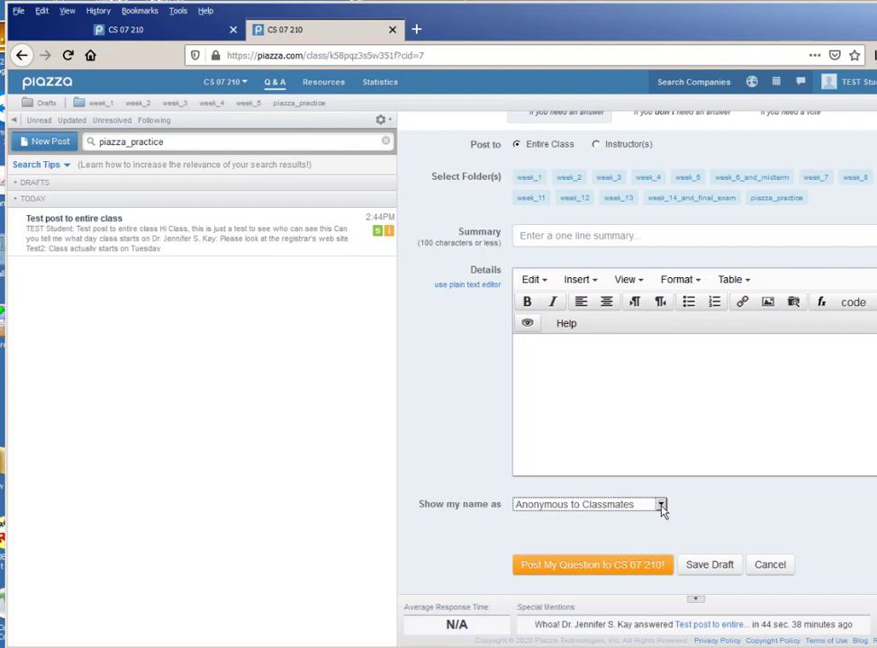
{"action": "left_click", "coordinate": [659, 504]}
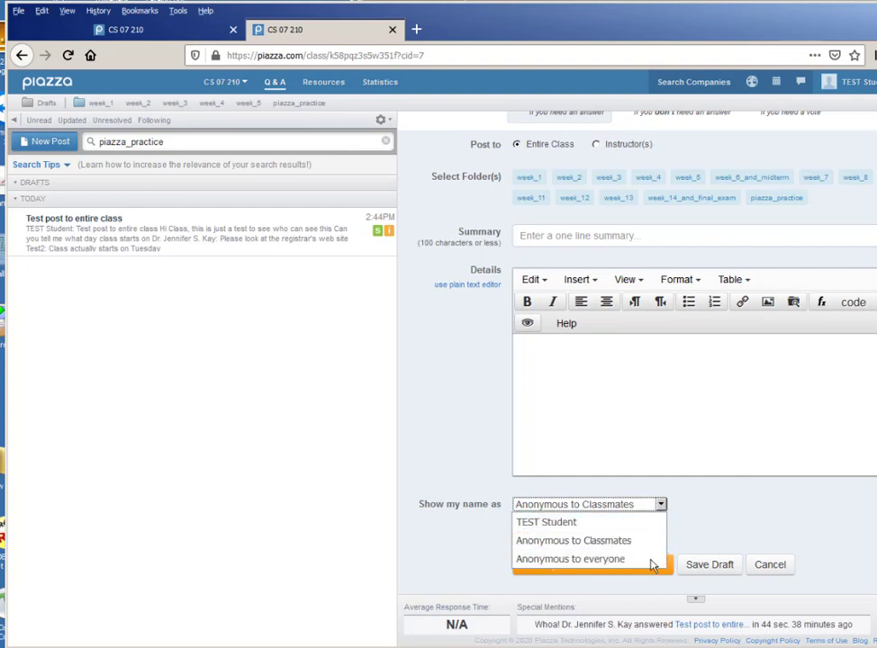
{"action": "left_click", "coordinate": [569, 558]}
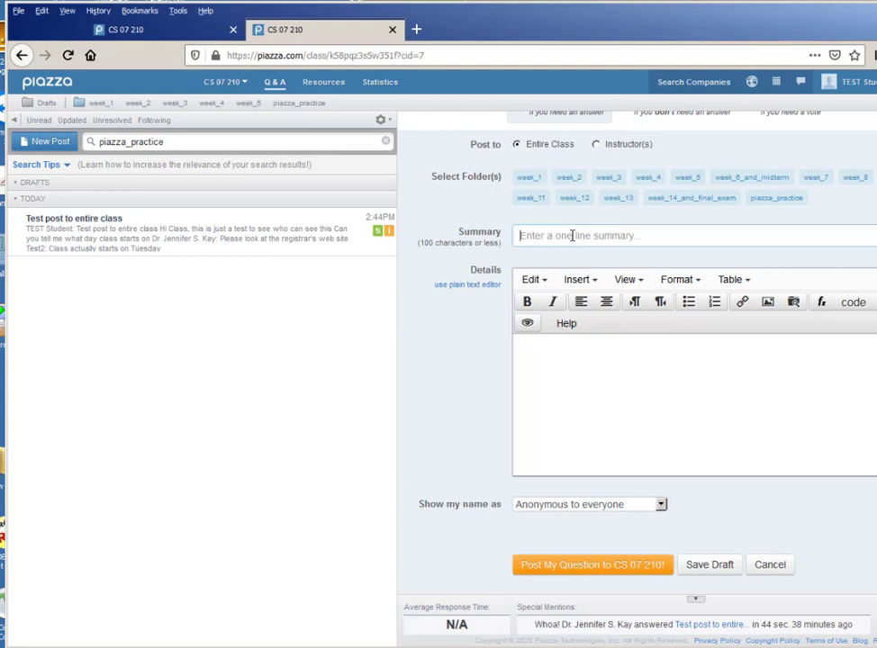
Title it 'What is a set' with details about not studying the Discrete materials
{"action": "type", "text": "What"}
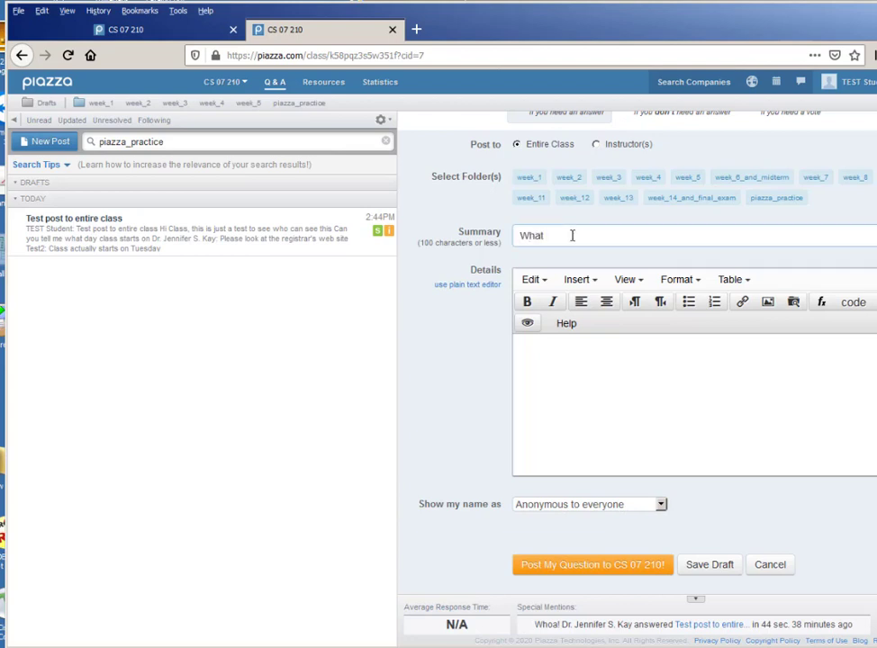
{"action": "type", "text": "is a"}
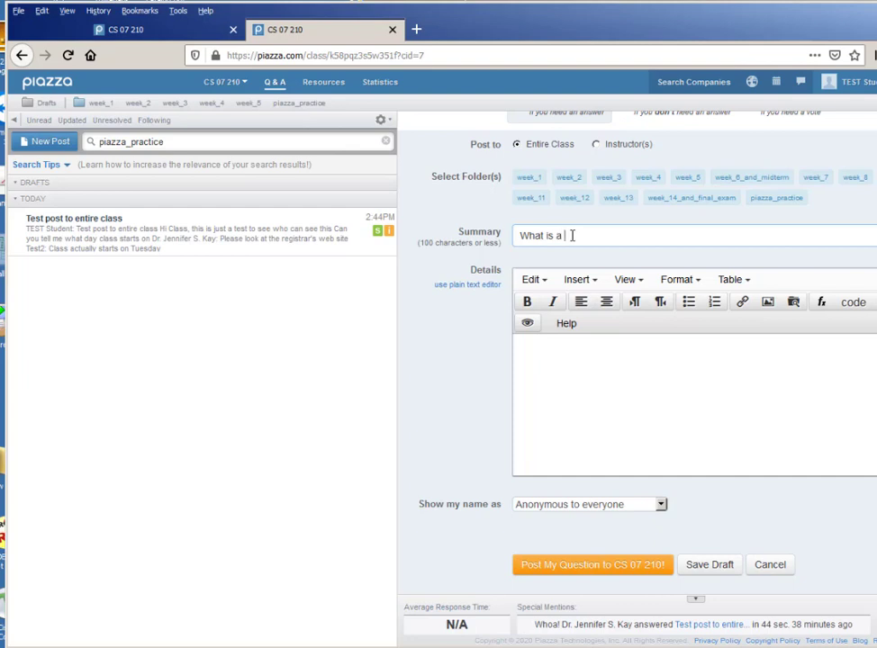
{"action": "type", "text": "set"}
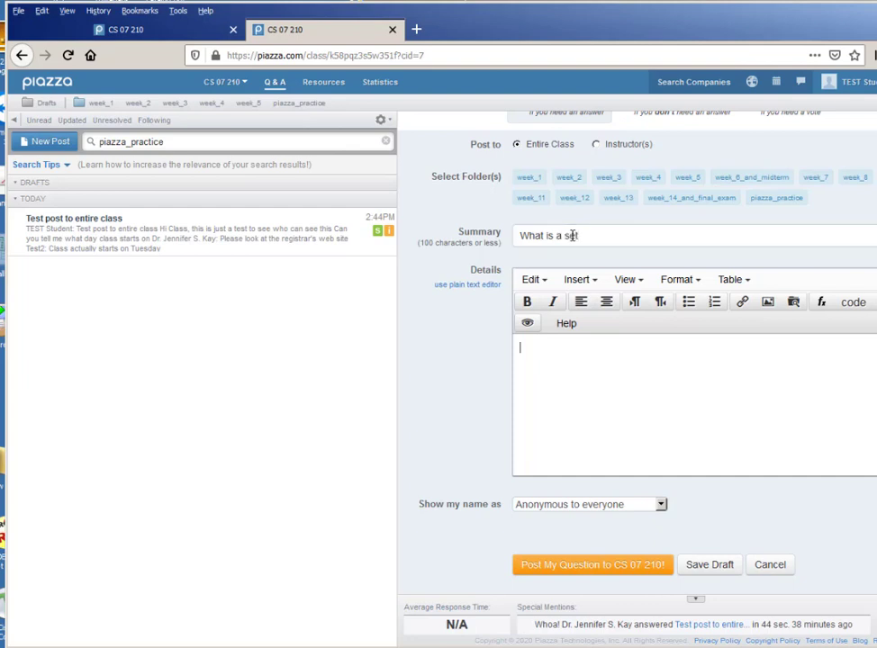
{"action": "type", "text": "I didn't"}
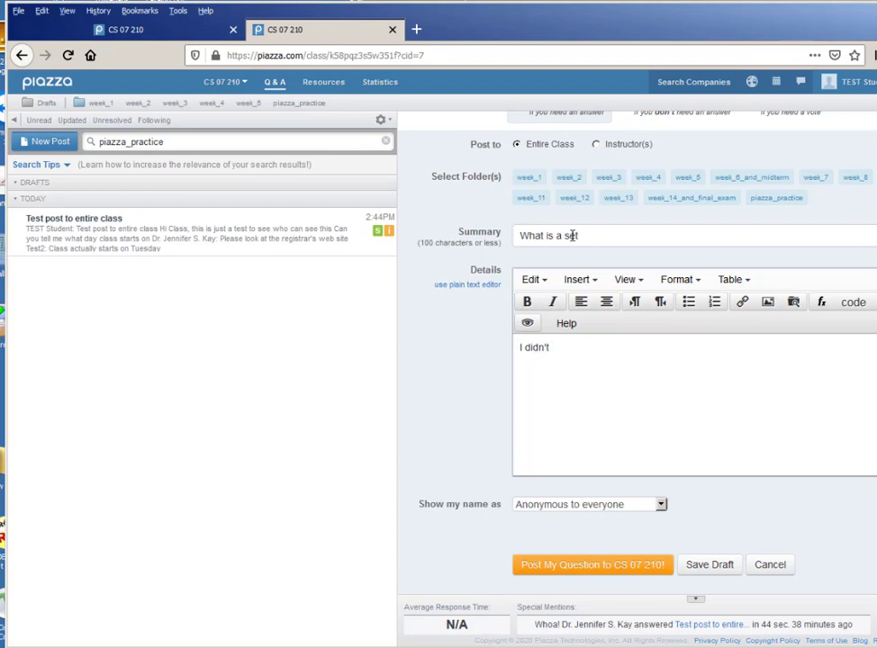
{"action": "type", "text": "study my Discr"}
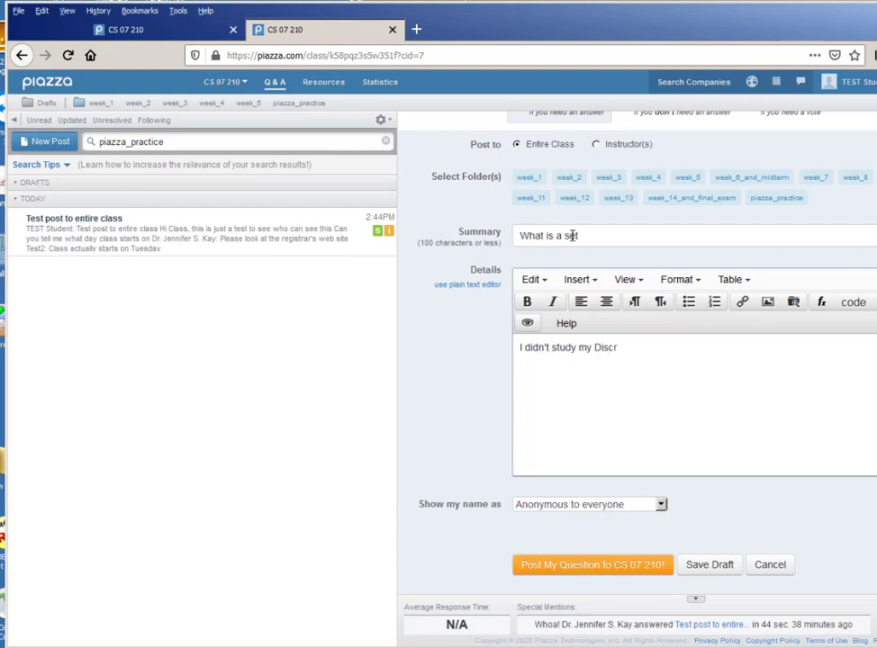
{"action": "type", "text": "ete materials"}
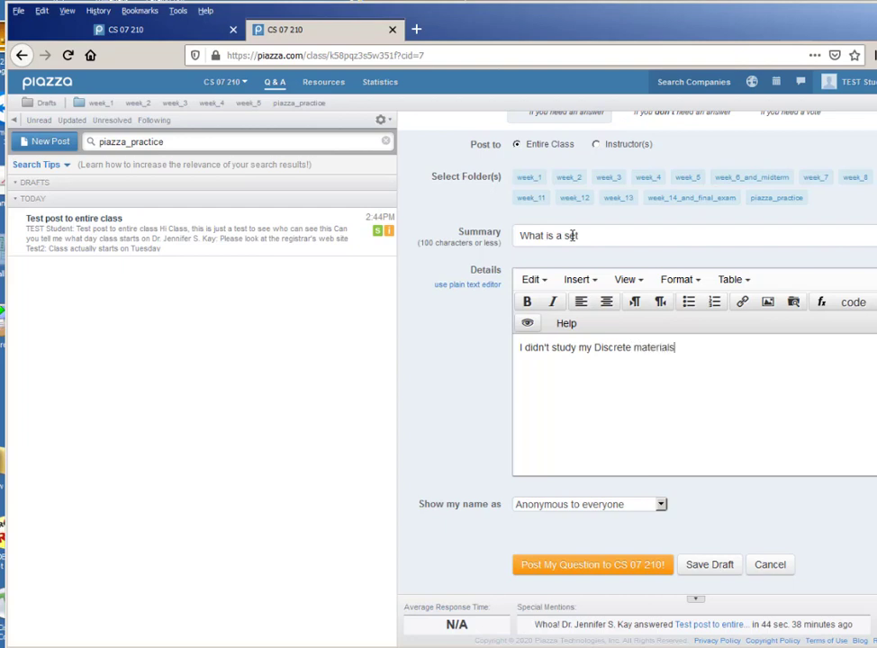
{"action": "type", "text": "and I don't"}
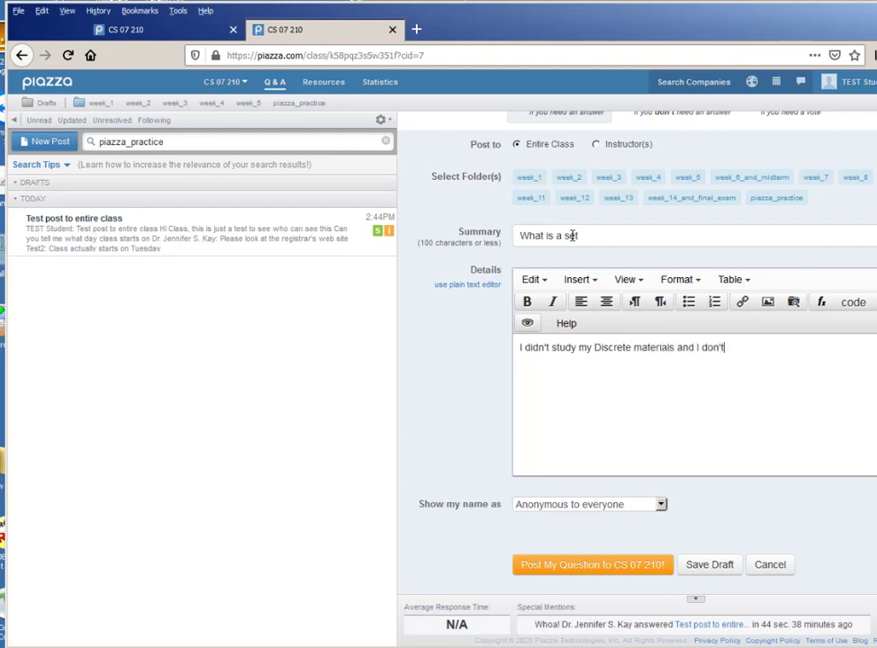
{"action": "type", "text": "know wh"}
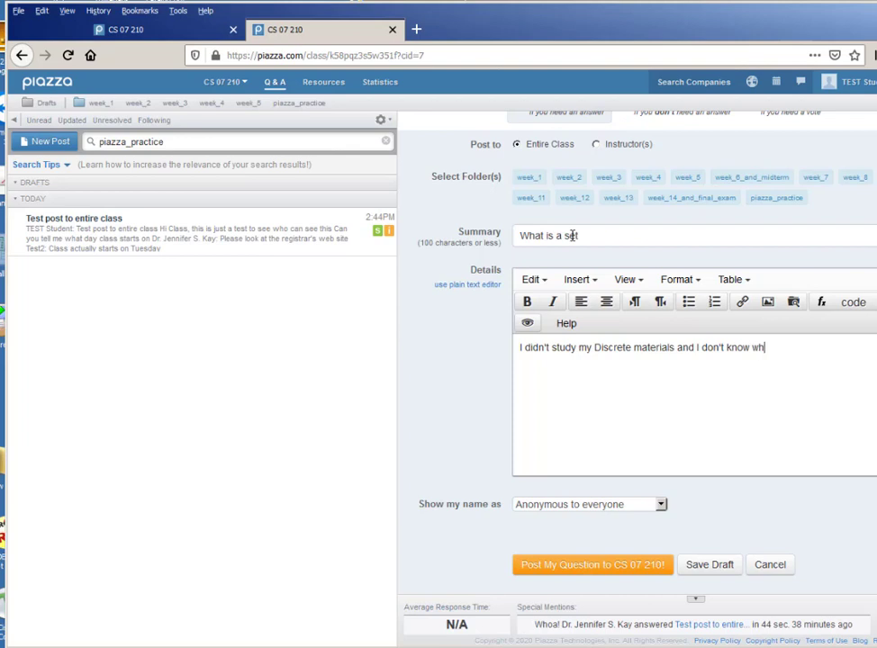
{"action": "type", "text": "at a set is."}
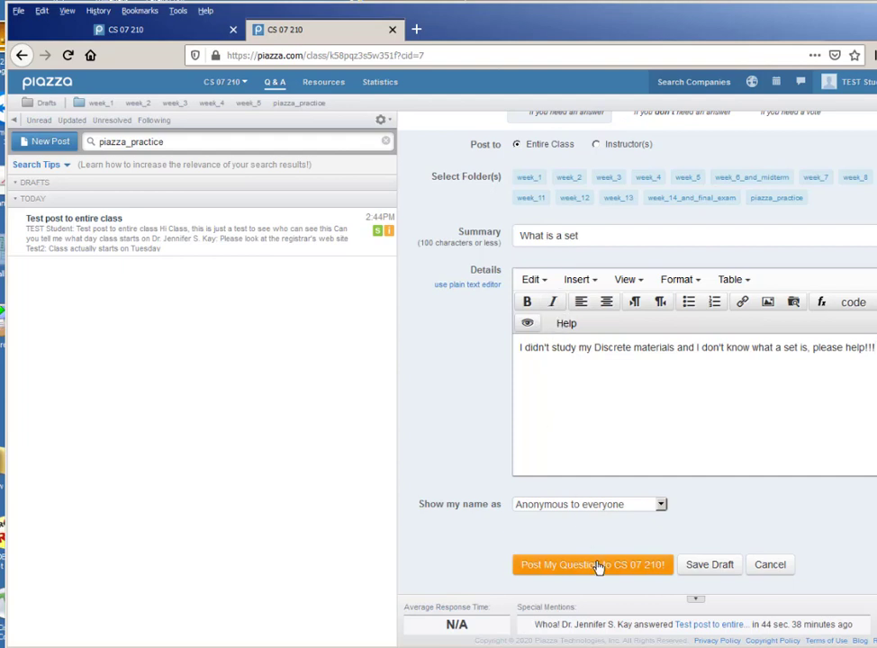
After the missing-folder warning on posting, file the question under week_1
{"action": "left_click", "coordinate": [590, 565]}
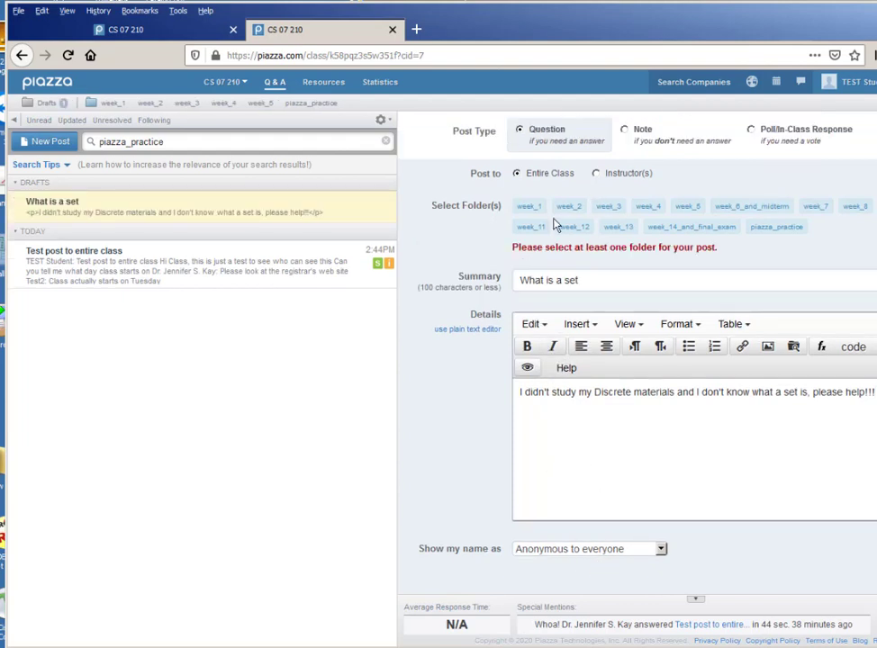
{"action": "left_click", "coordinate": [529, 206]}
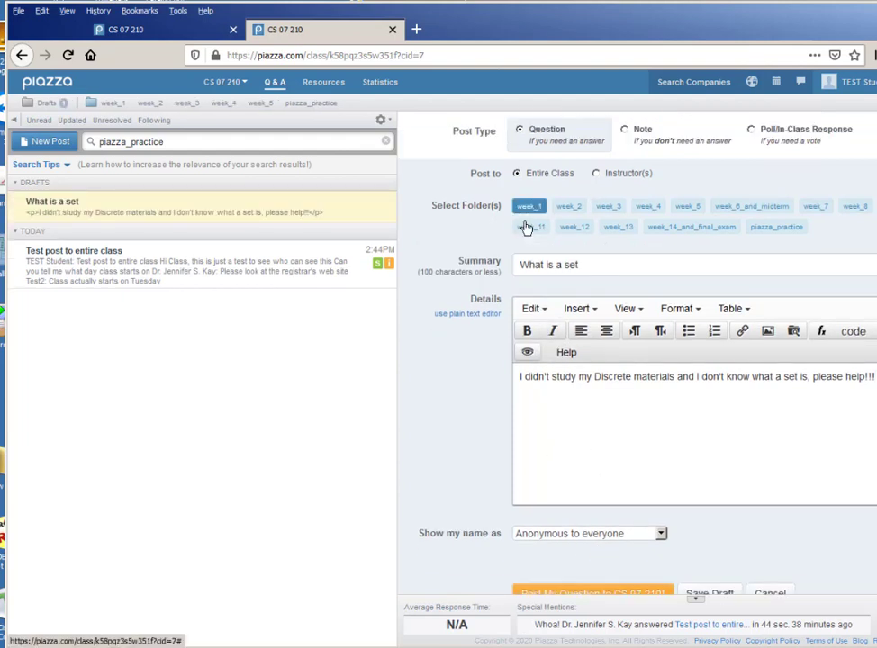
{"action": "scroll", "scroll_direction": "down", "scroll_amount": 3}
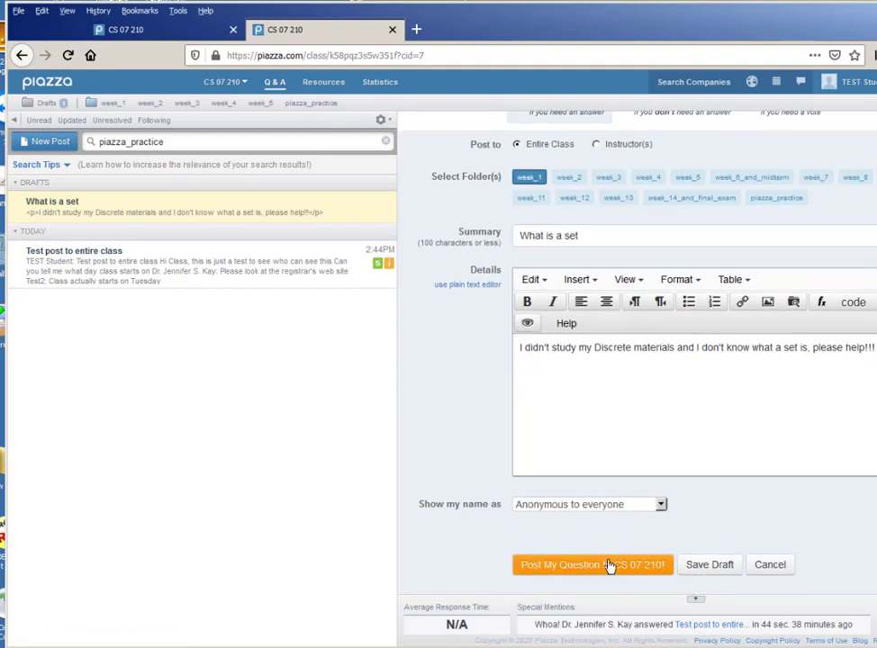
Post the anonymous question, refresh the feed and view the new 'What is a set' post
{"action": "left_click", "coordinate": [590, 565]}
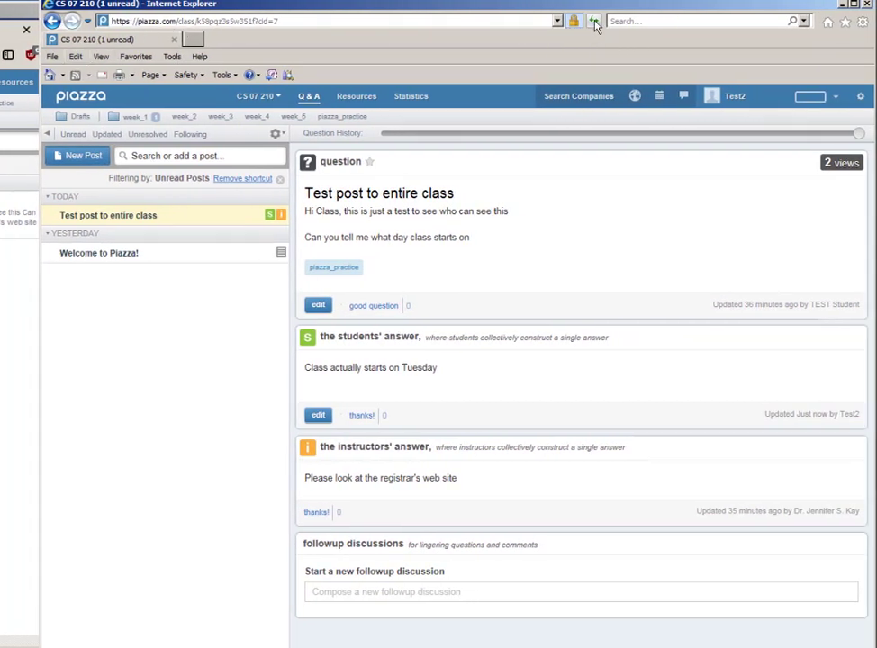
{"action": "left_click", "coordinate": [595, 22]}
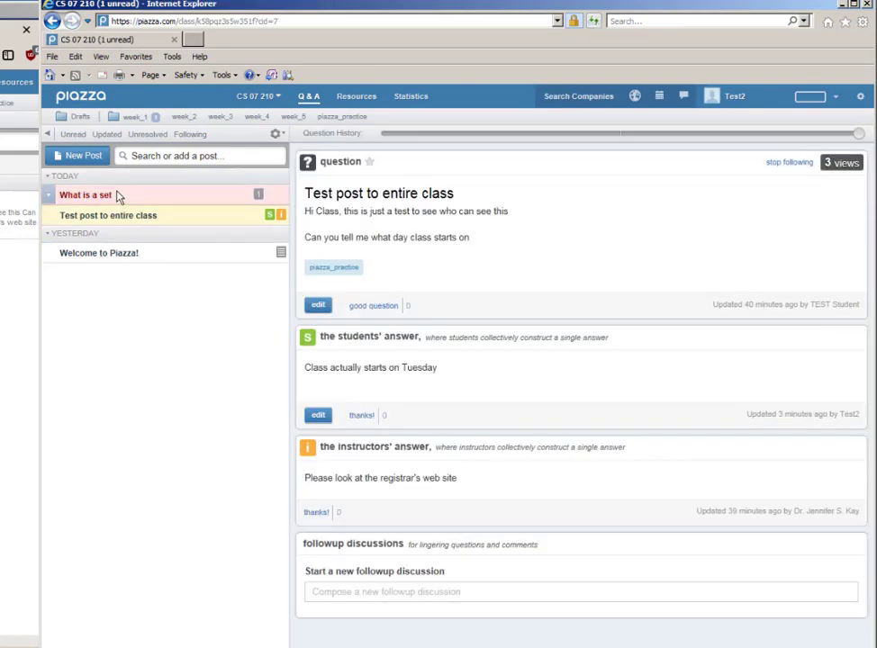
{"action": "left_click", "coordinate": [86, 195]}
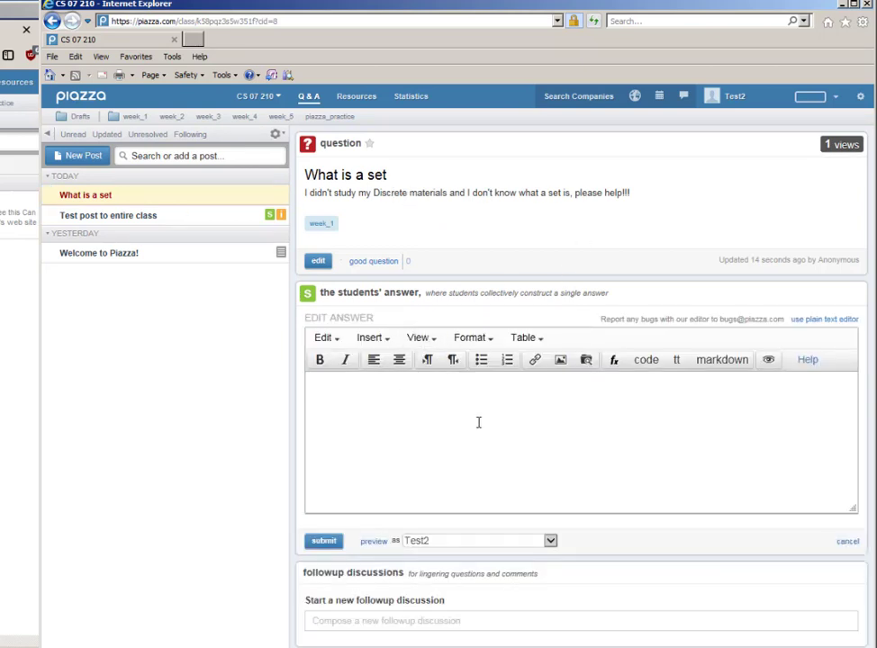
Draft the students' answer 'Dr. Kay said you should retake Discrete if you don't know...' and choose anonymous display
{"action": "type", "text": "Dr. Kay ss"}
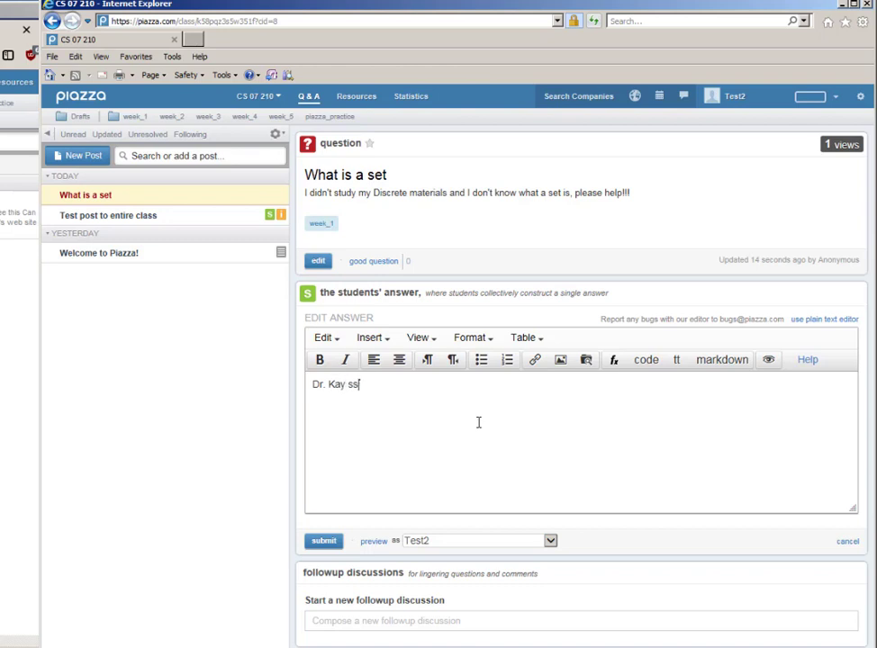
{"action": "type", "text": "aid you should"}
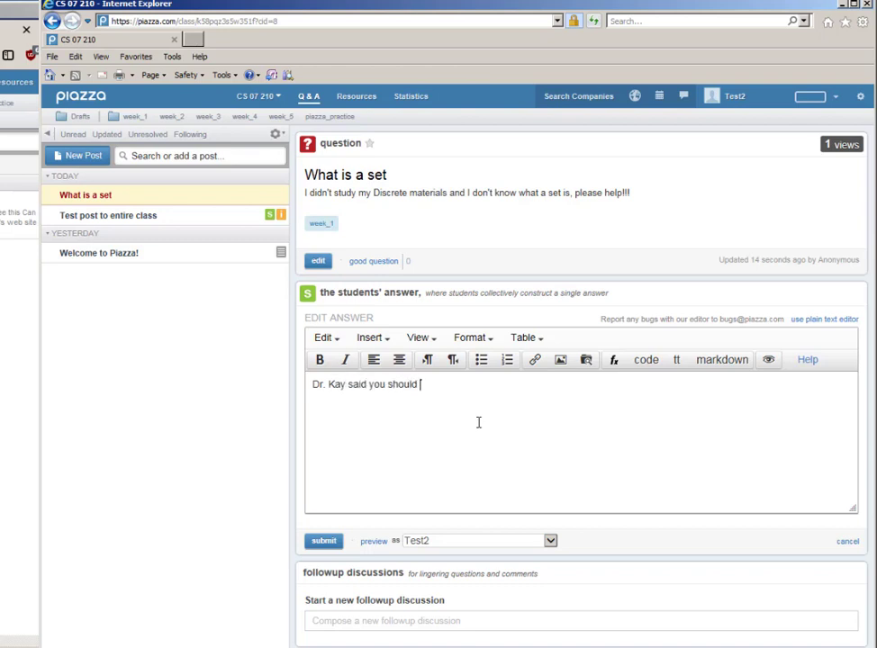
{"action": "type", "text": "retake Fou"}
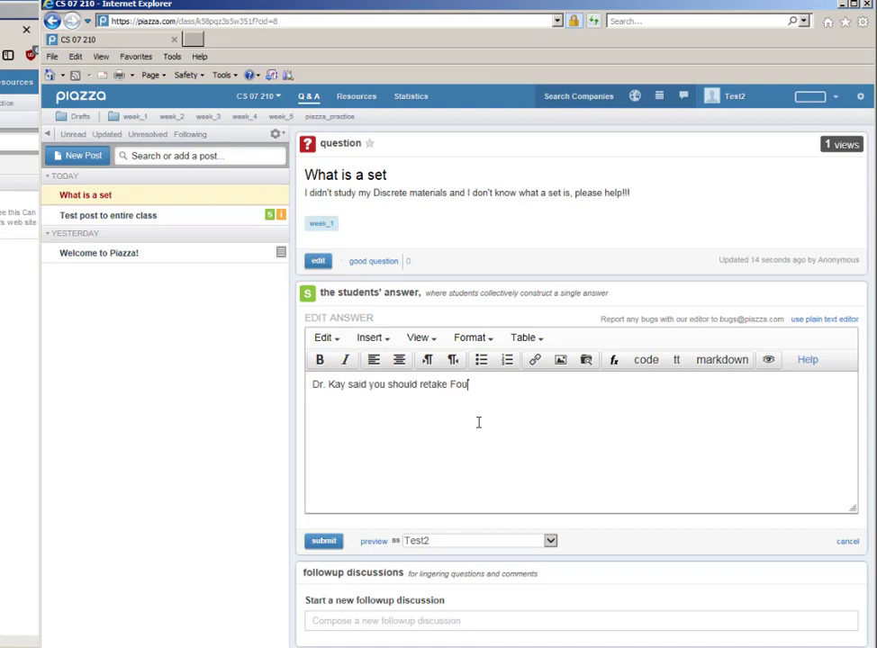
{"action": "type", "text": "Discrete"}
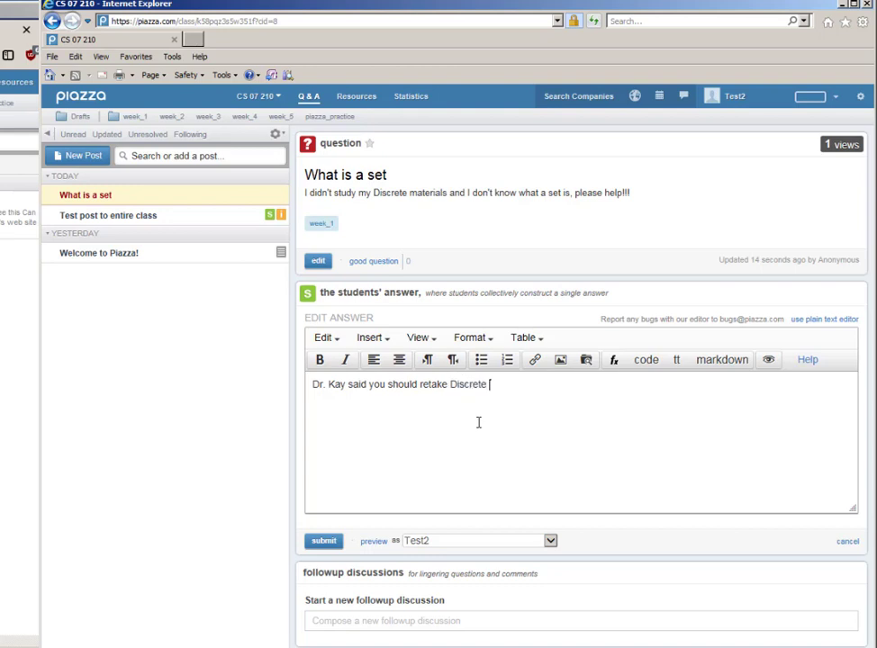
{"action": "type", "text": "if you don't know that"}
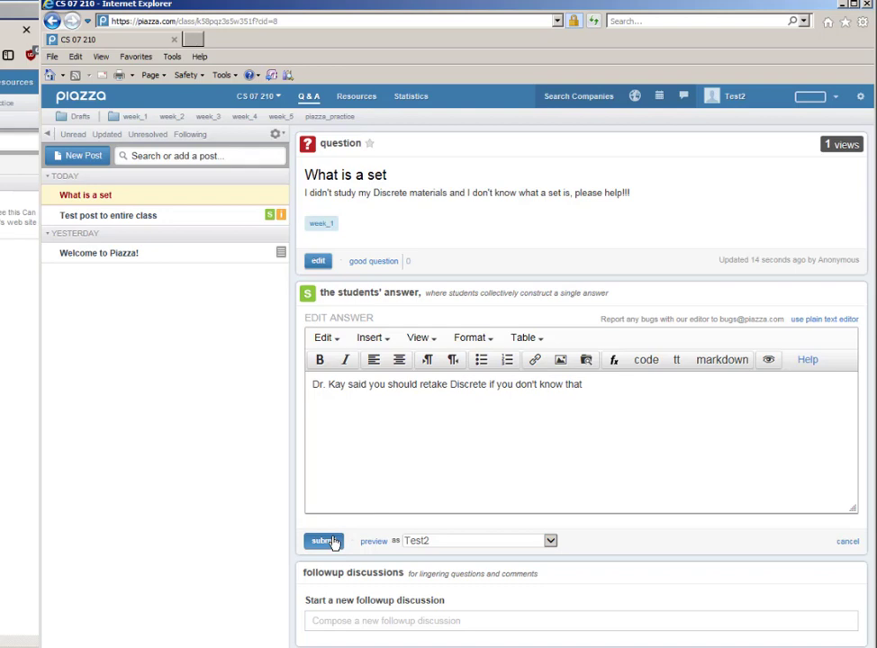
{"action": "left_click", "coordinate": [551, 540]}
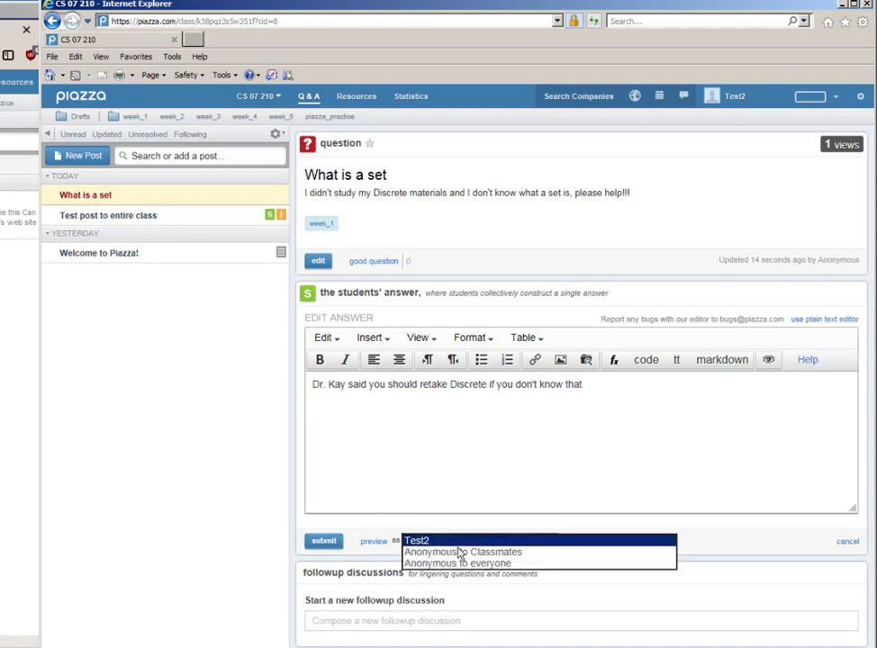
{"action": "mouse_move", "coordinate": [463, 551]}
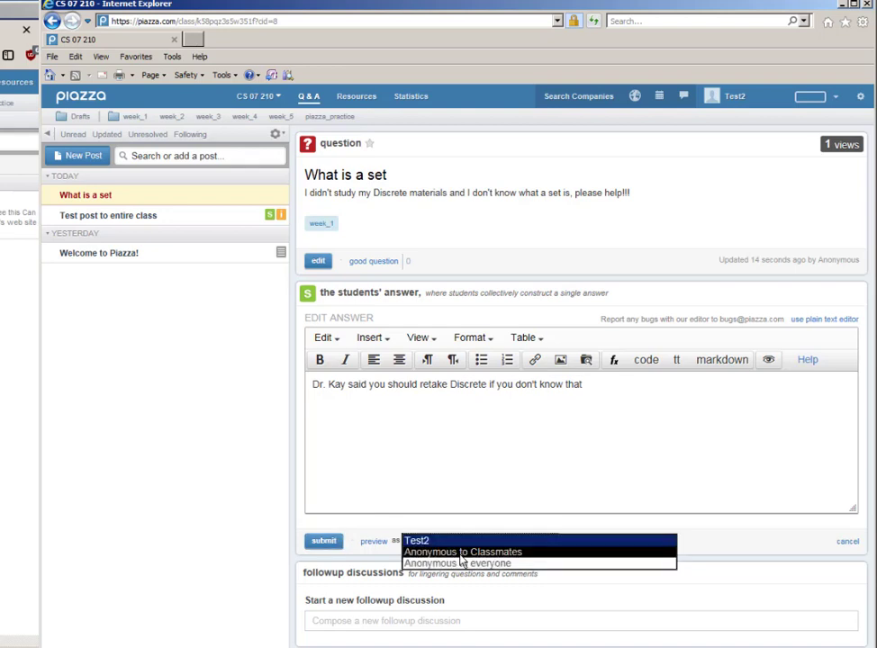
Post the student answer anonymously and start the instructors' answer on 'What is a set'
{"action": "left_click", "coordinate": [322, 540]}
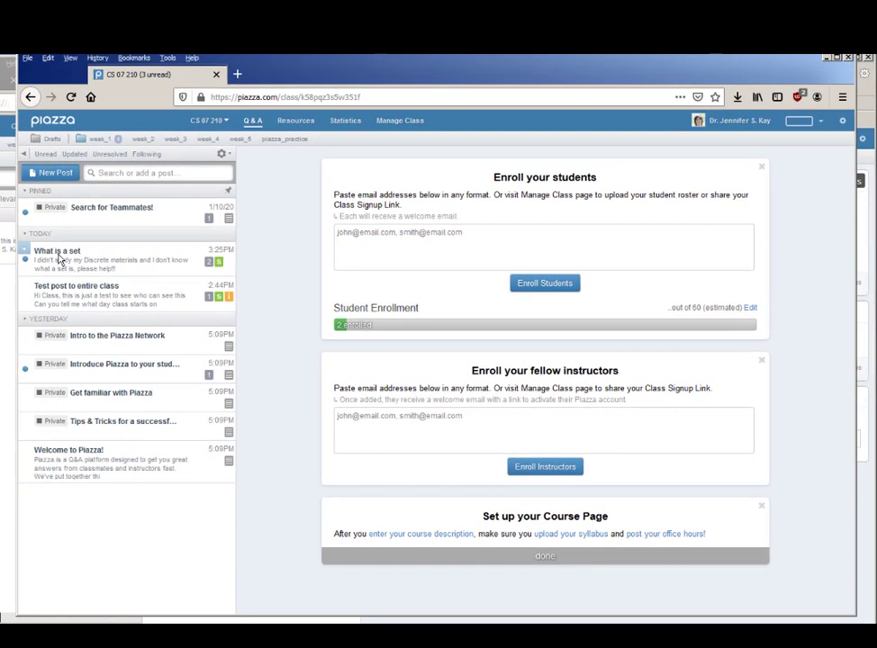
{"action": "left_click", "coordinate": [58, 259]}
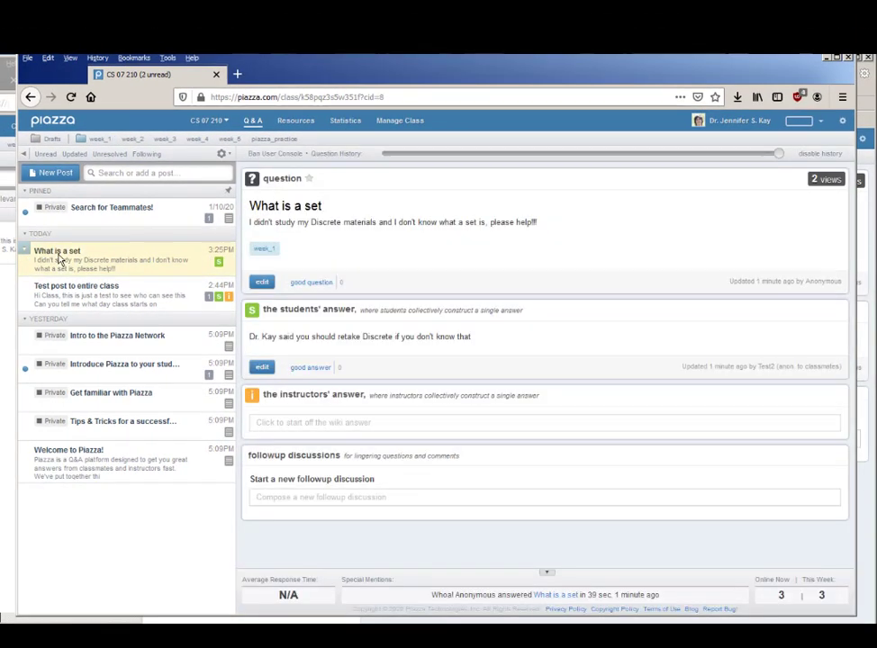
{"action": "left_click", "coordinate": [361, 422]}
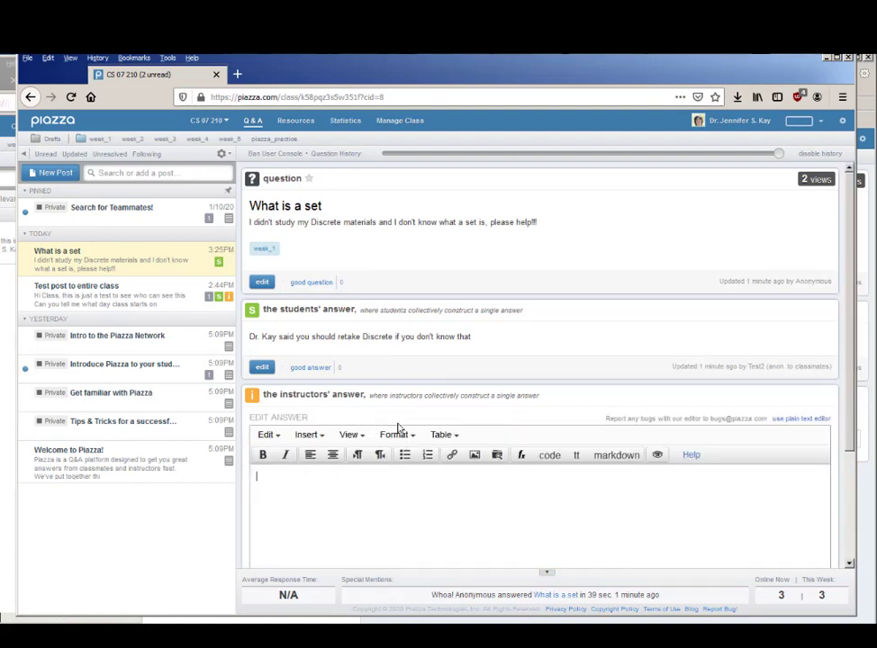
{"action": "mouse_move", "coordinate": [512, 413]}
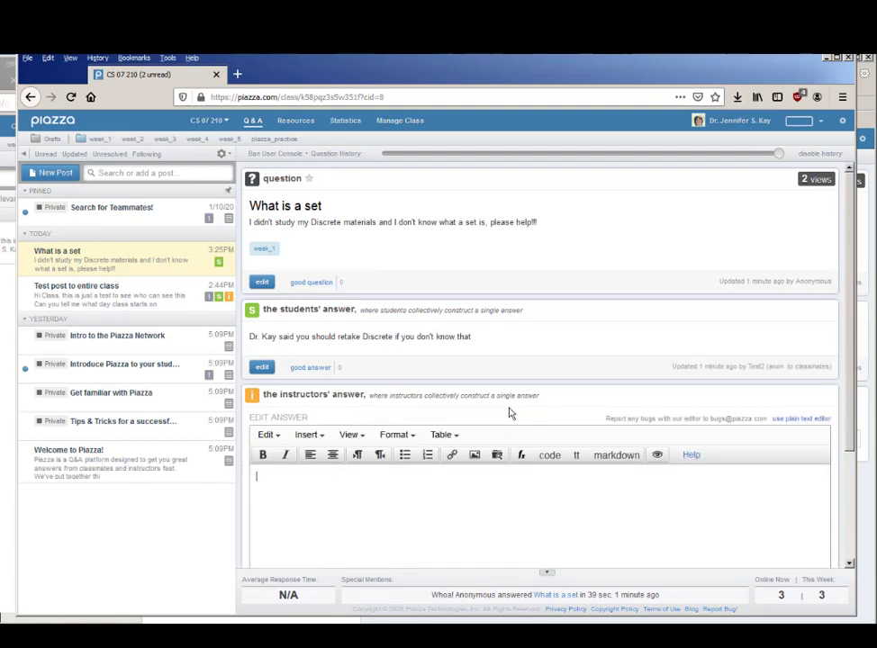
Submit the instructors' answer 'Yes, you ... retake Discrete Structures first'
{"action": "type", "text": "Yes, you really should reta"}
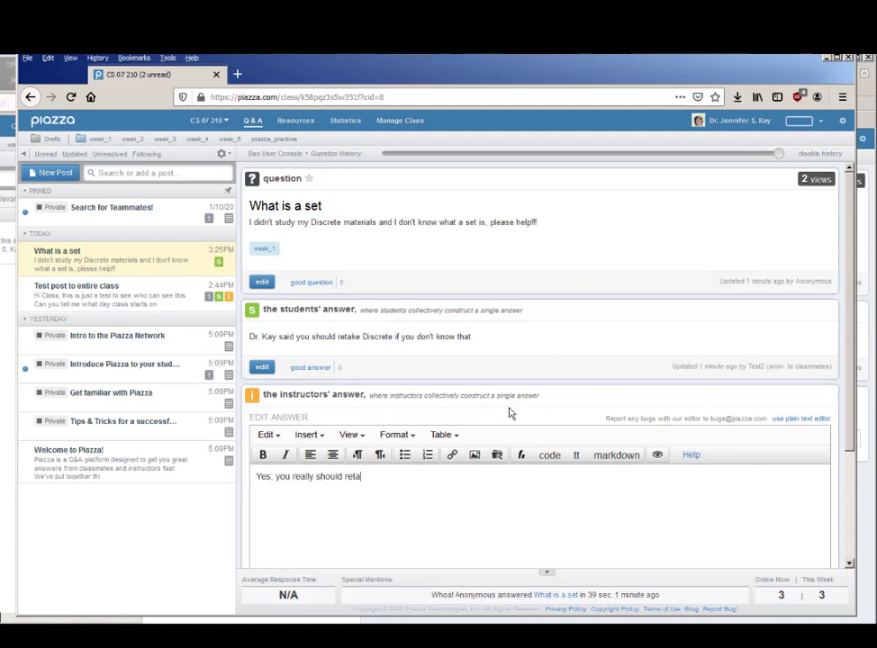
{"action": "type", "text": "ke Discrete S"}
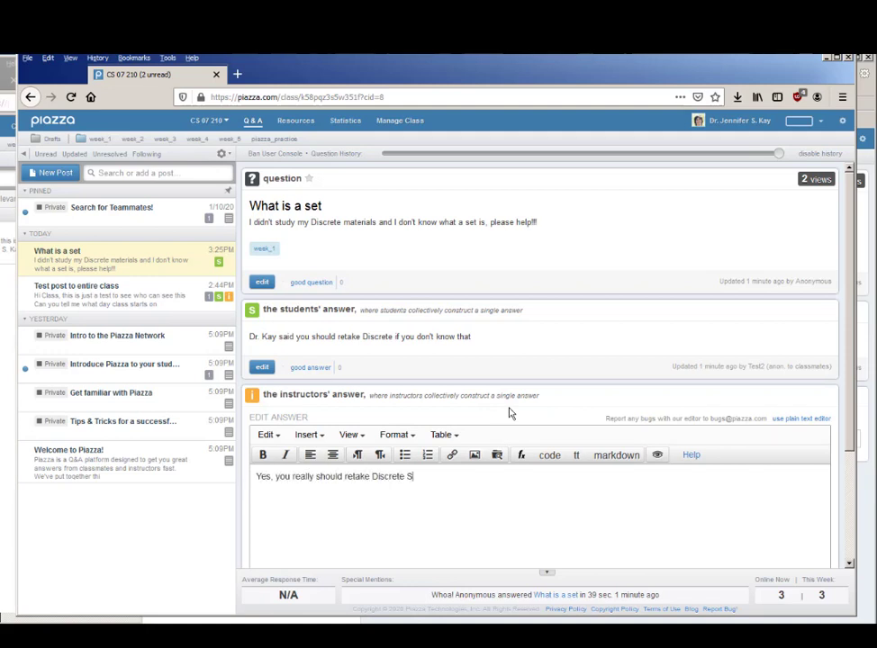
{"action": "type", "text": "tructures first"}
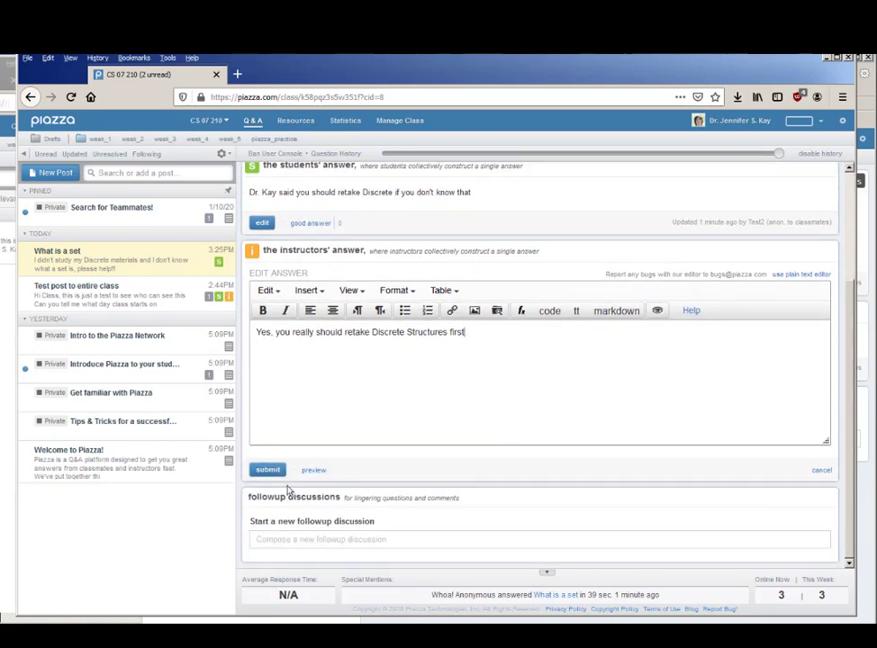
{"action": "left_click", "coordinate": [266, 469]}
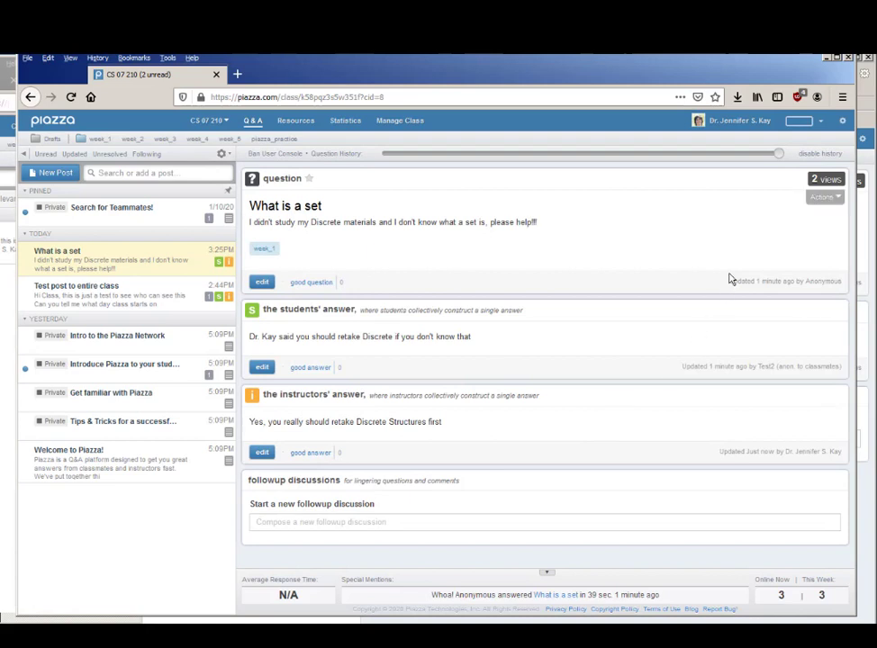
{"action": "mouse_move", "coordinate": [836, 281]}
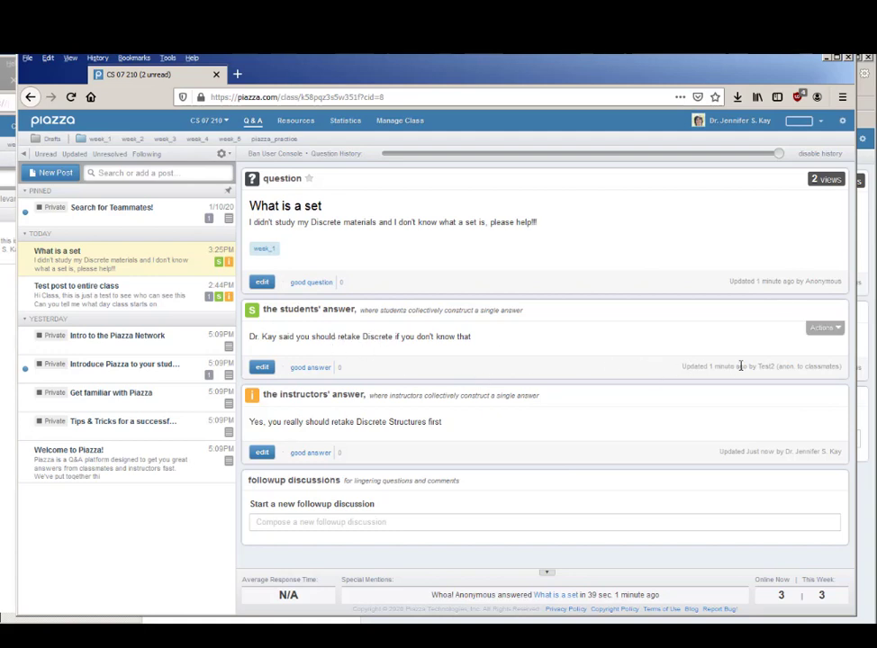
{"action": "mouse_move", "coordinate": [830, 376]}
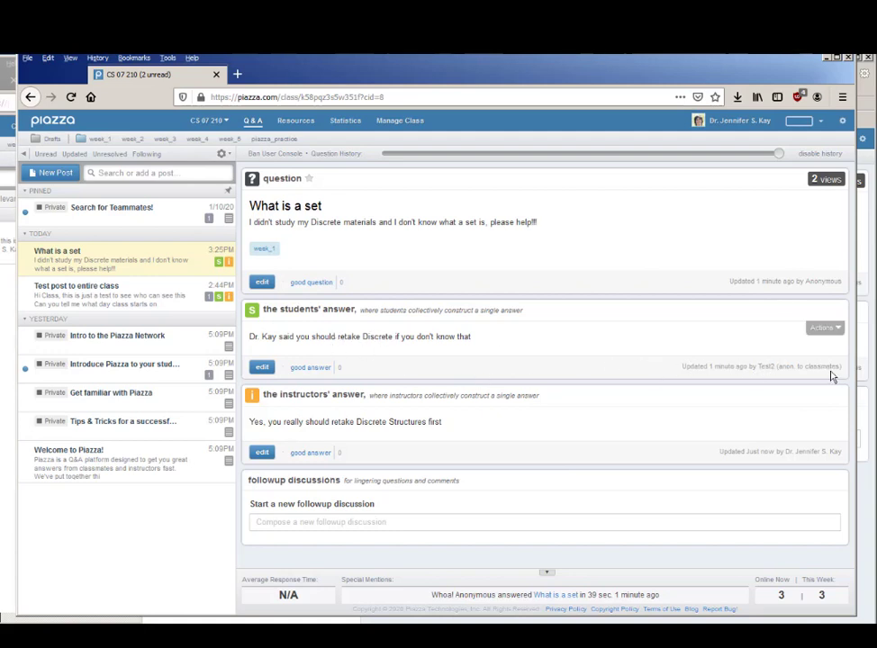
{"action": "mouse_move", "coordinate": [745, 206]}
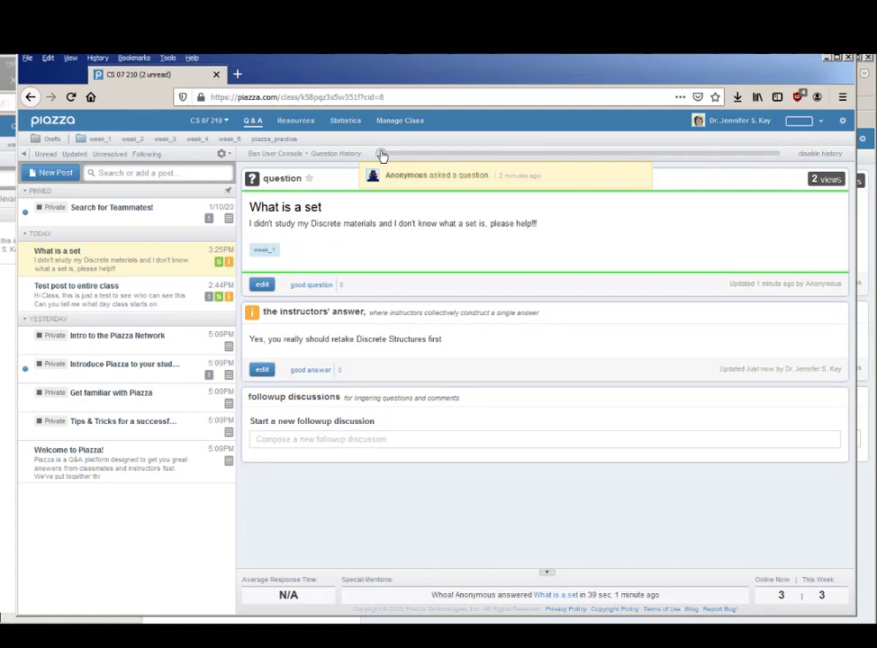
{"action": "left_click_drag", "start_coordinate": [378, 155], "coordinate": [778, 155]}
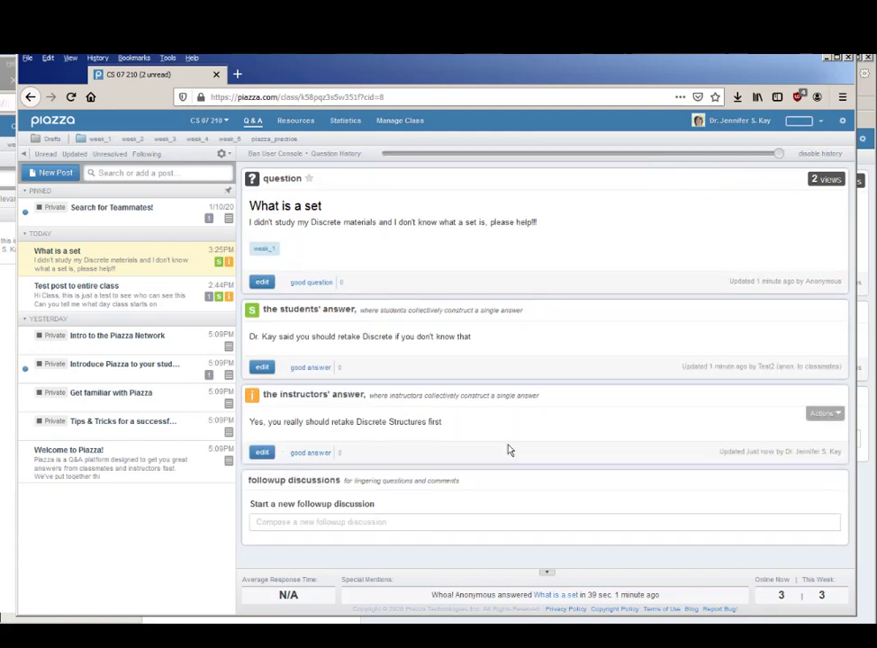
{"action": "mouse_move", "coordinate": [482, 306]}
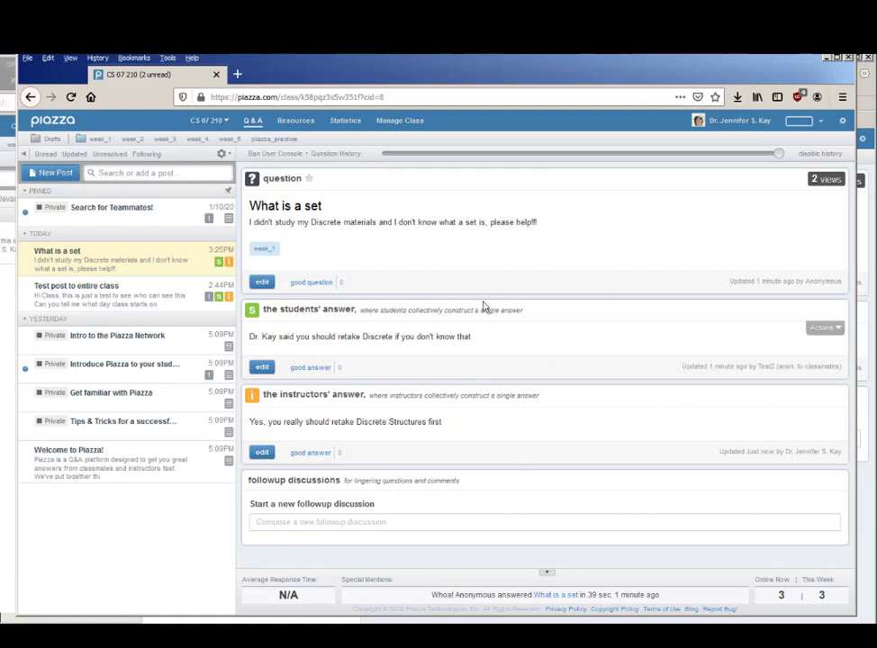
{"action": "mouse_move", "coordinate": [440, 501]}
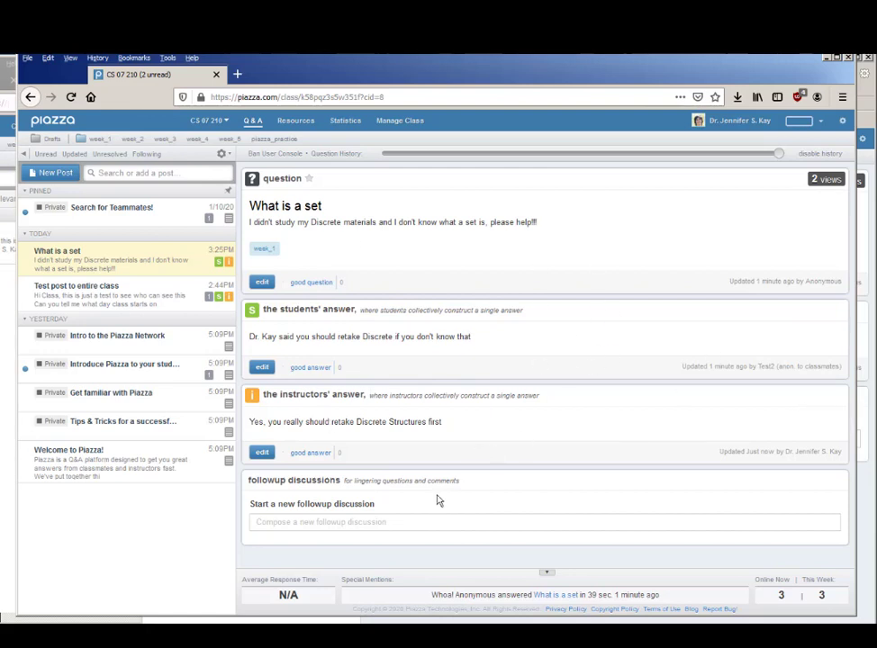
{"action": "mouse_move", "coordinate": [337, 65]}
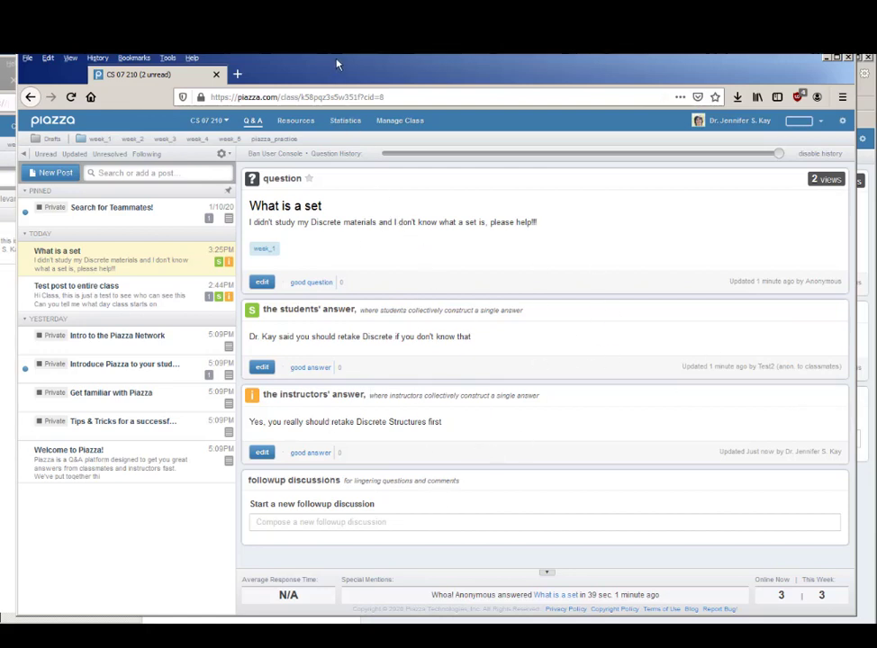